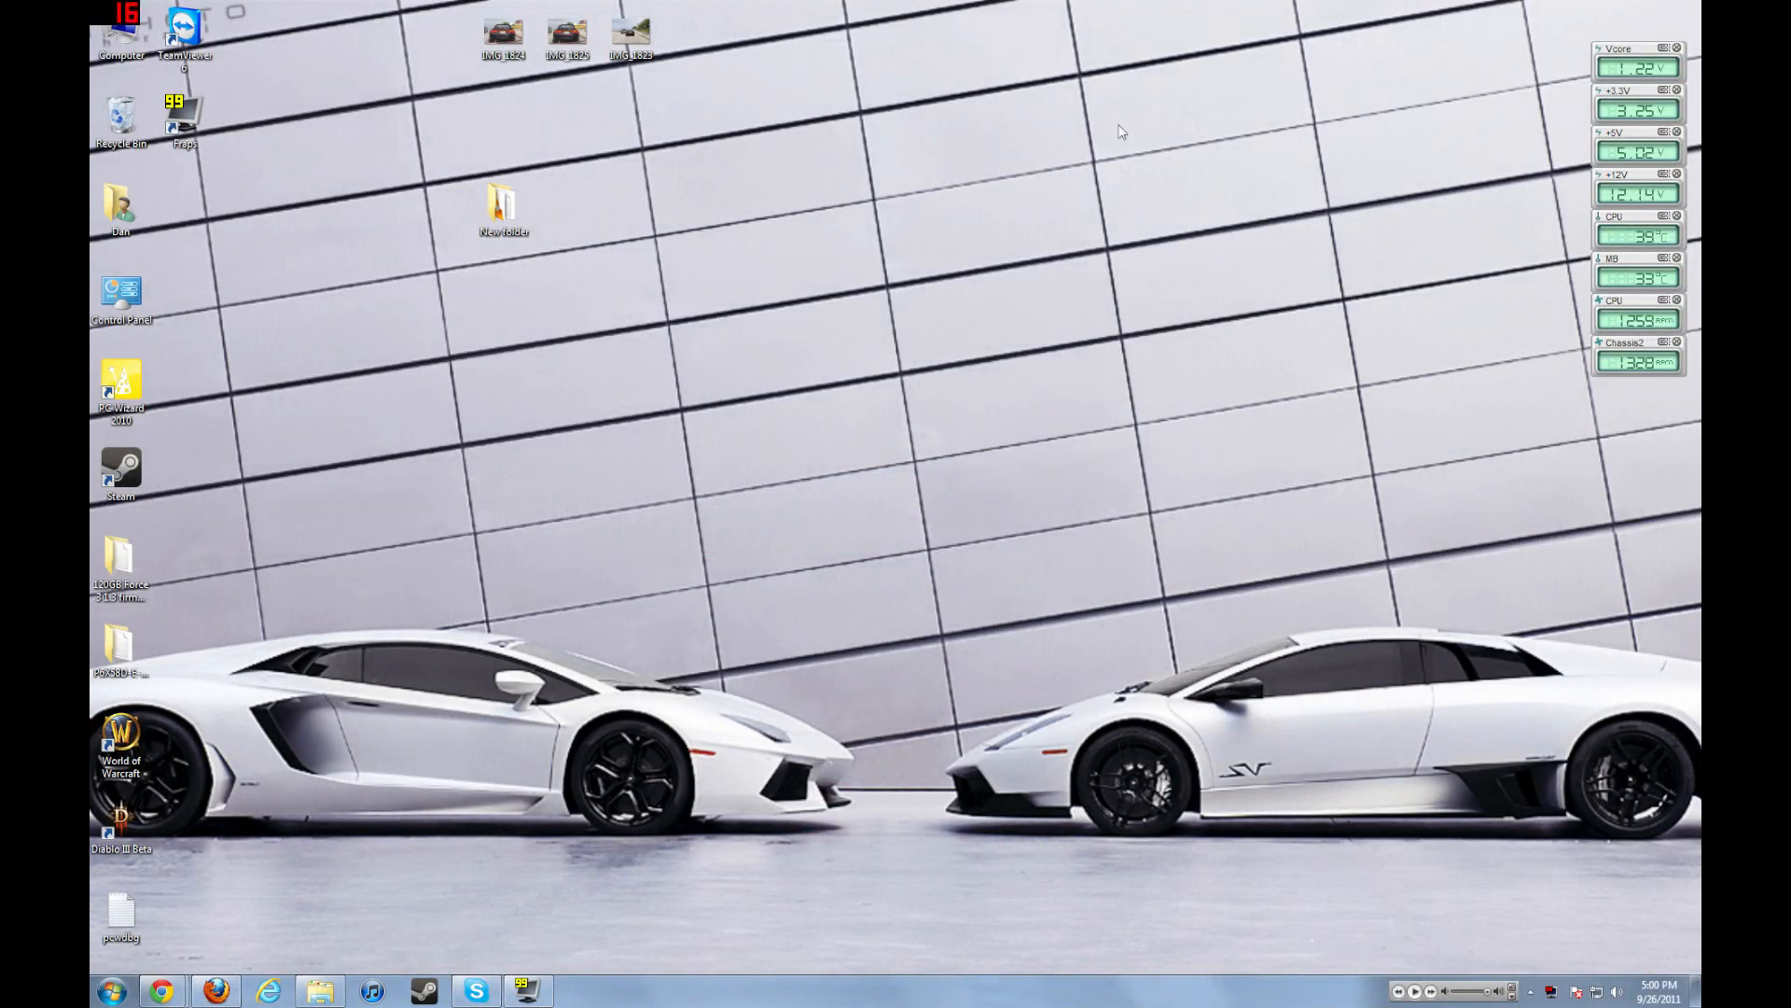
mouse_move(1129, 169)
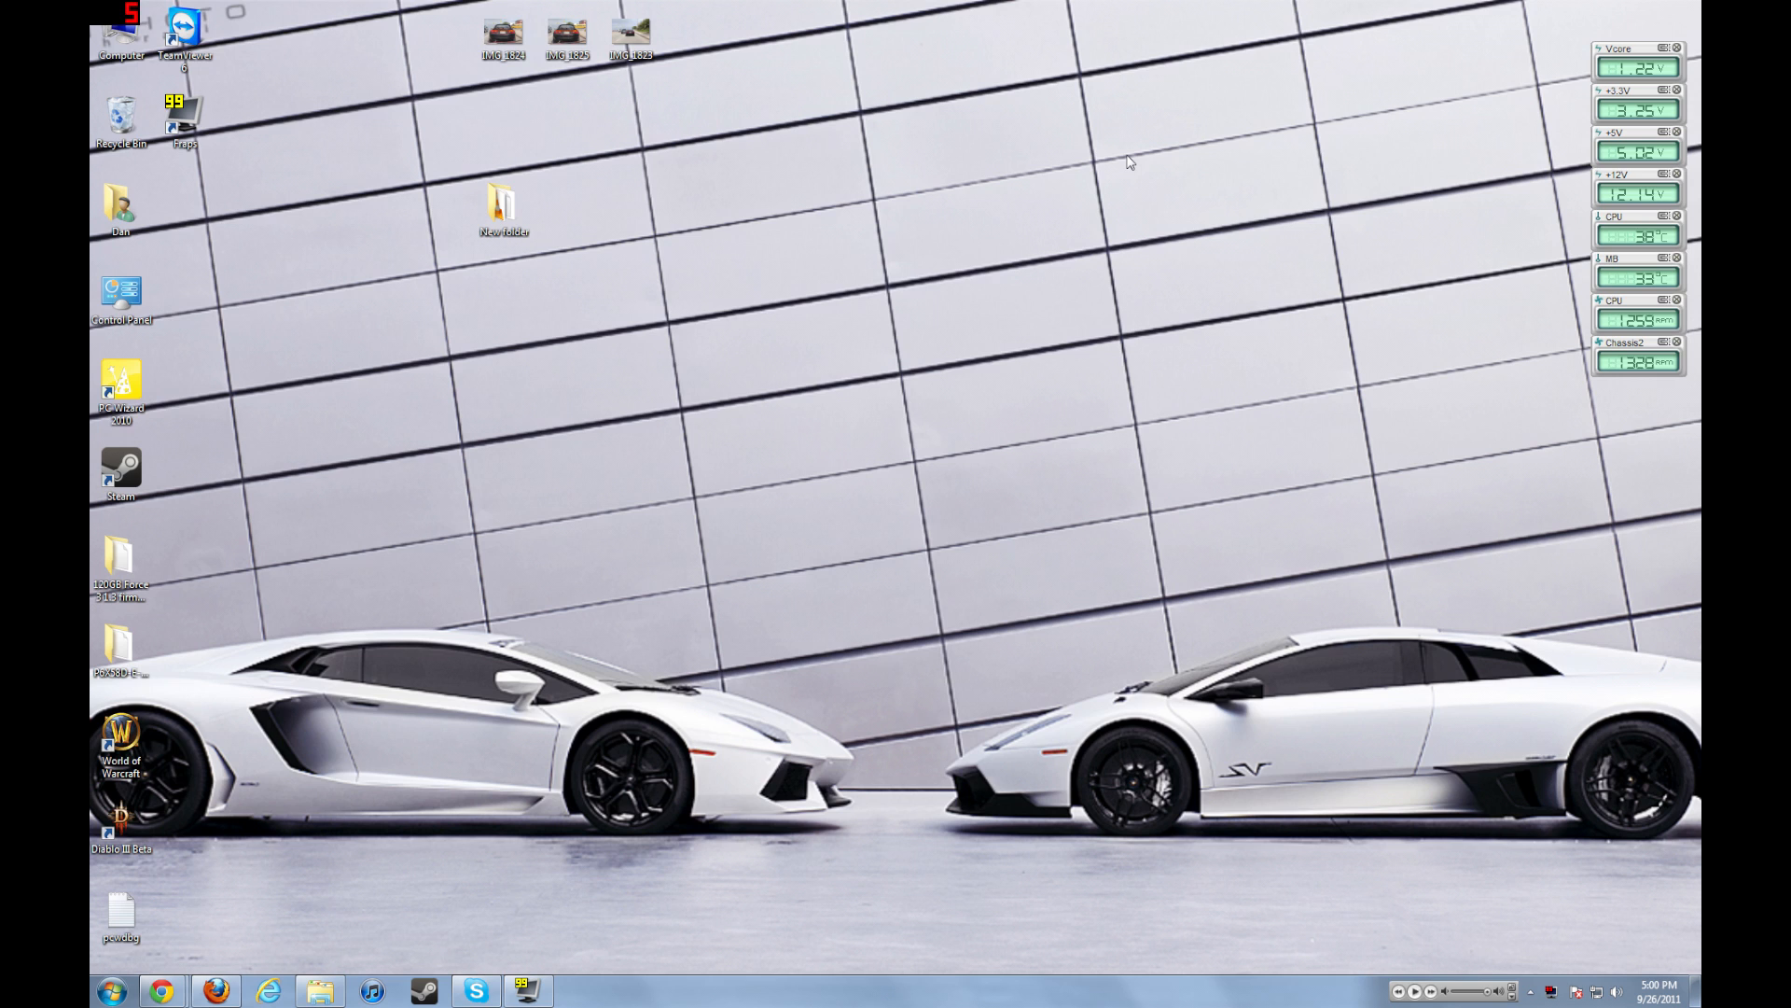
mouse_move(1206, 133)
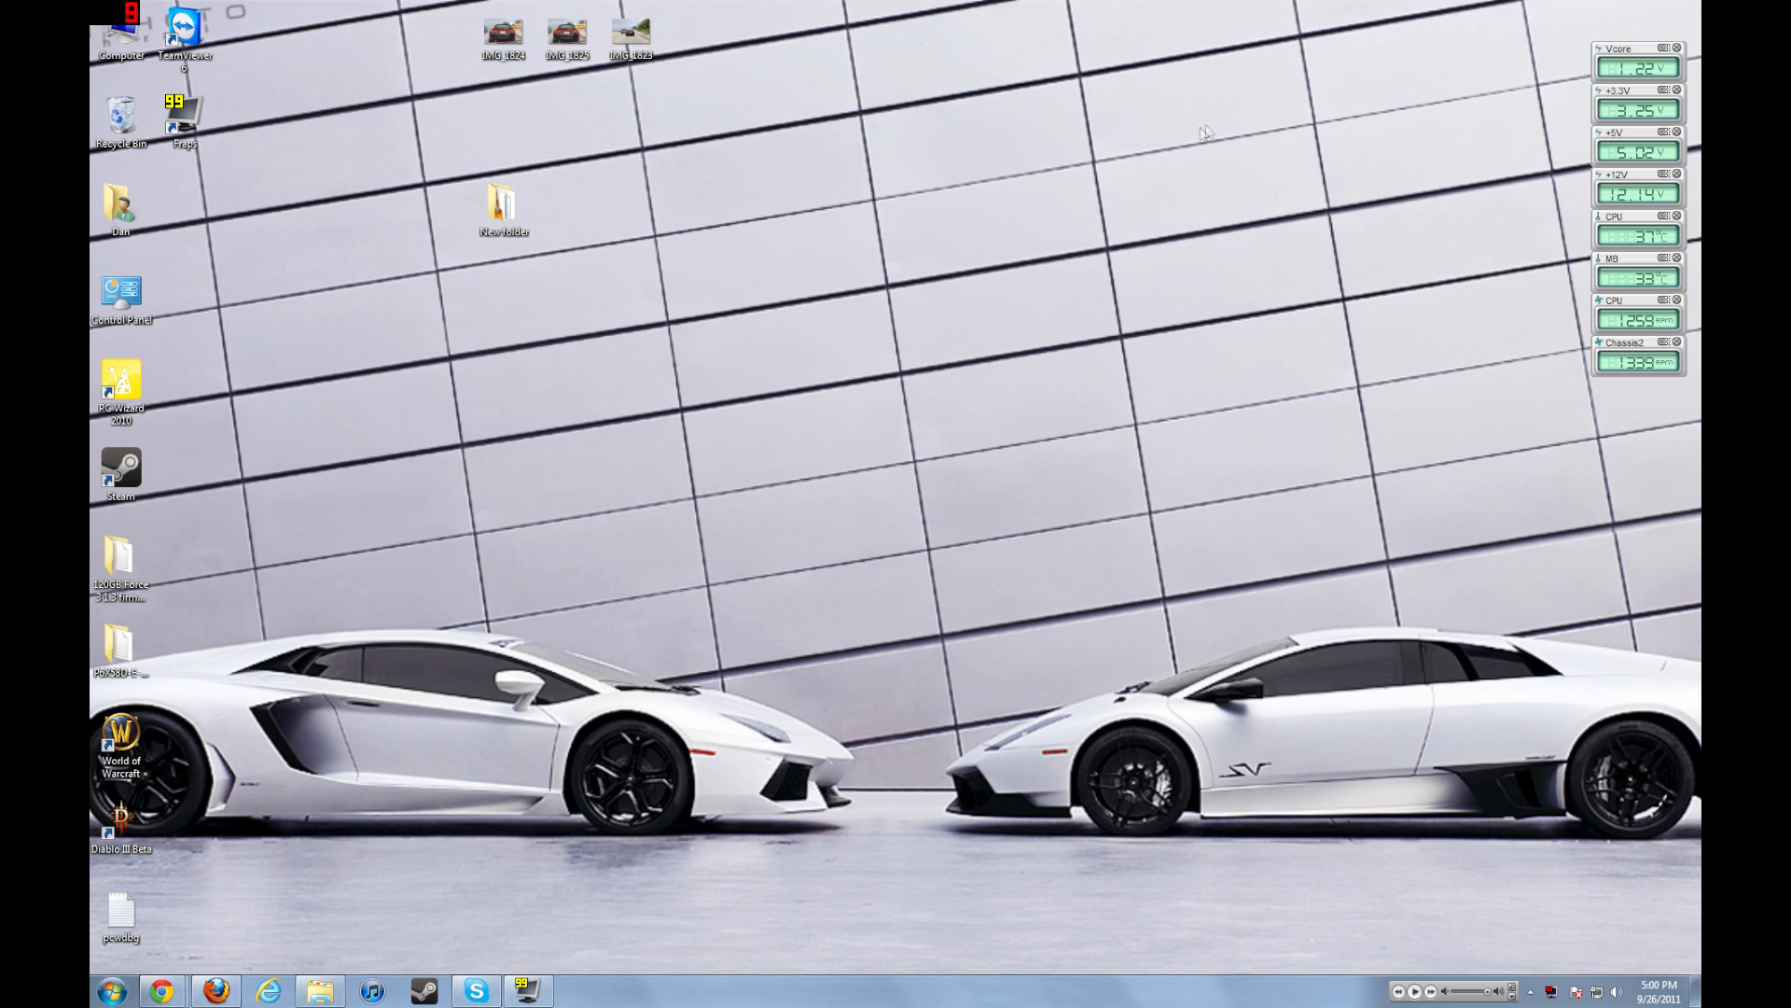
mouse_move(1182, 117)
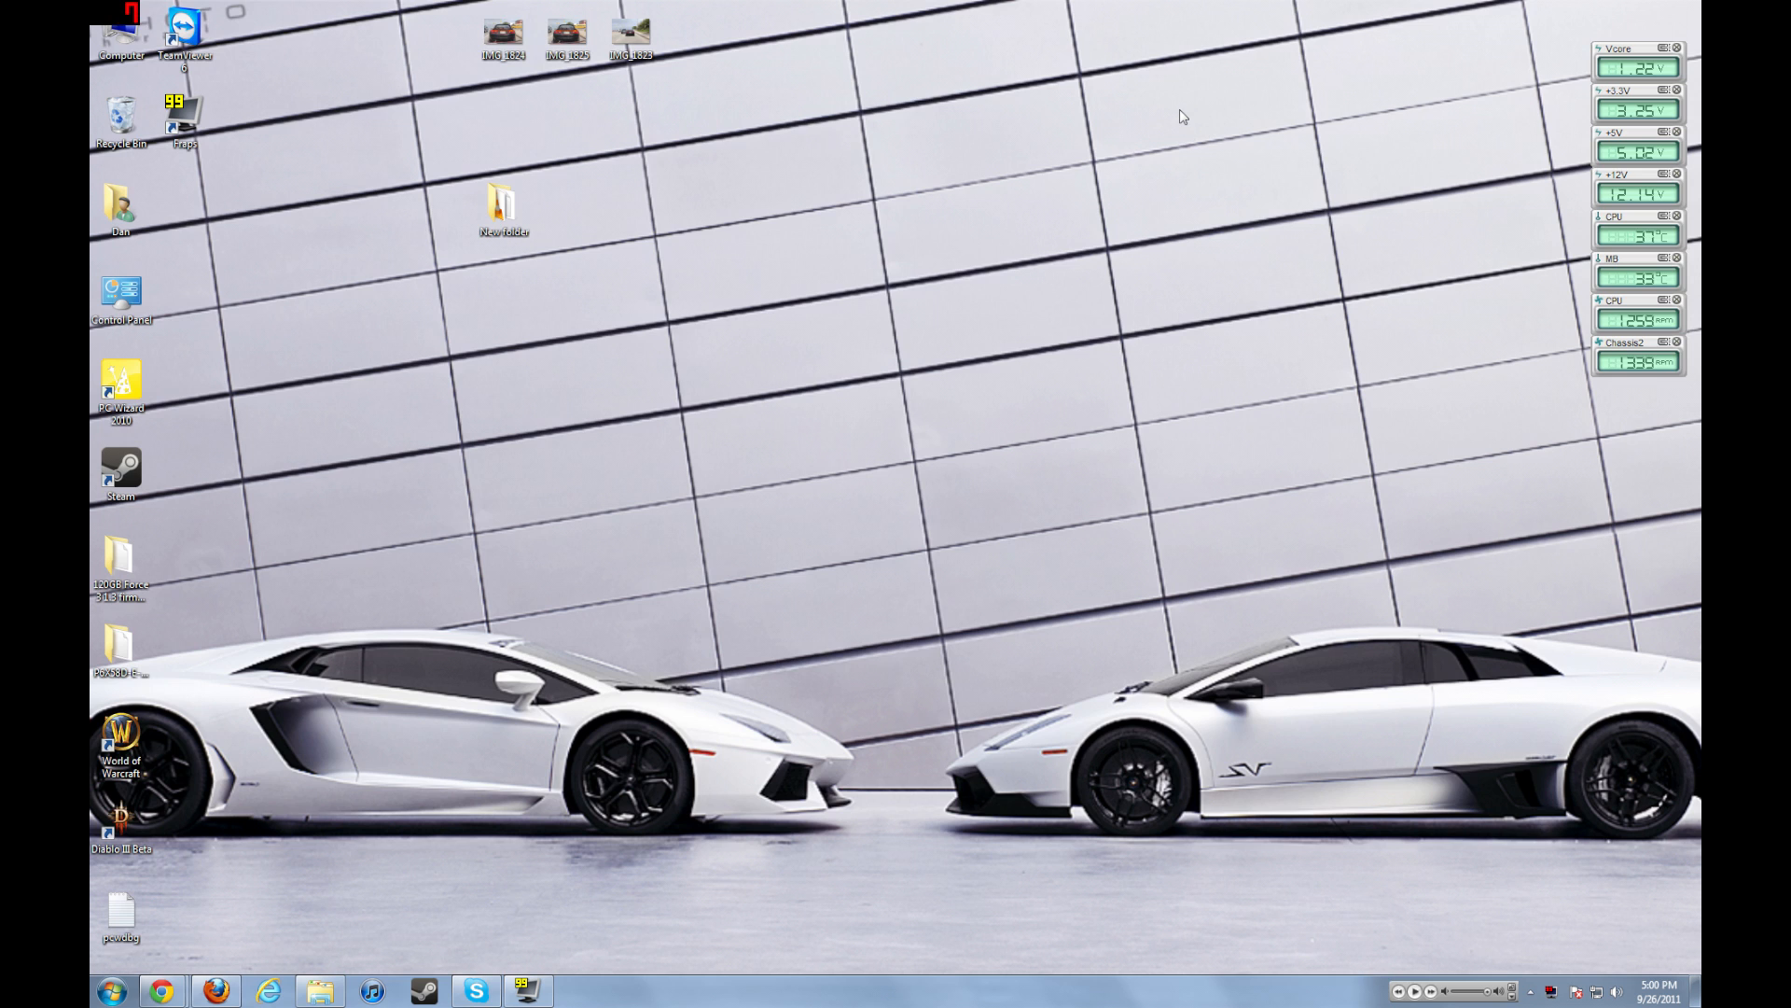
mouse_move(1132, 49)
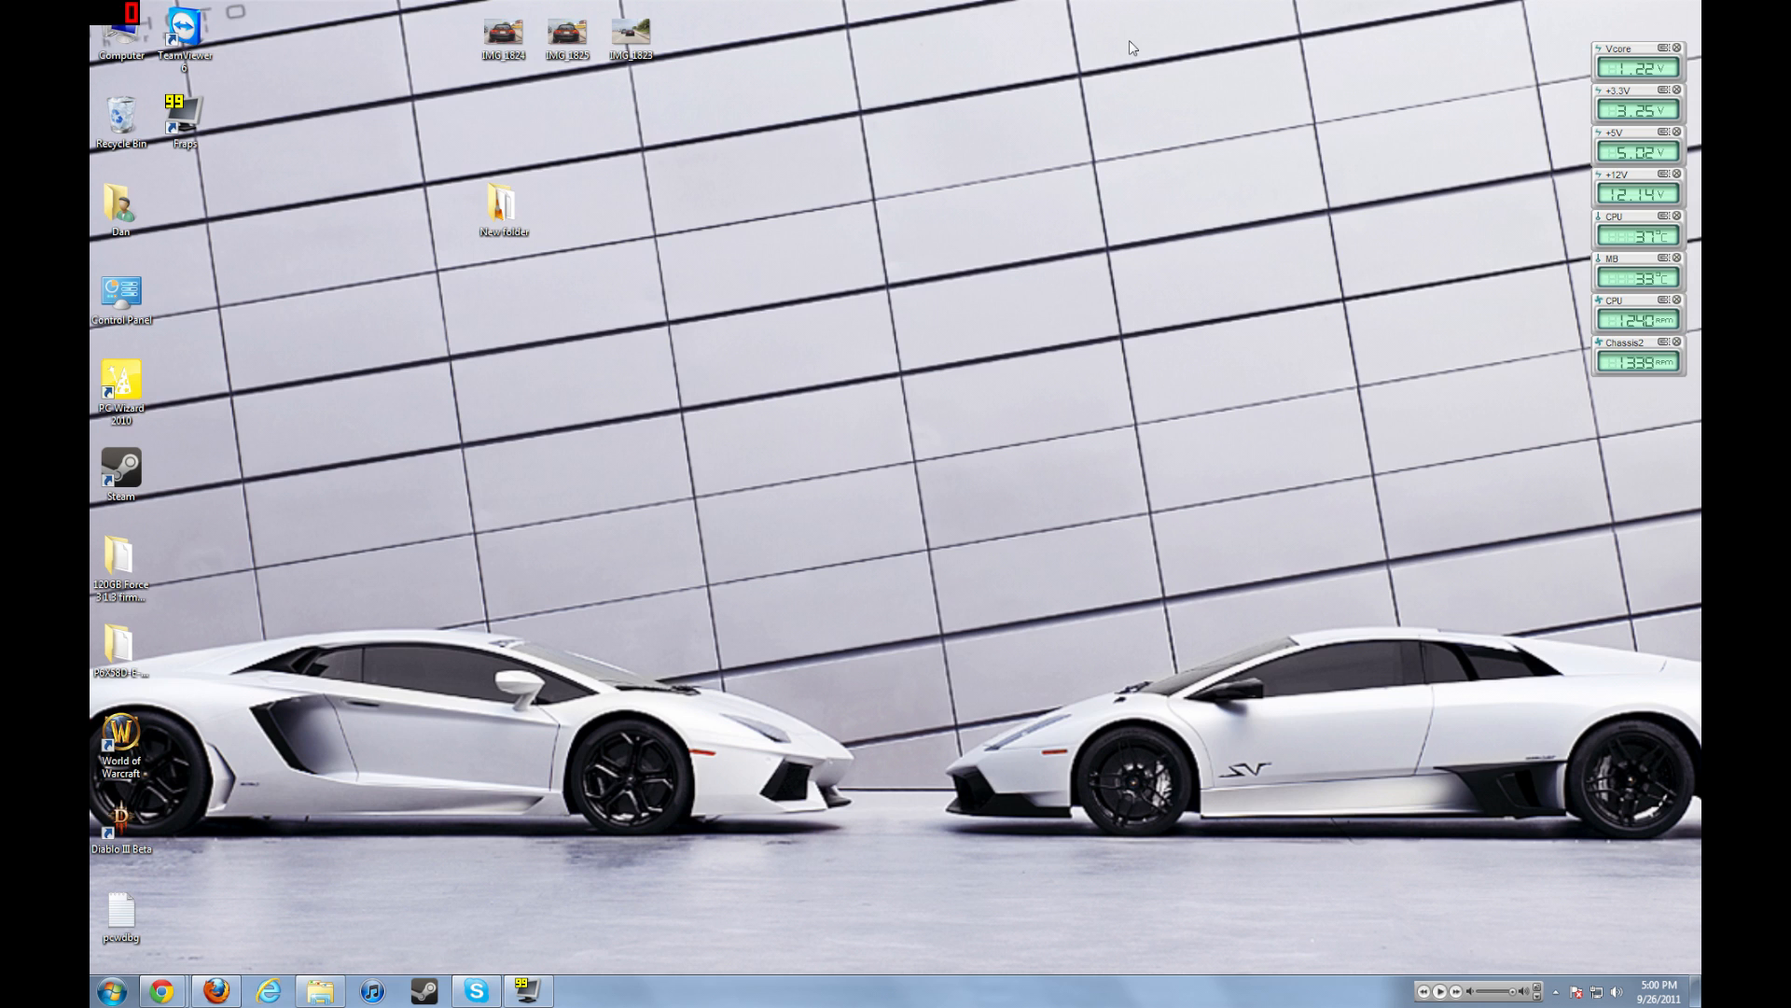
mouse_move(1116, 52)
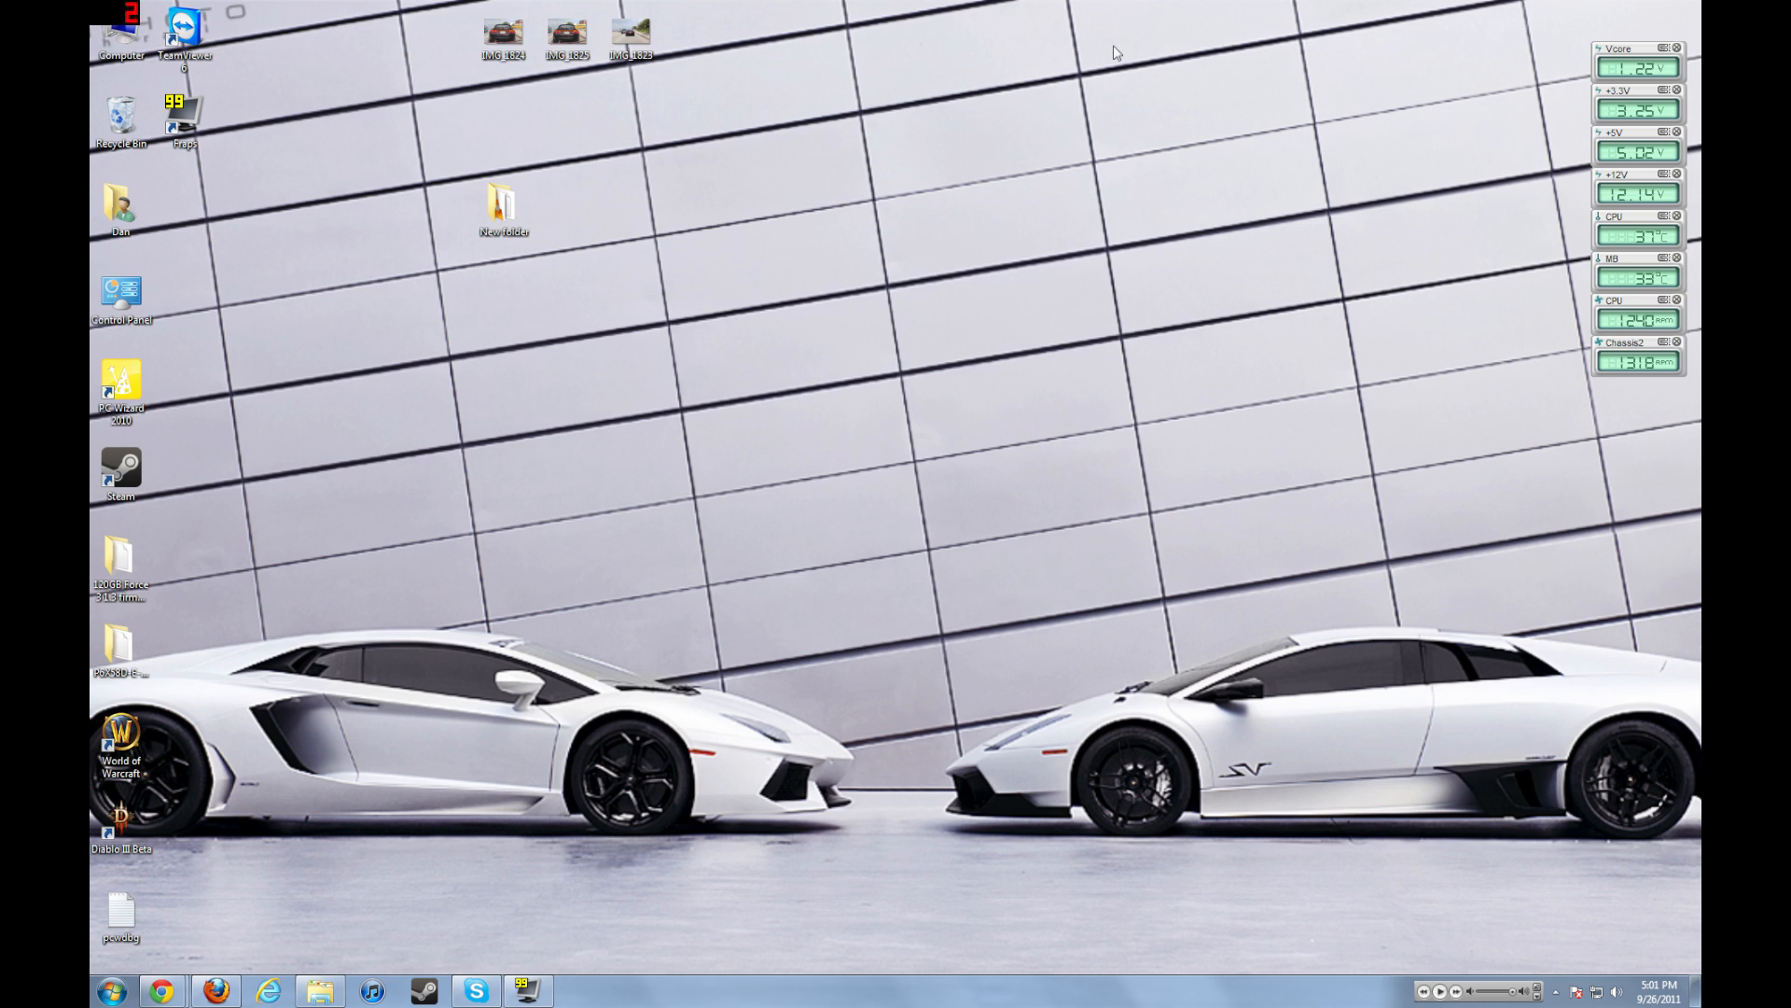
mouse_move(1069, 62)
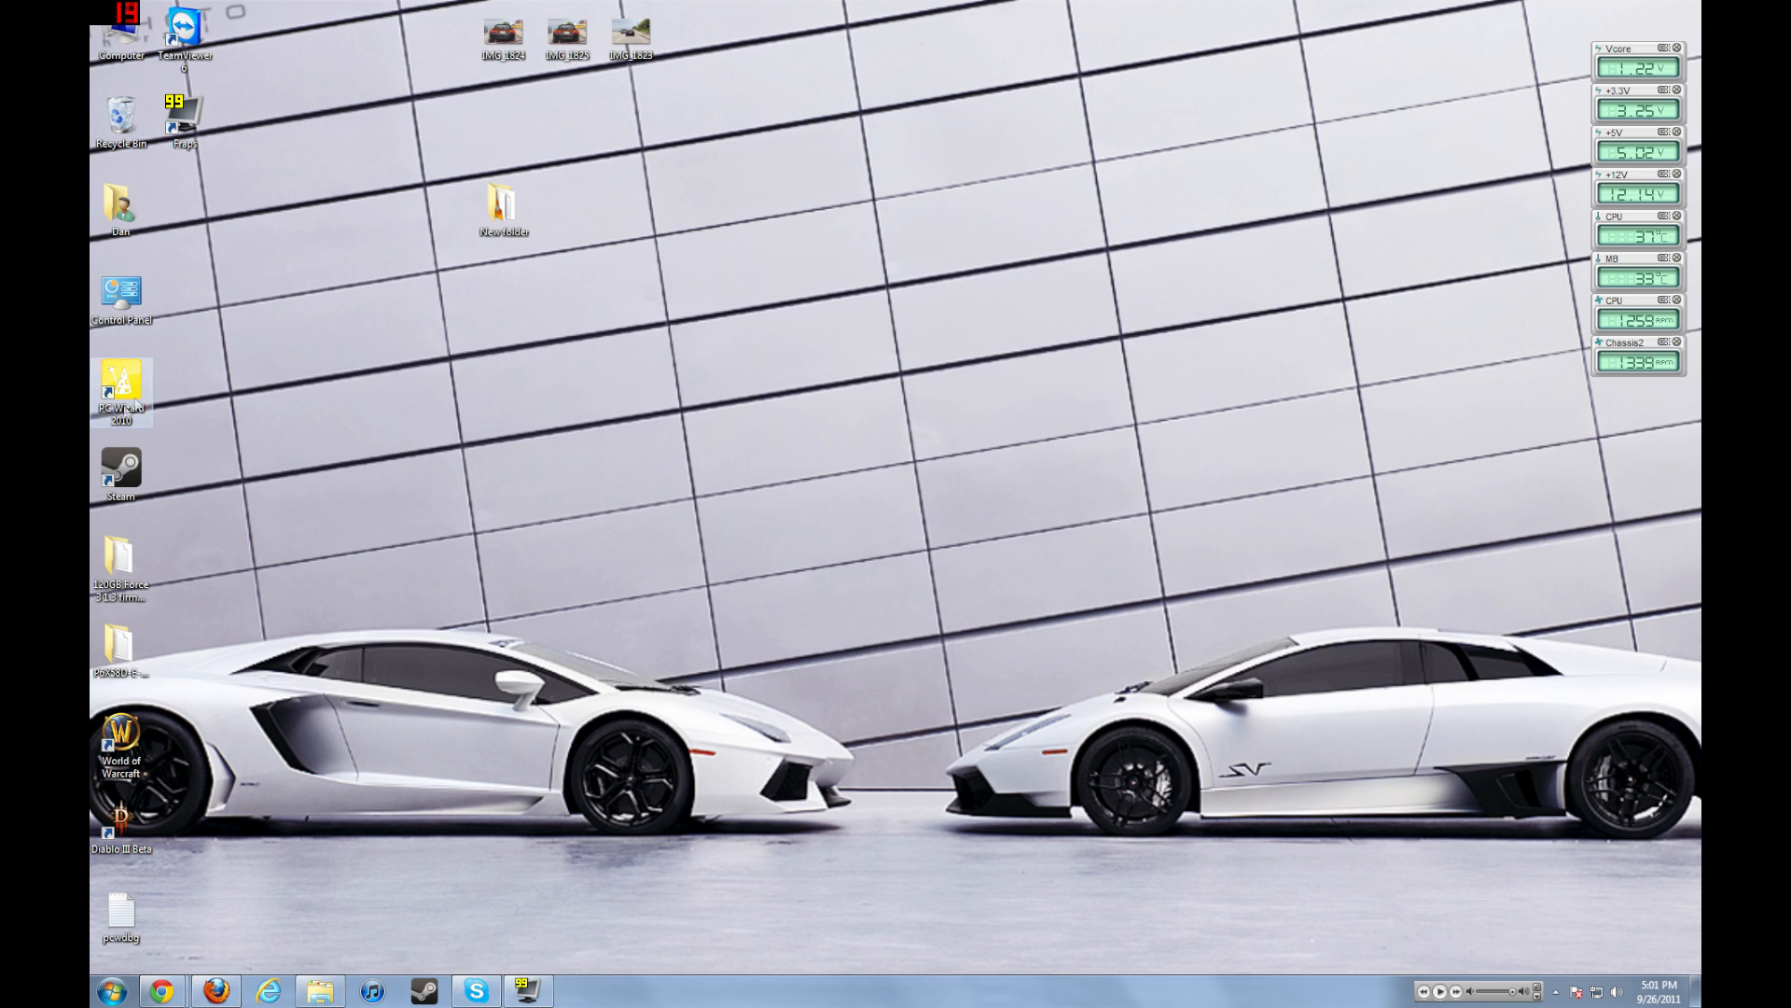
- Search the Start menu for "easy" and launch Windows Easy Transfer
left_click(111, 989)
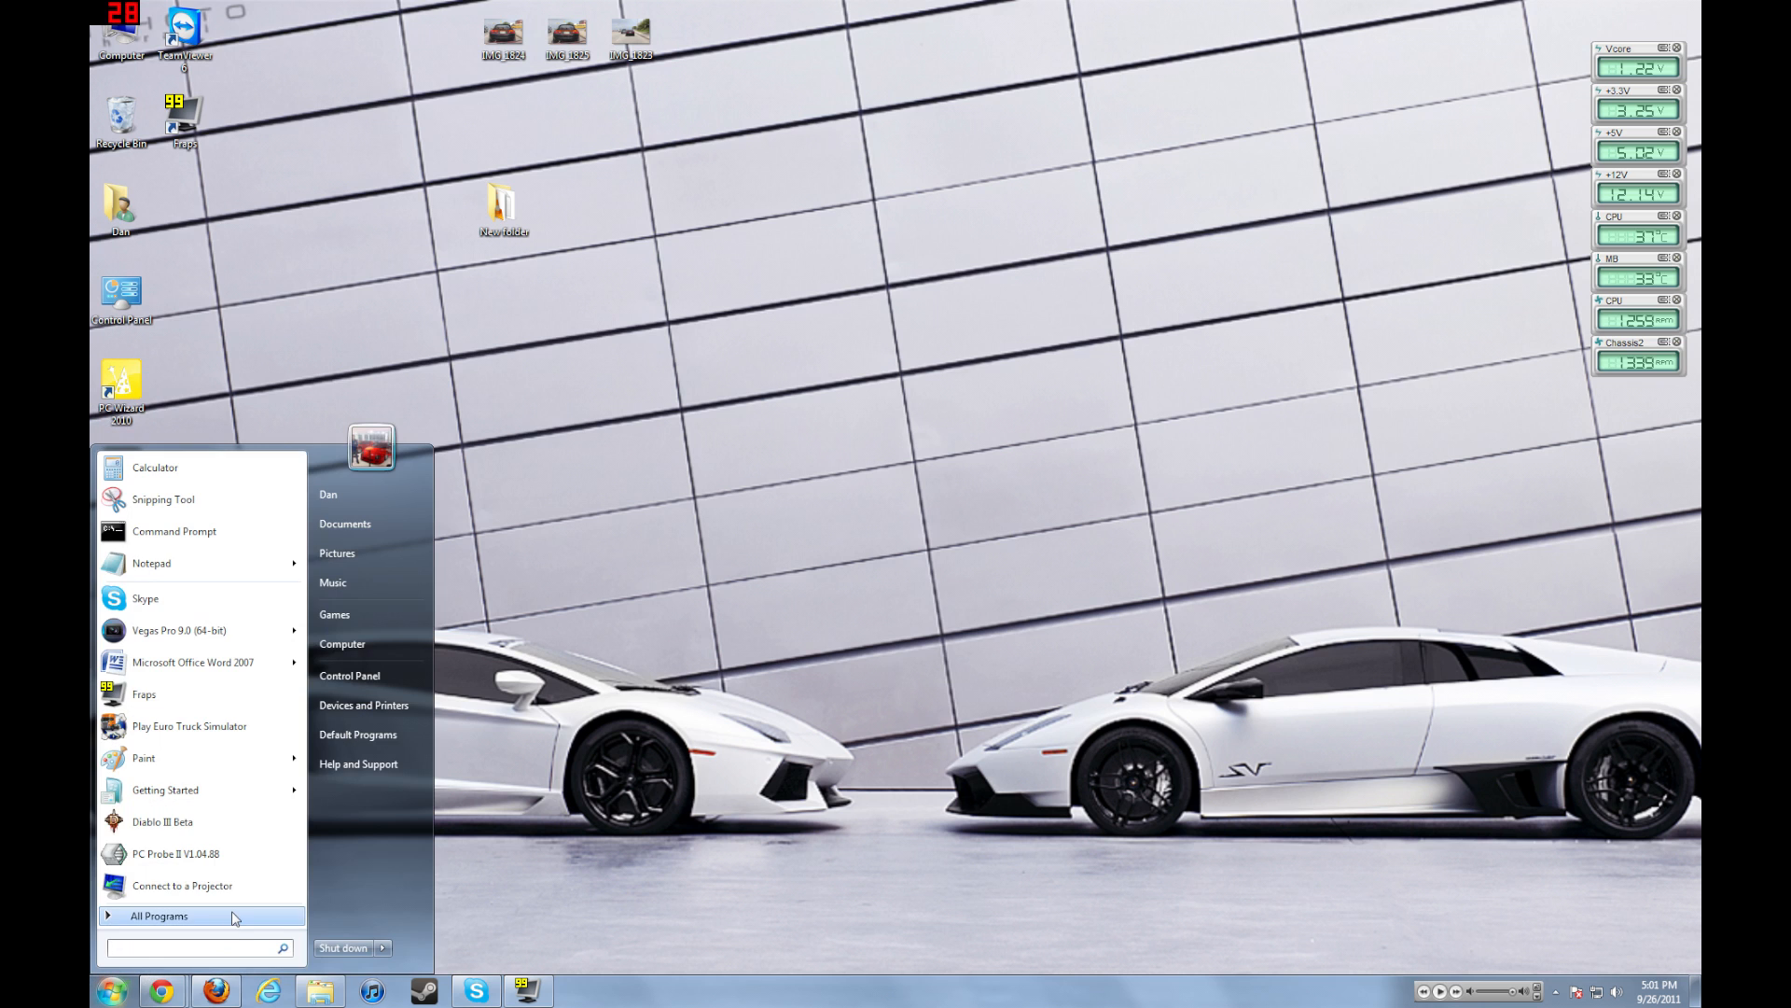
type("easy")
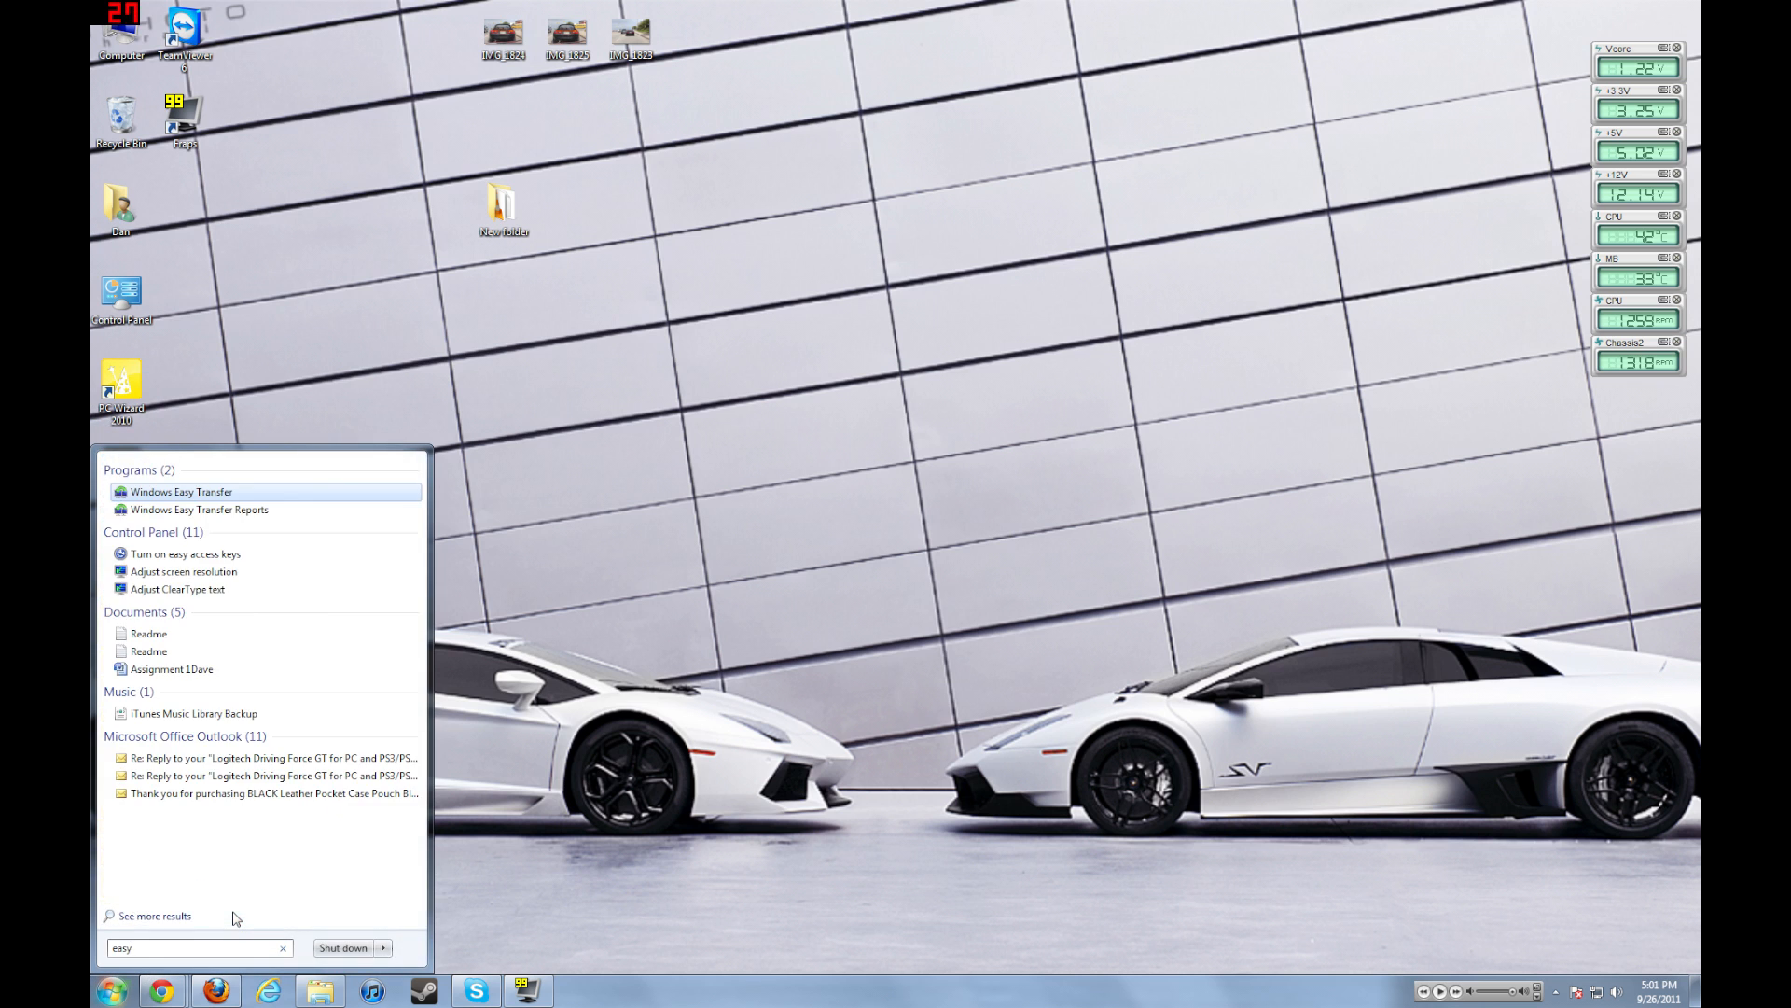
left_click(182, 491)
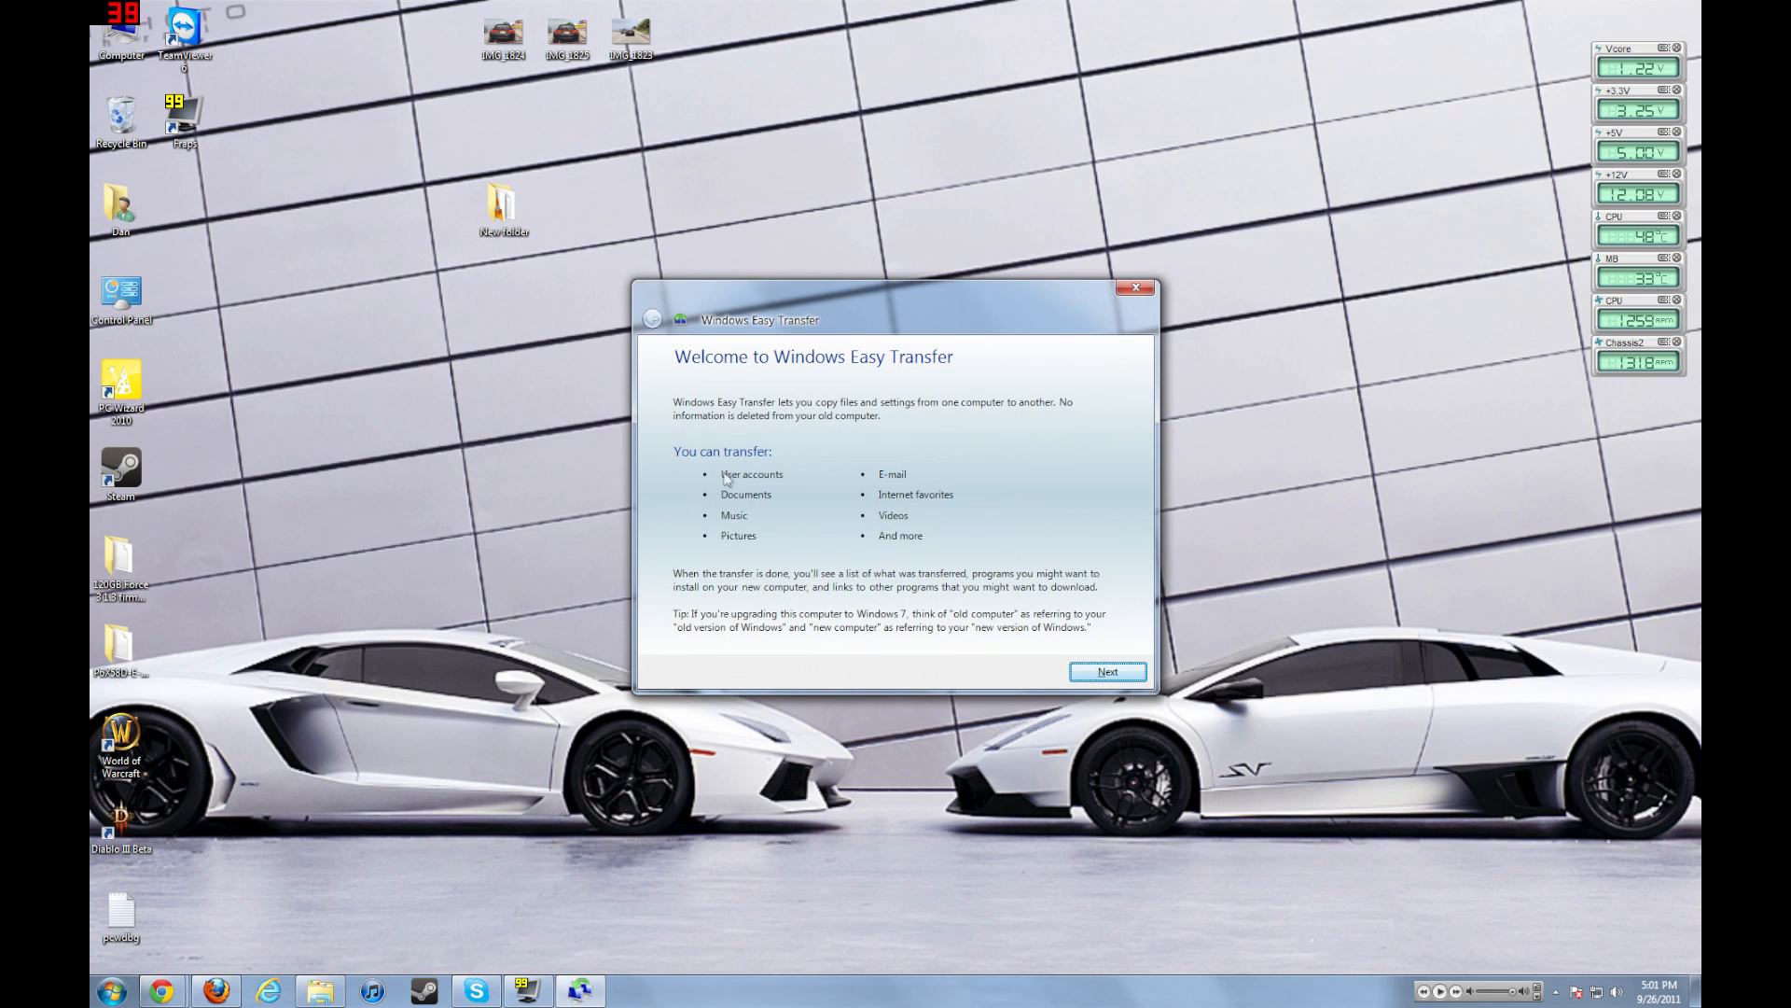
mouse_move(793, 488)
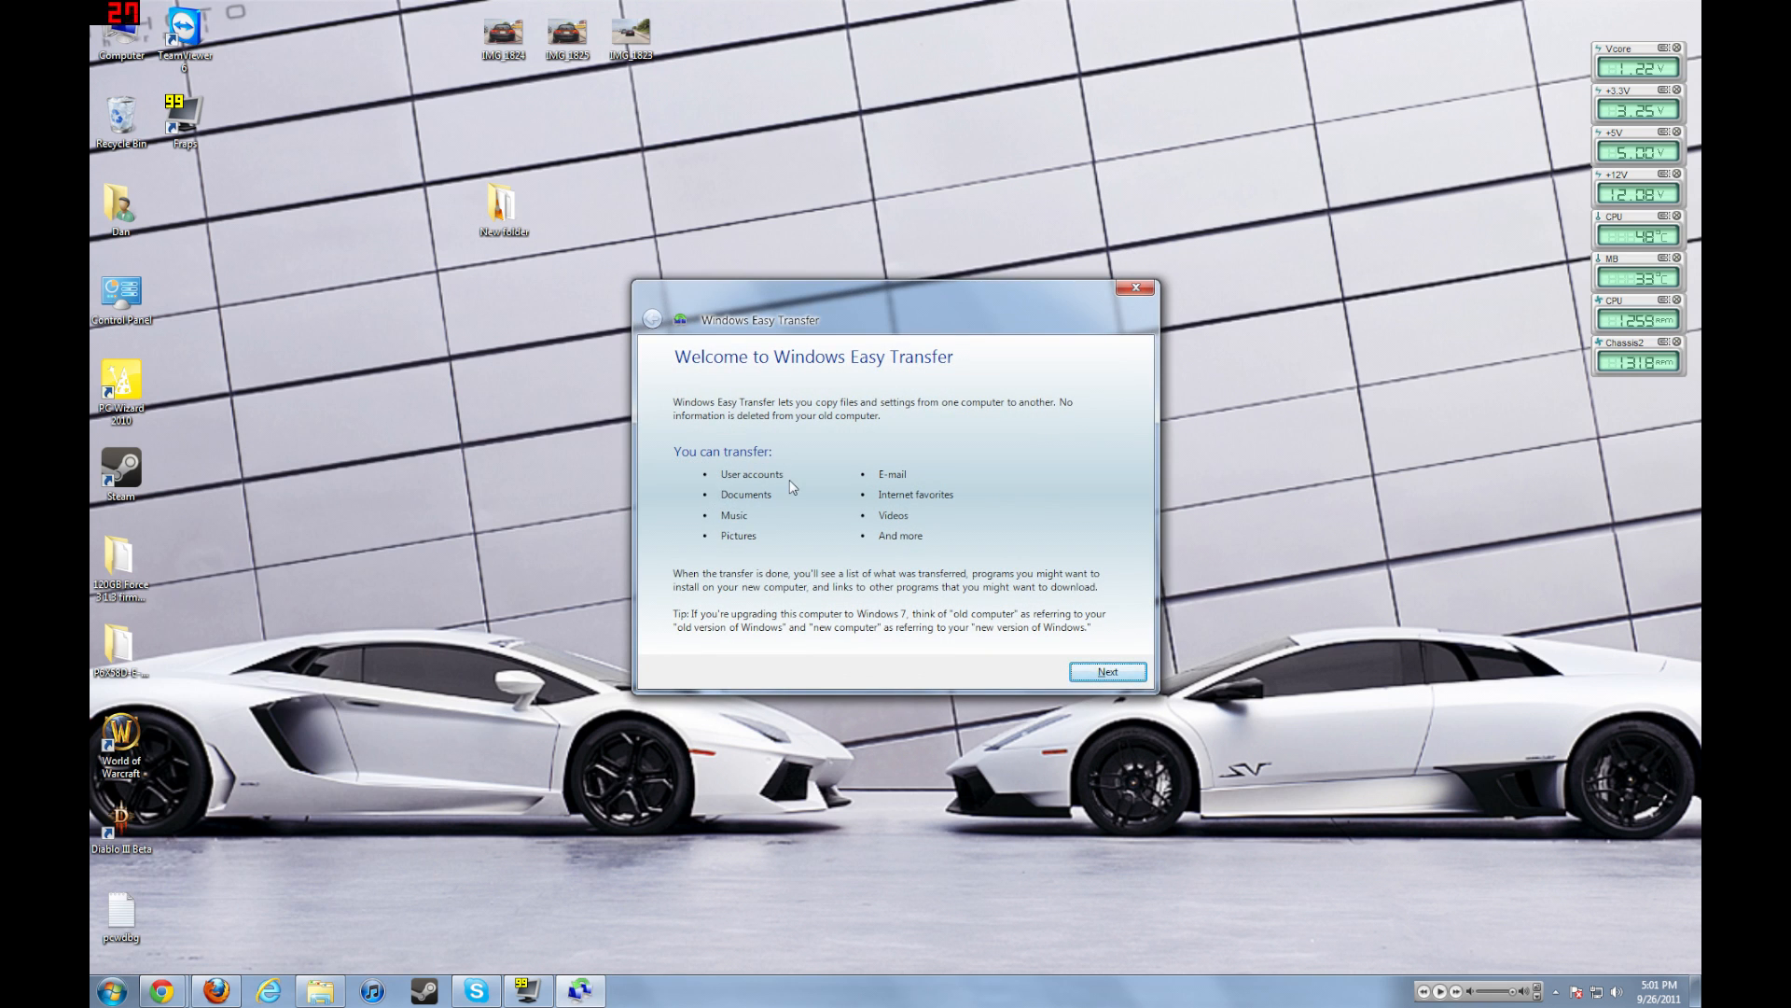
mouse_move(755, 488)
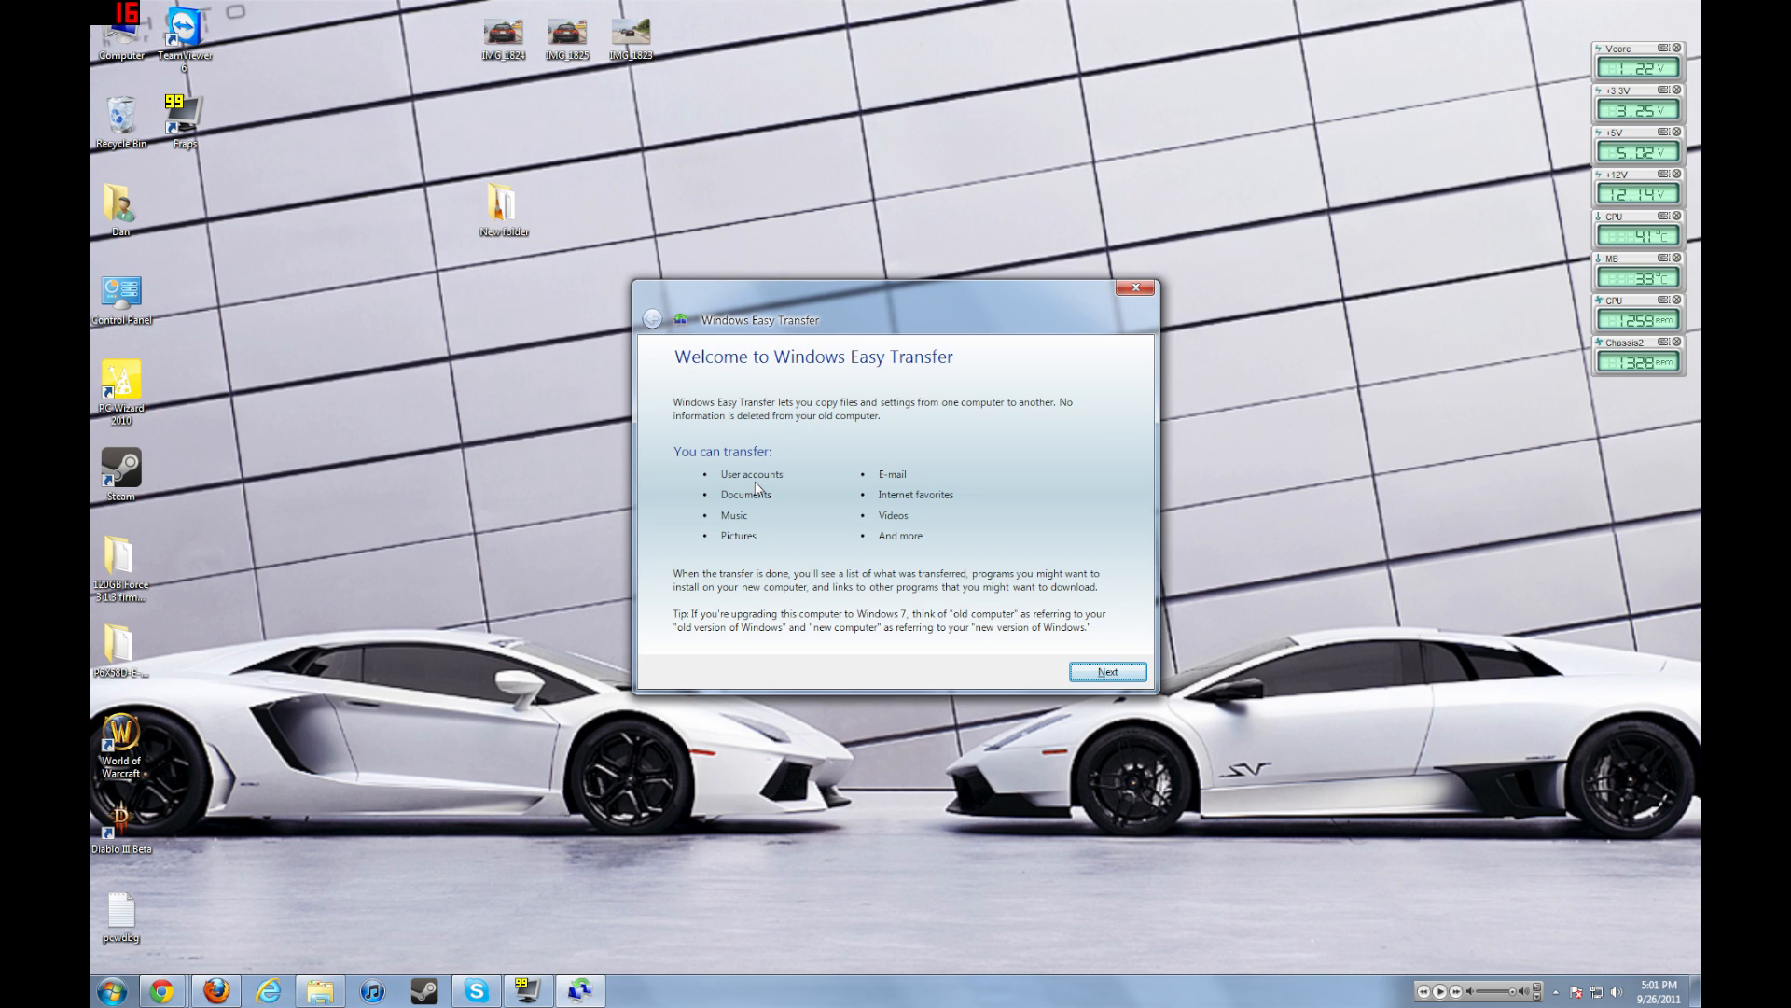
mouse_move(701, 426)
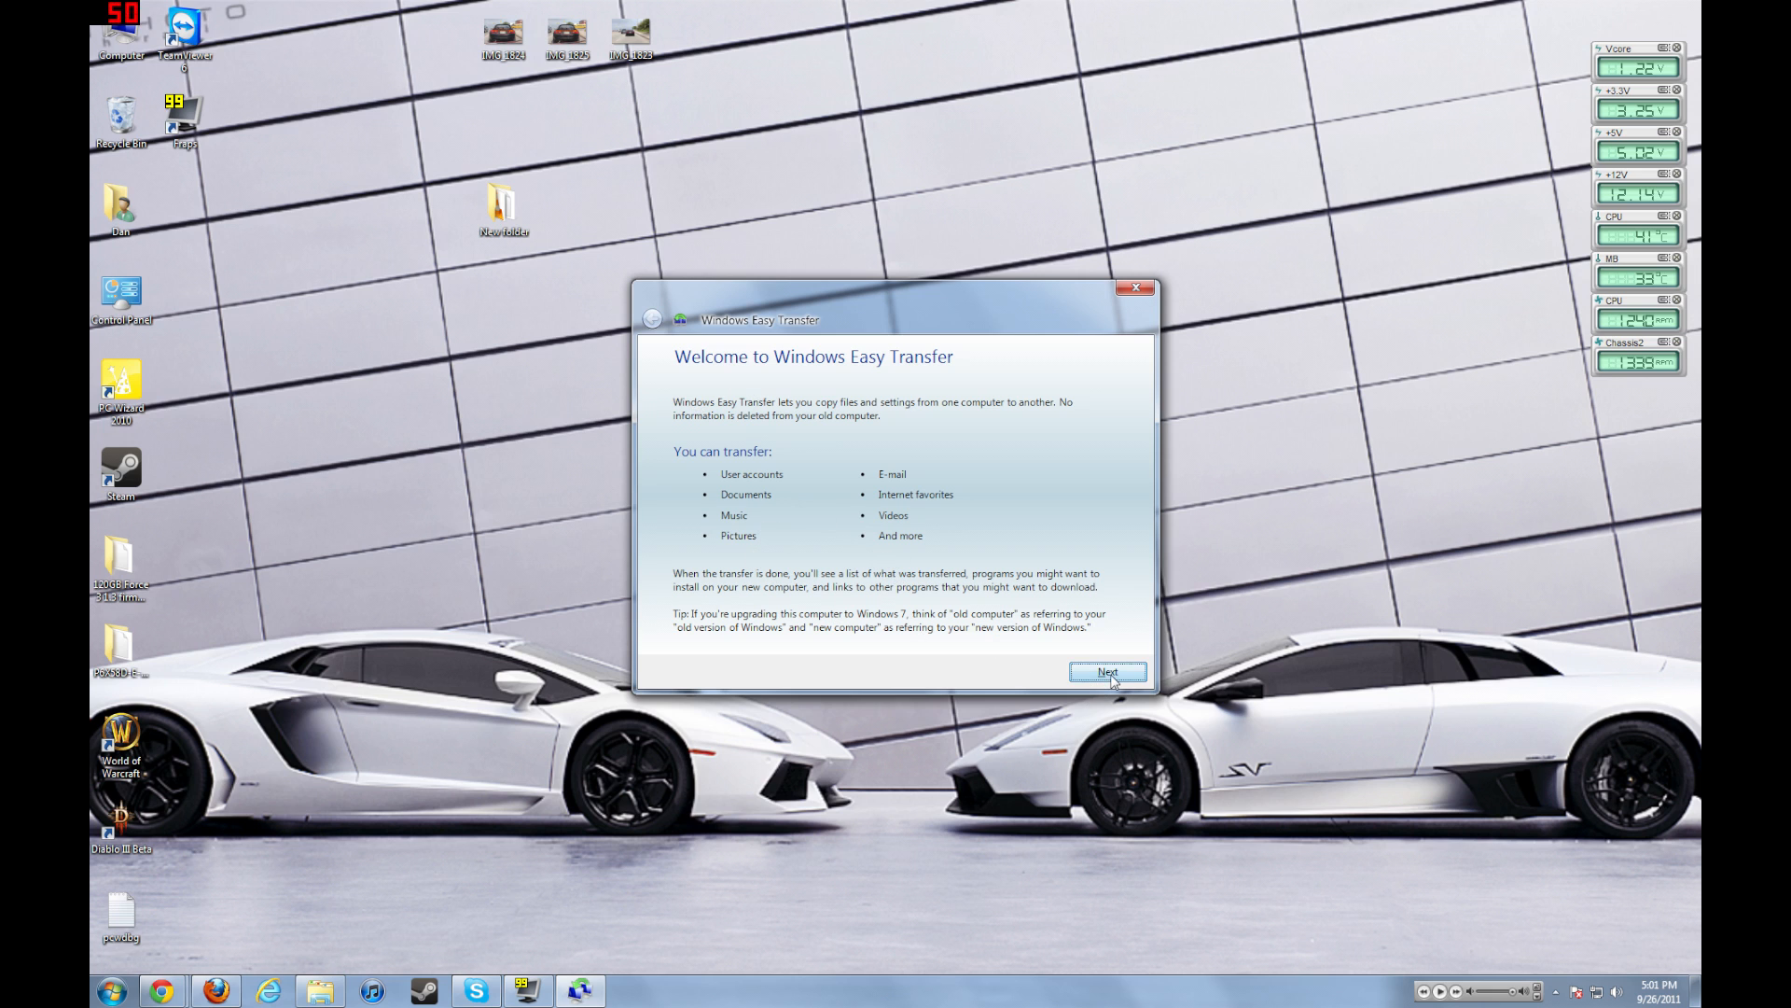
- Skip the welcome page and mark this PC as the old computer
left_click(1105, 671)
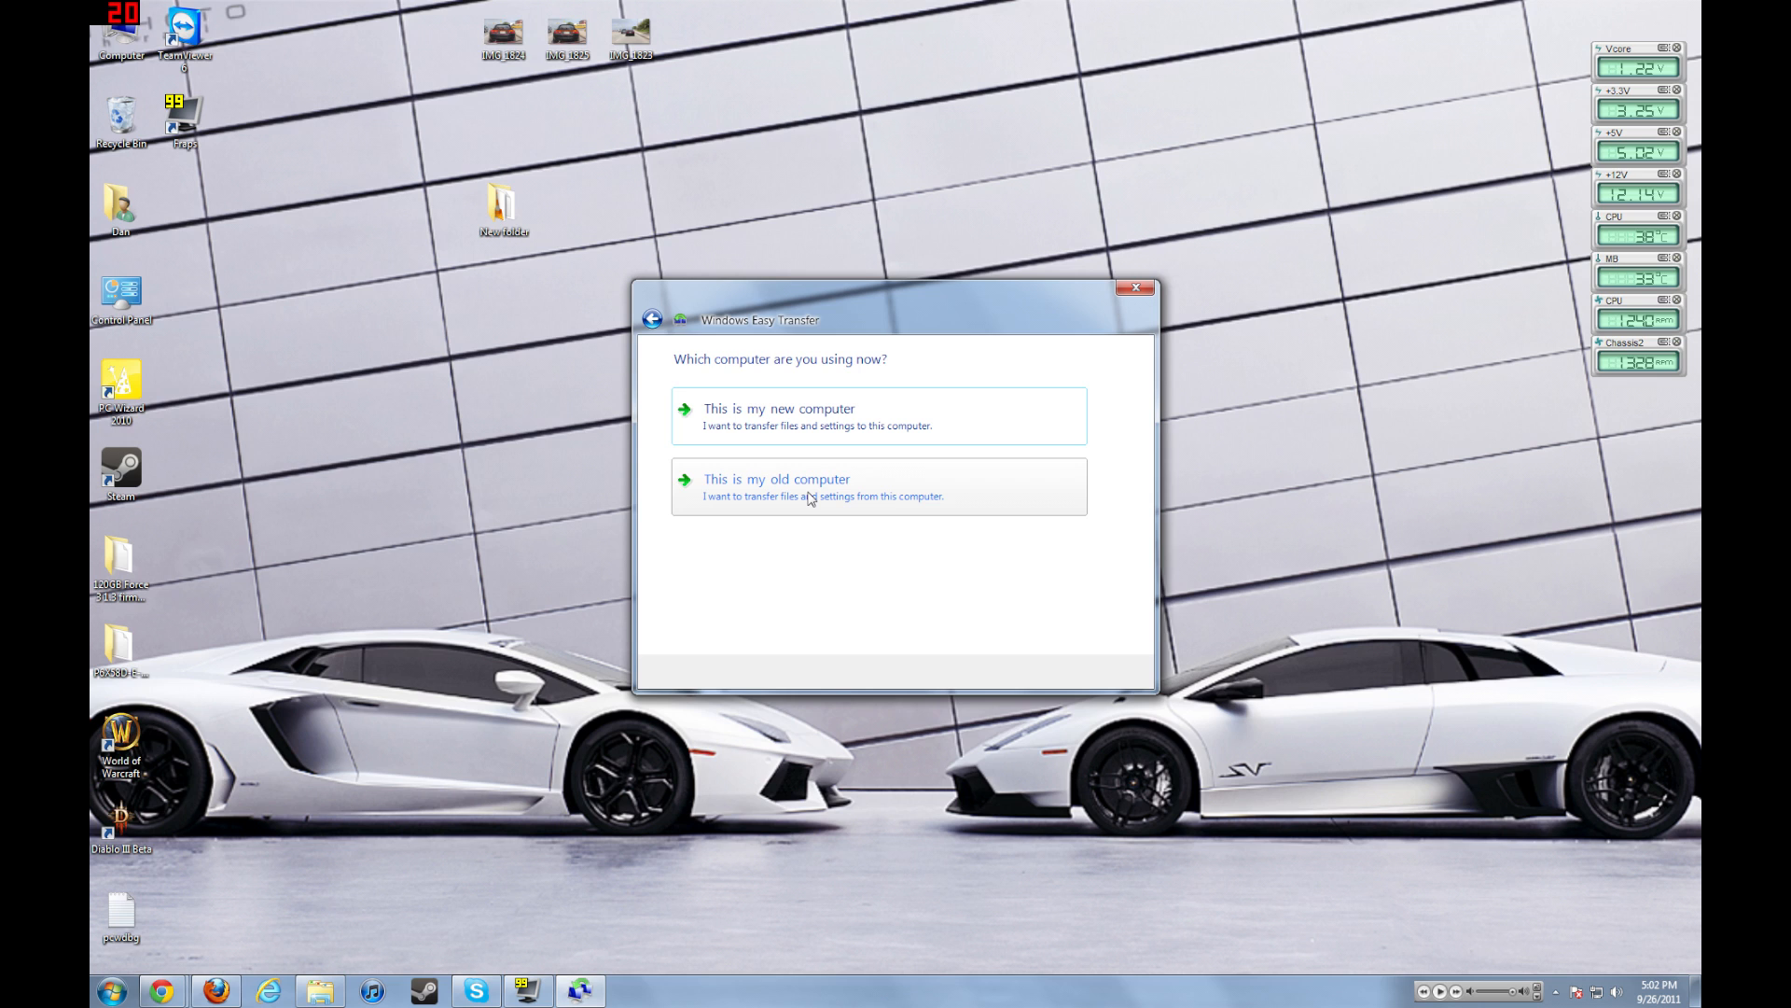
mouse_move(804, 505)
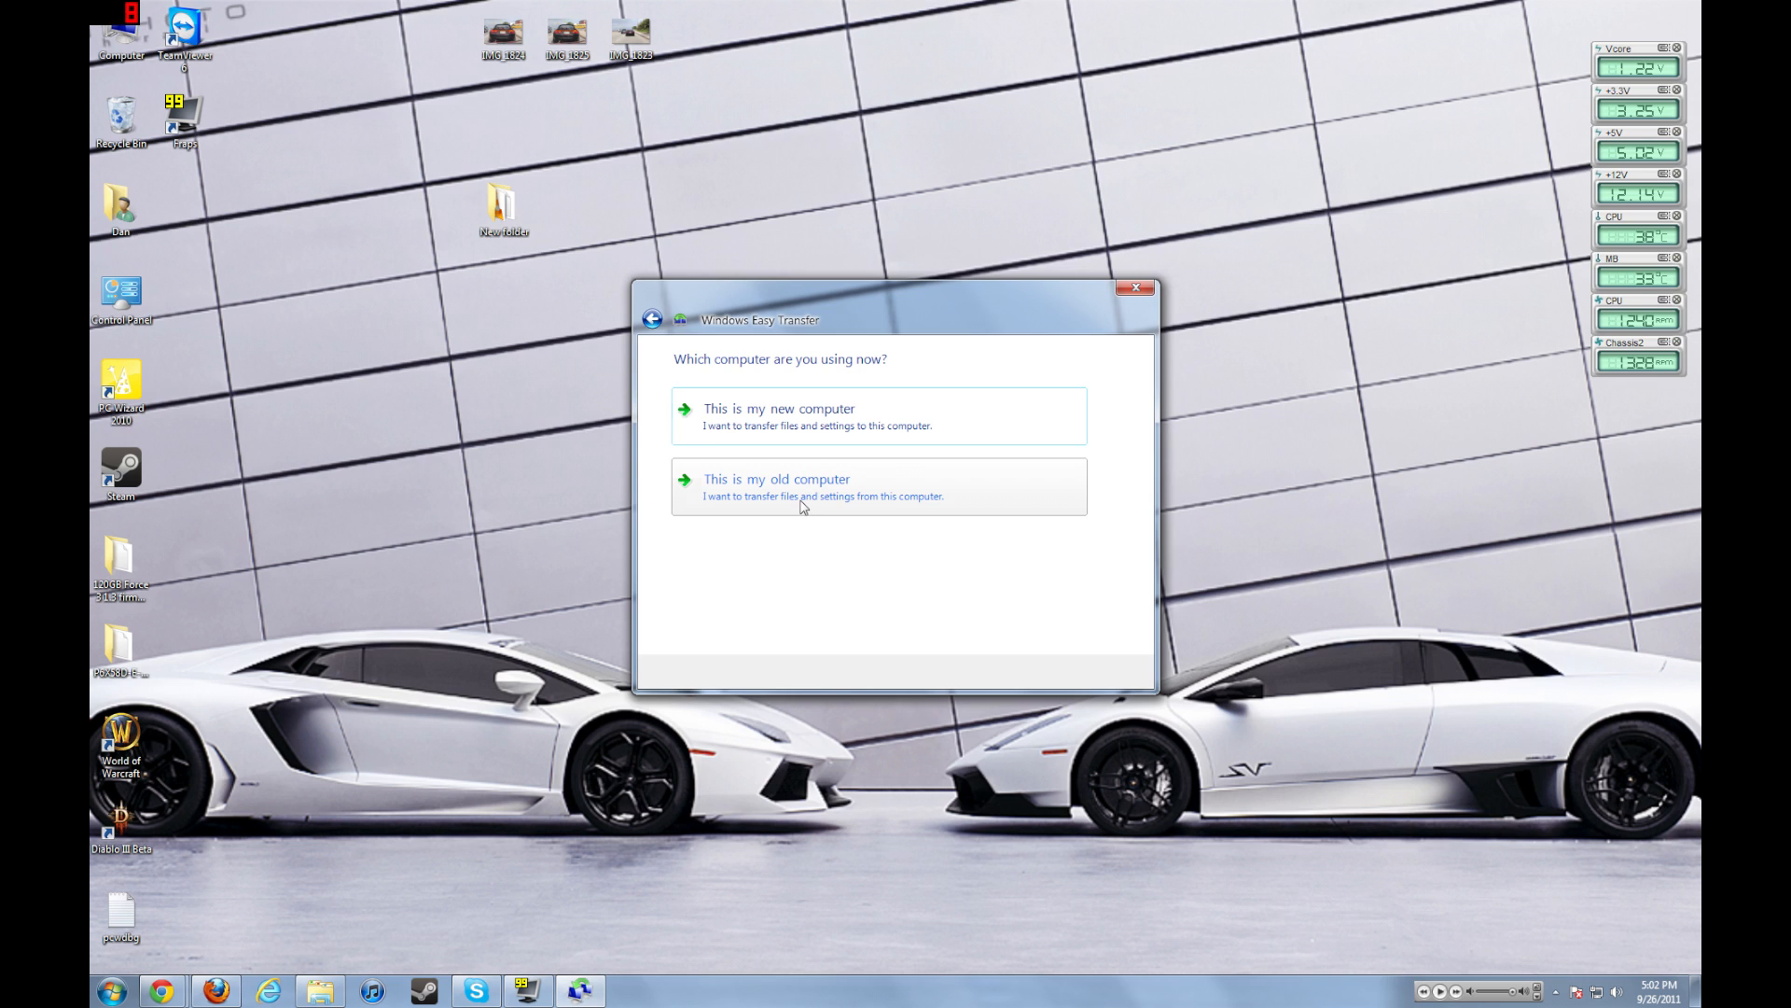
left_click(778, 485)
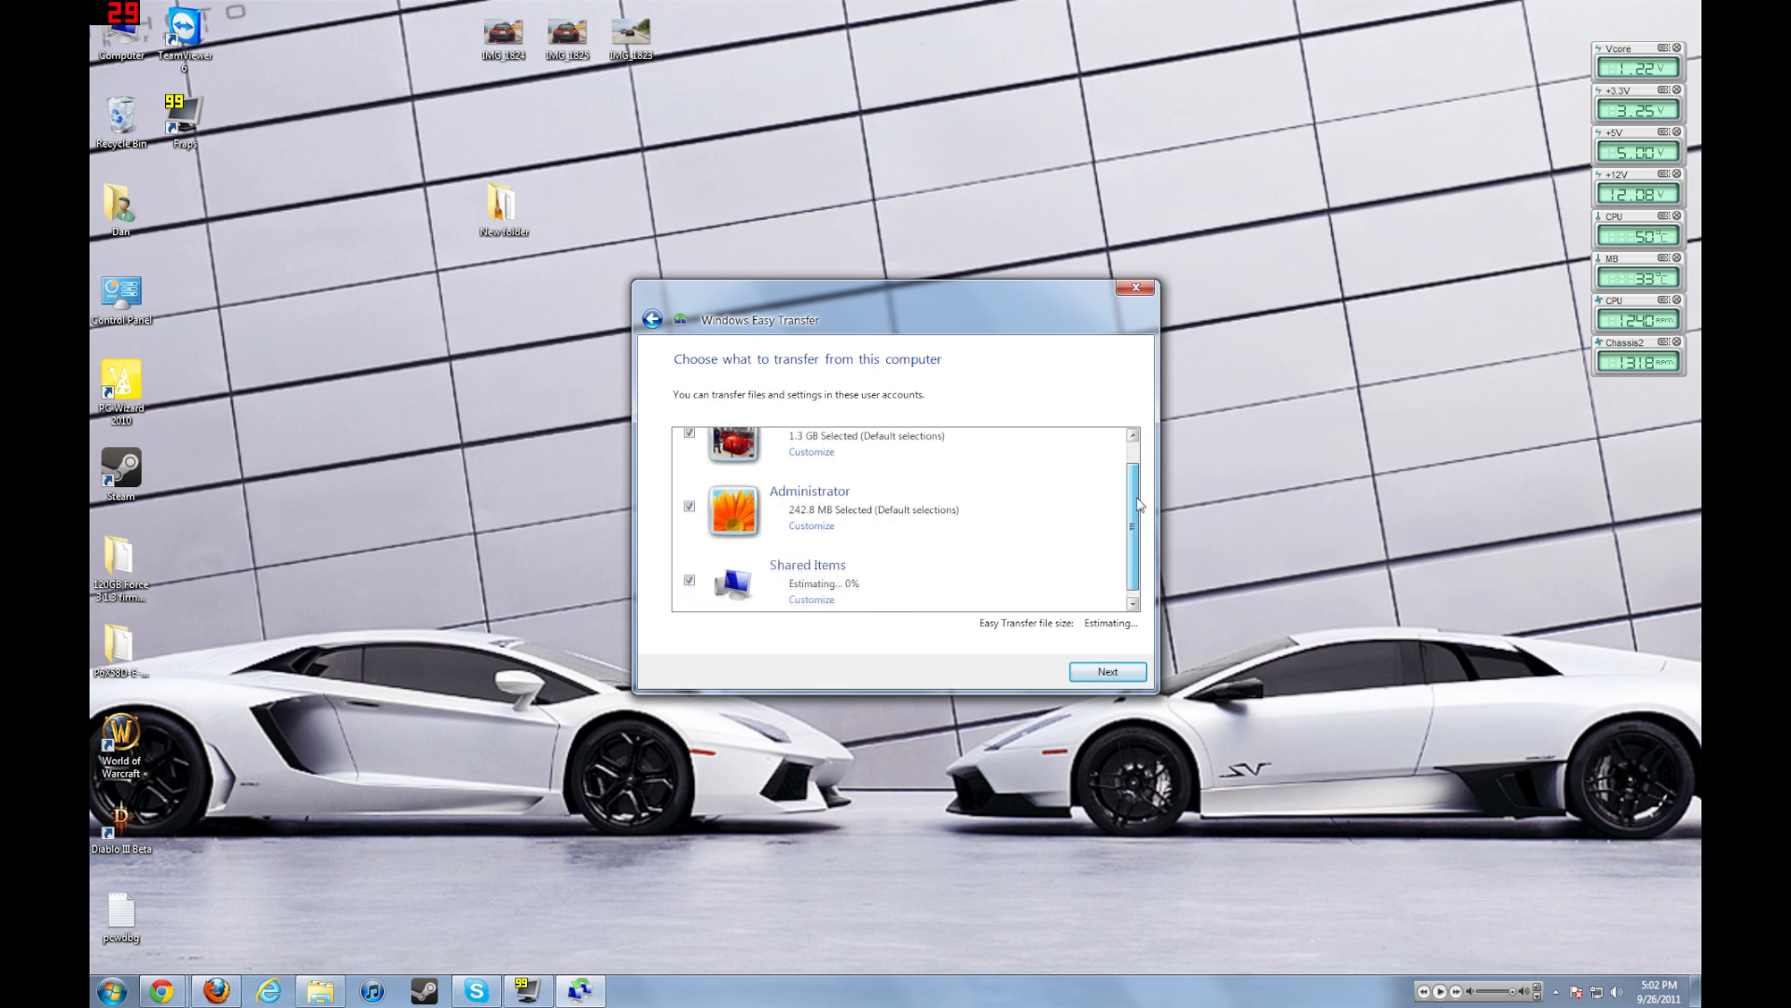
- Scroll the account list and customize Shared Items to review public folders, favorites and settings
scroll("down", 3)
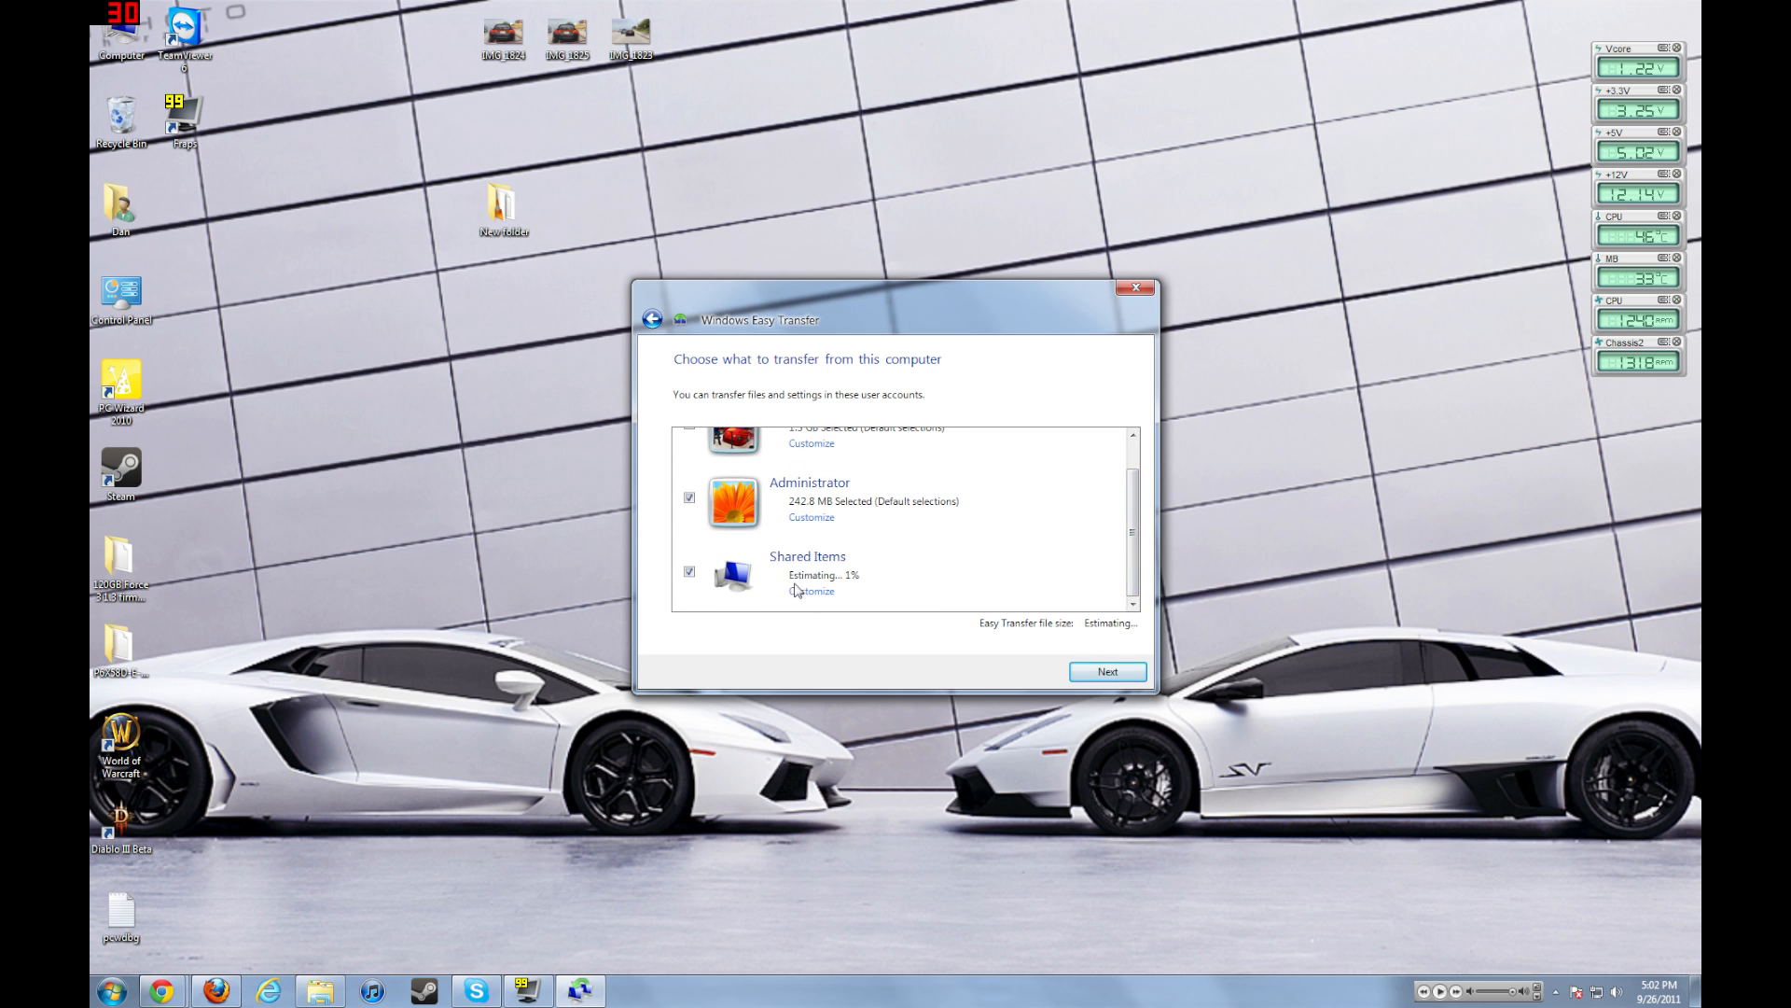
left_click(811, 590)
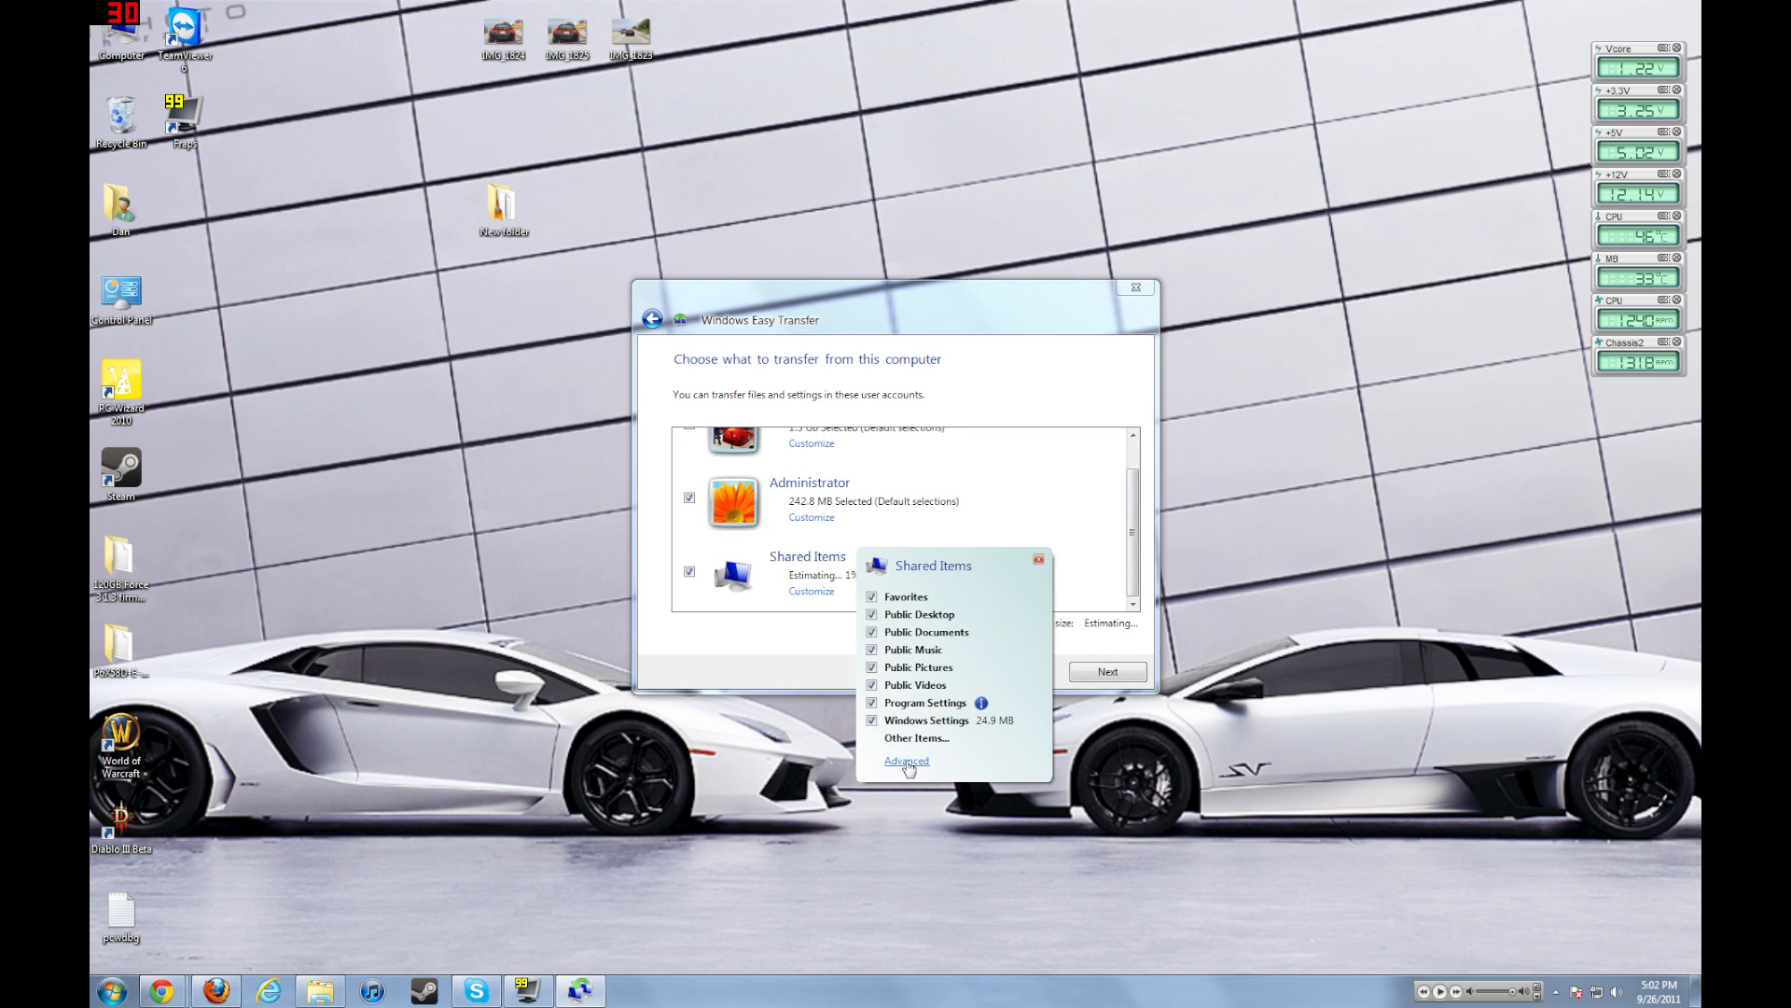
- Open the Advanced 'Modify your selections' tree and expand the Administrator and Dan profile folders
left_click(906, 760)
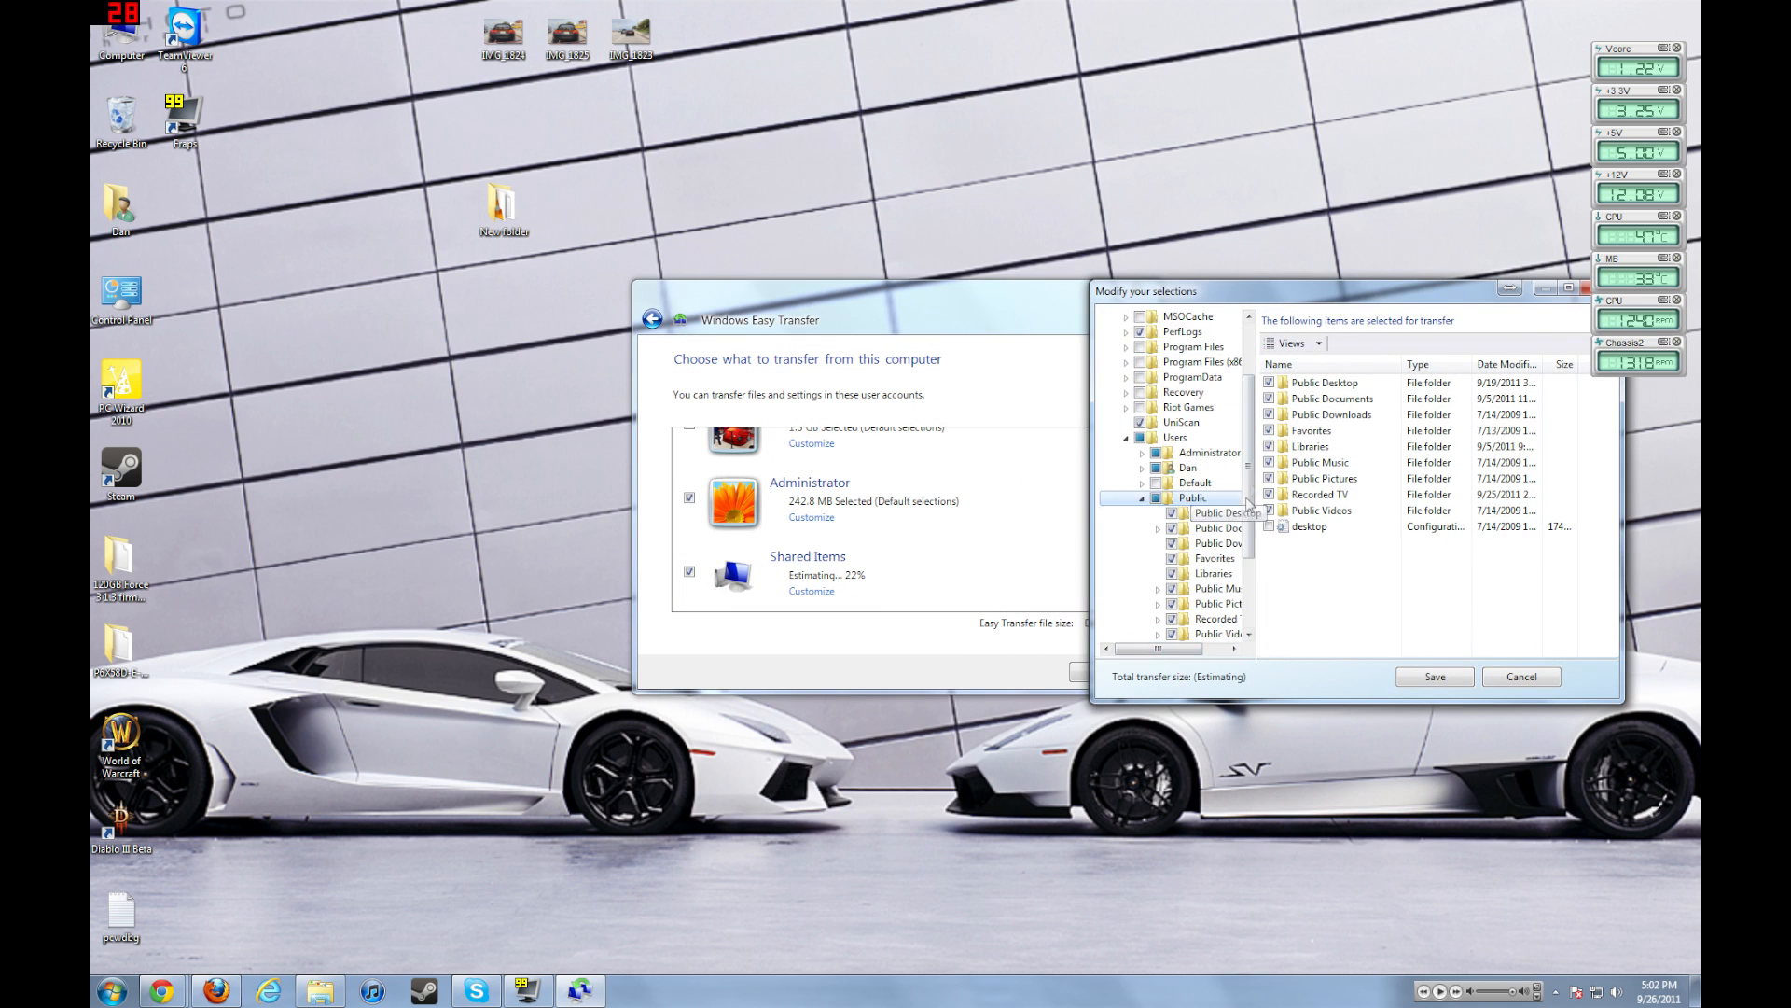
scroll("up", 3)
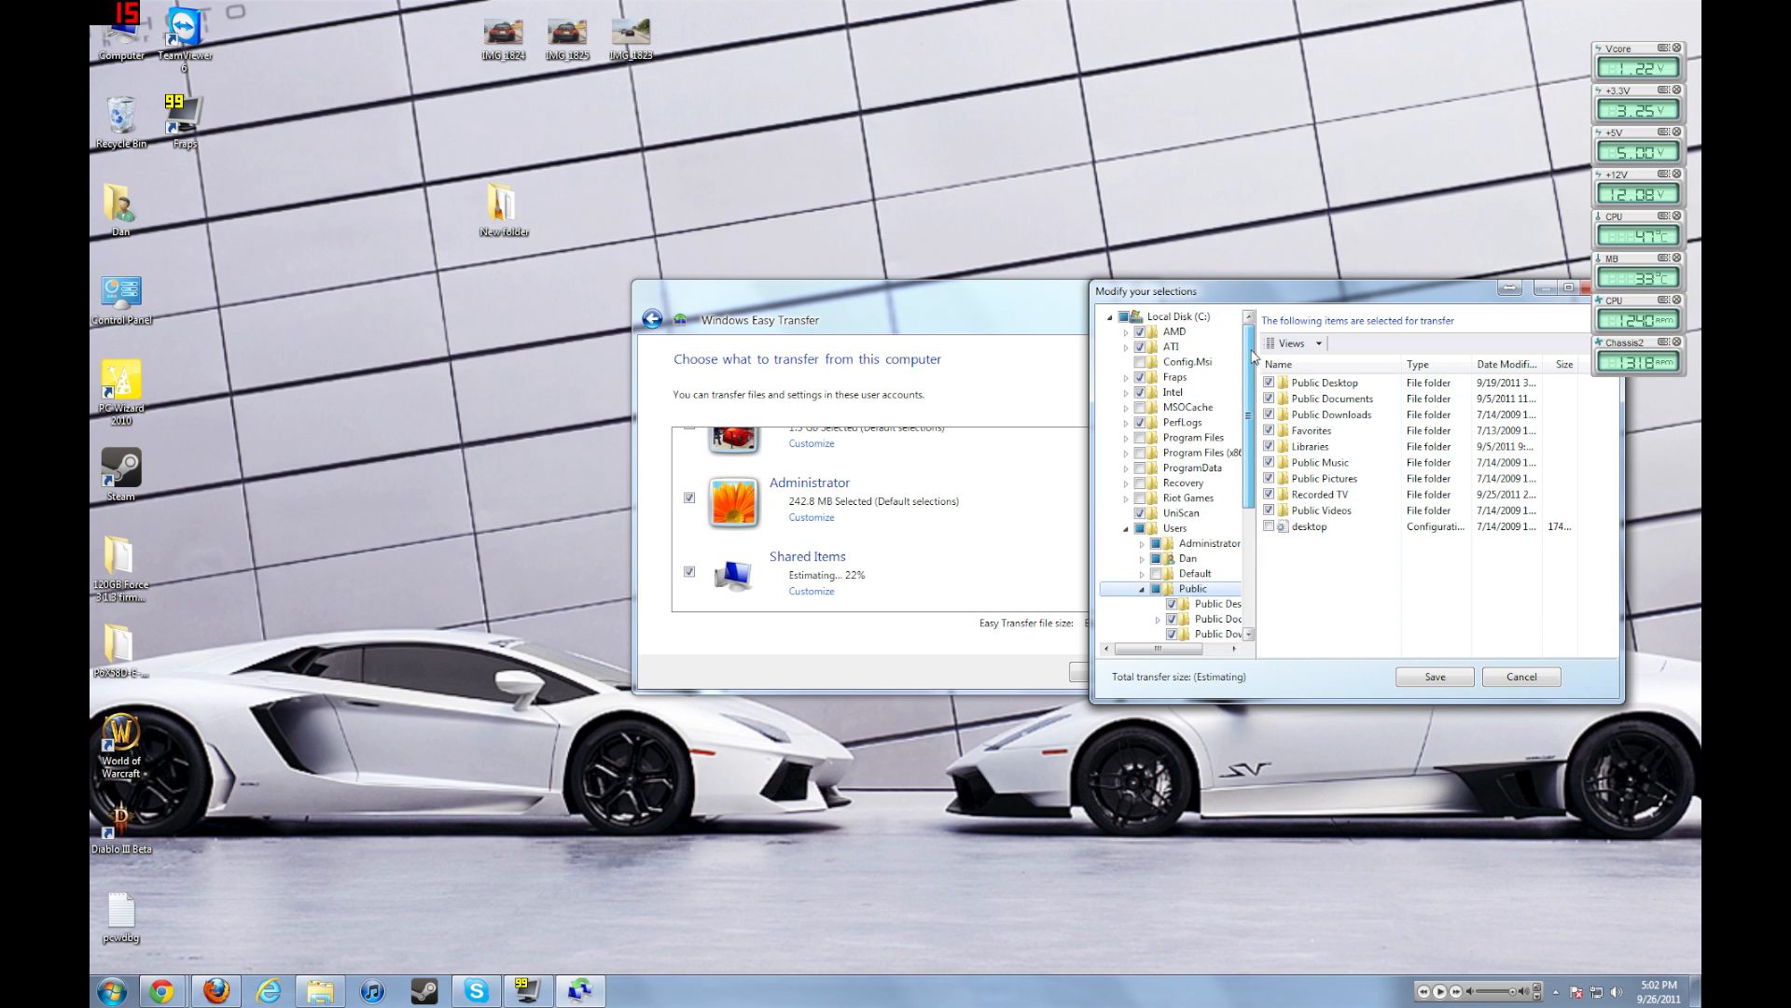
scroll("down", 3)
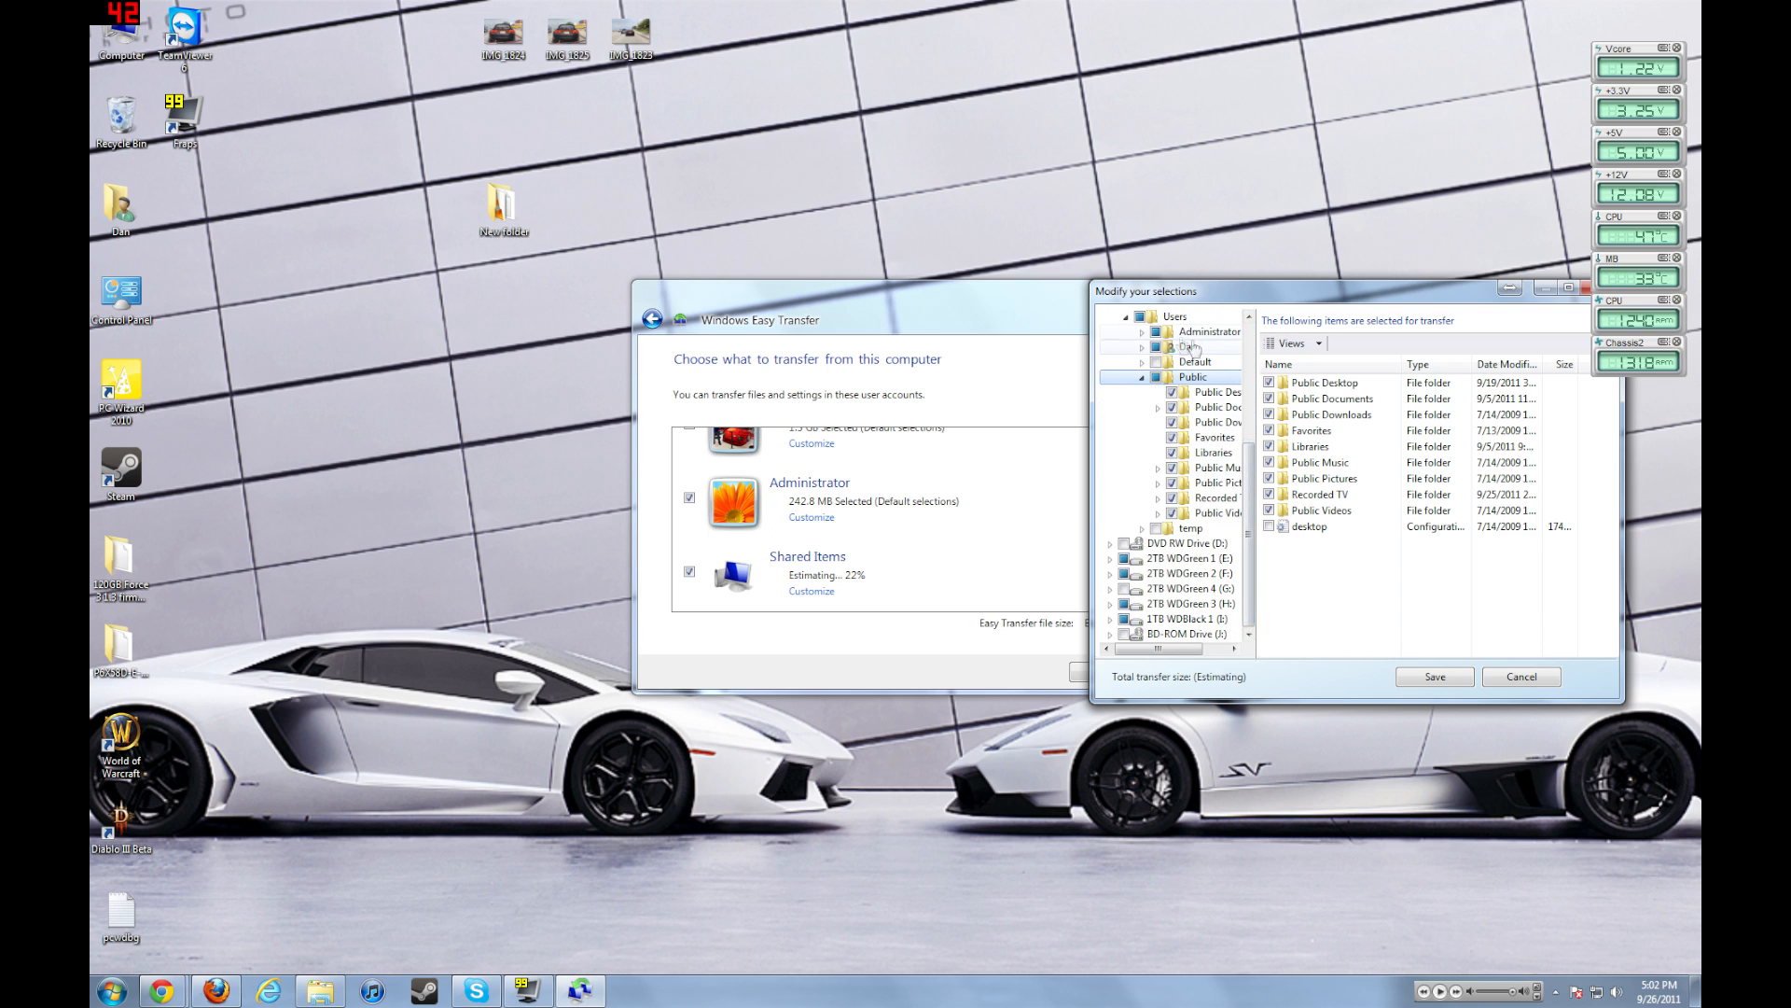
left_click(1205, 332)
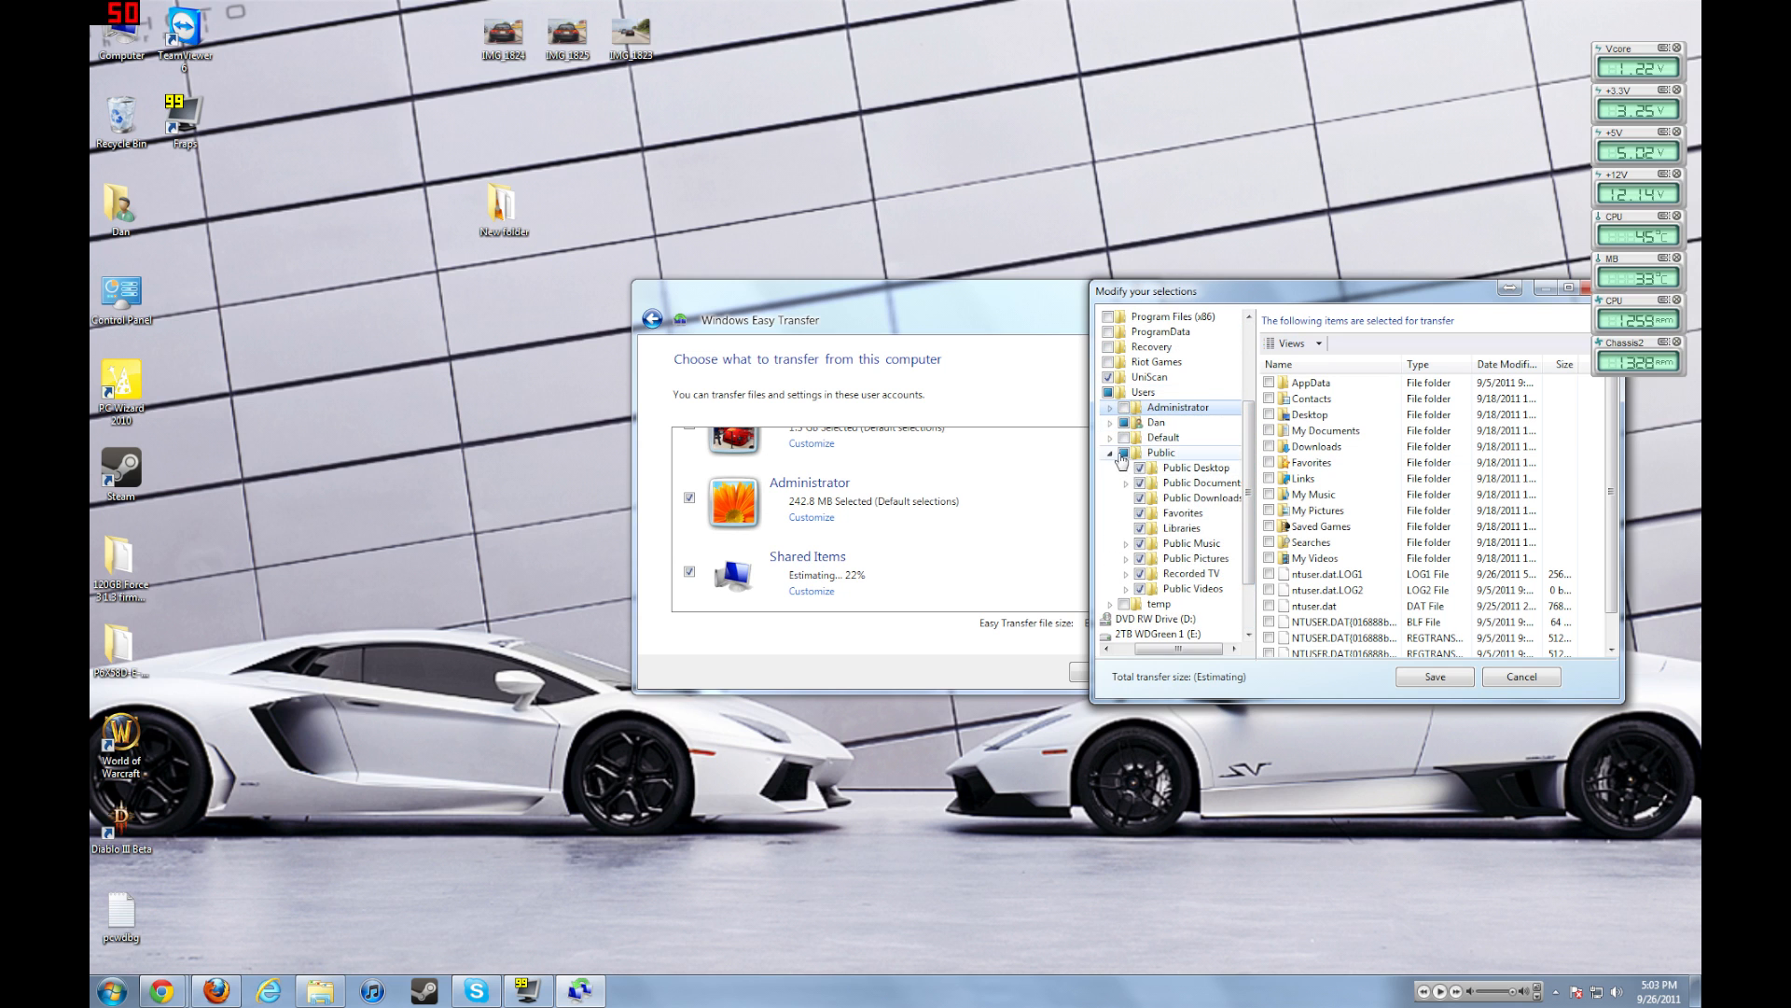
scroll("down", 3)
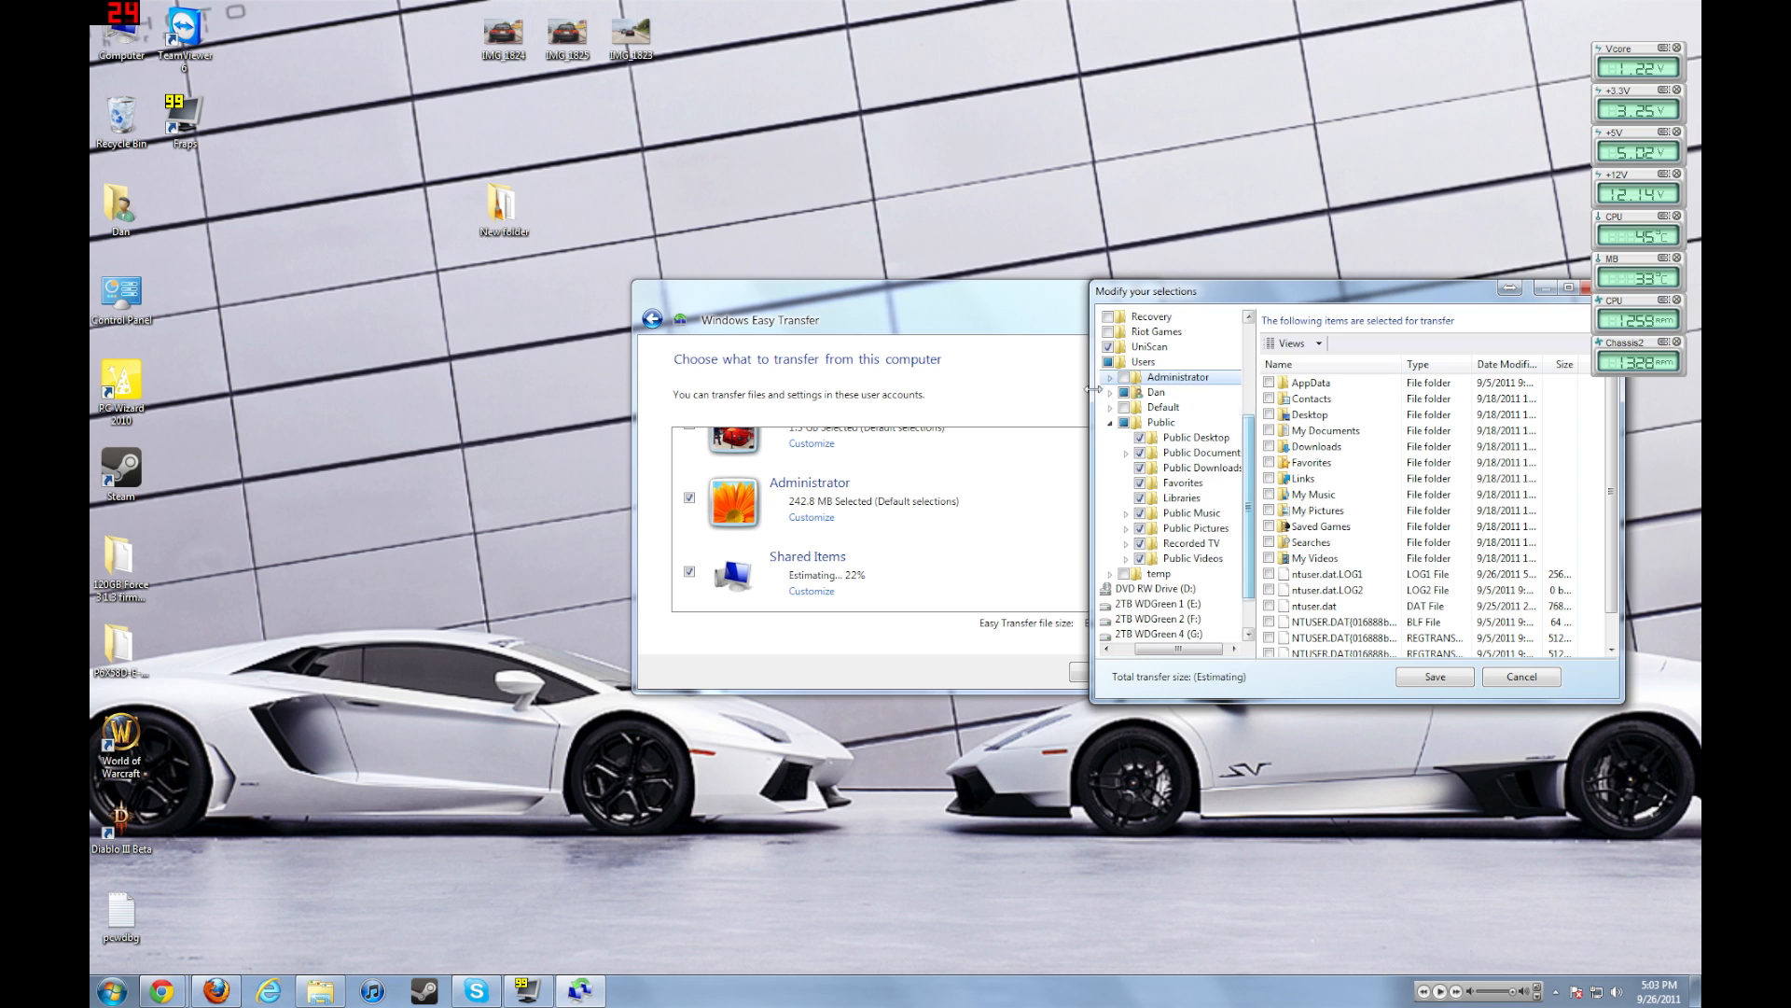
left_click(1156, 392)
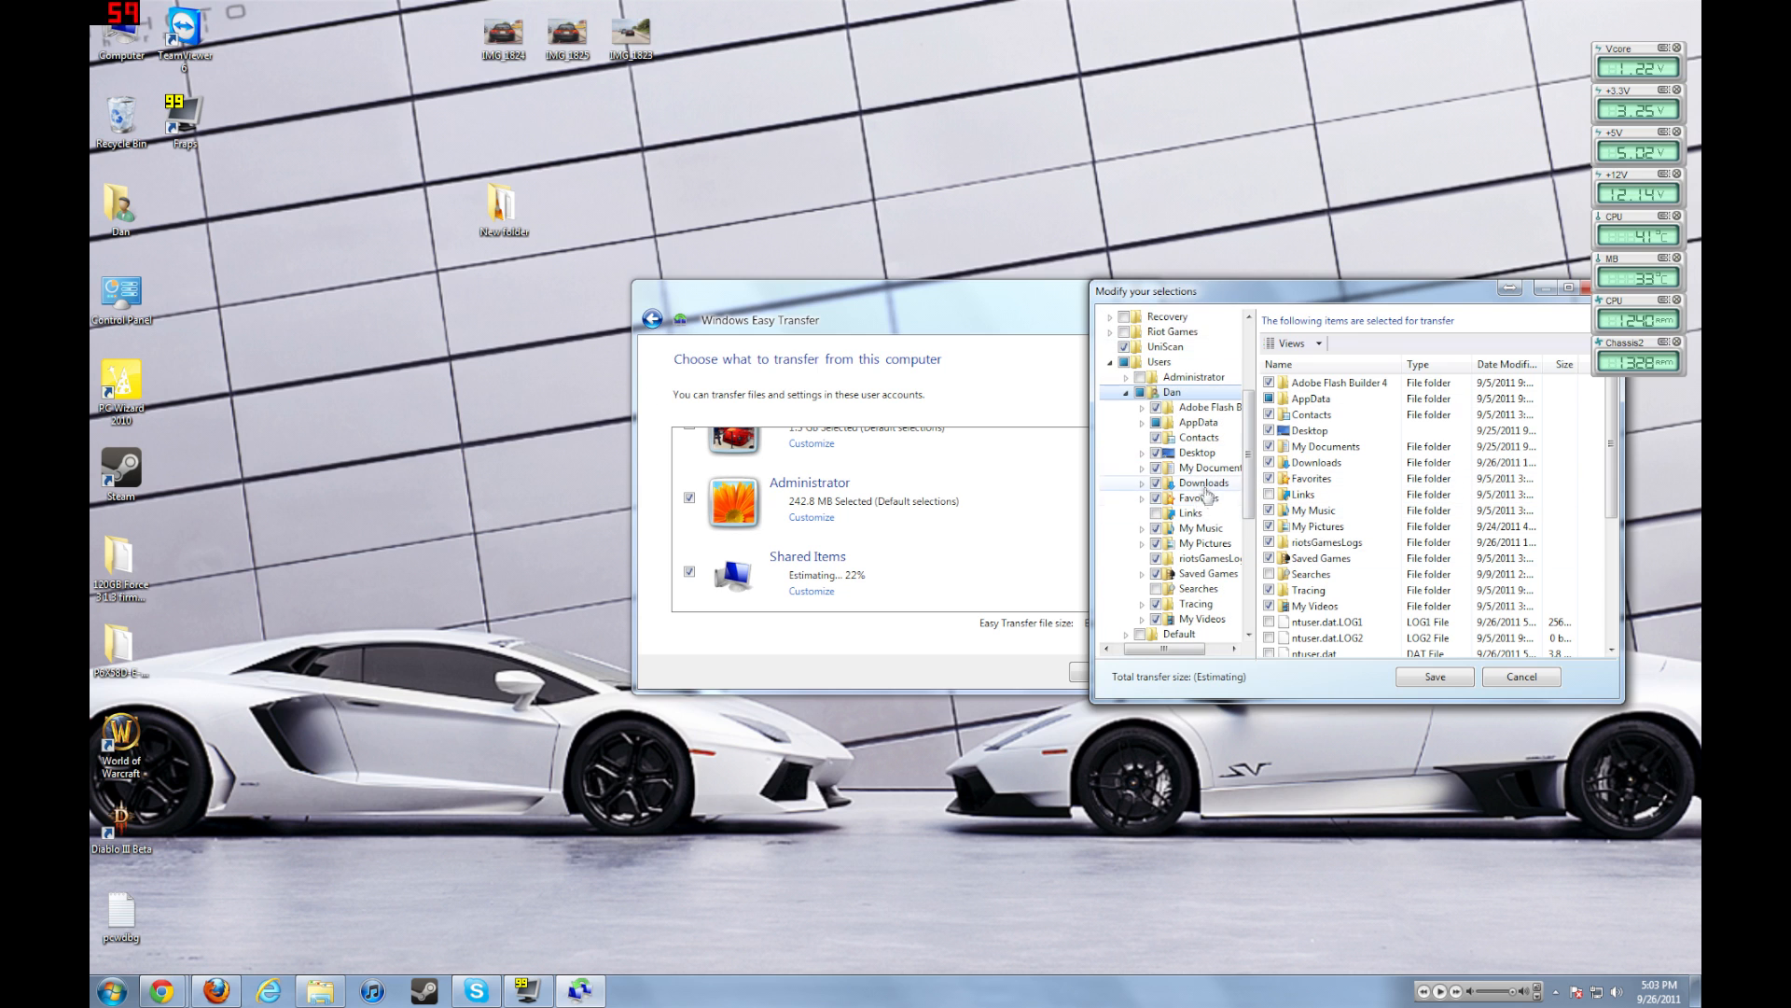
mouse_move(1198, 526)
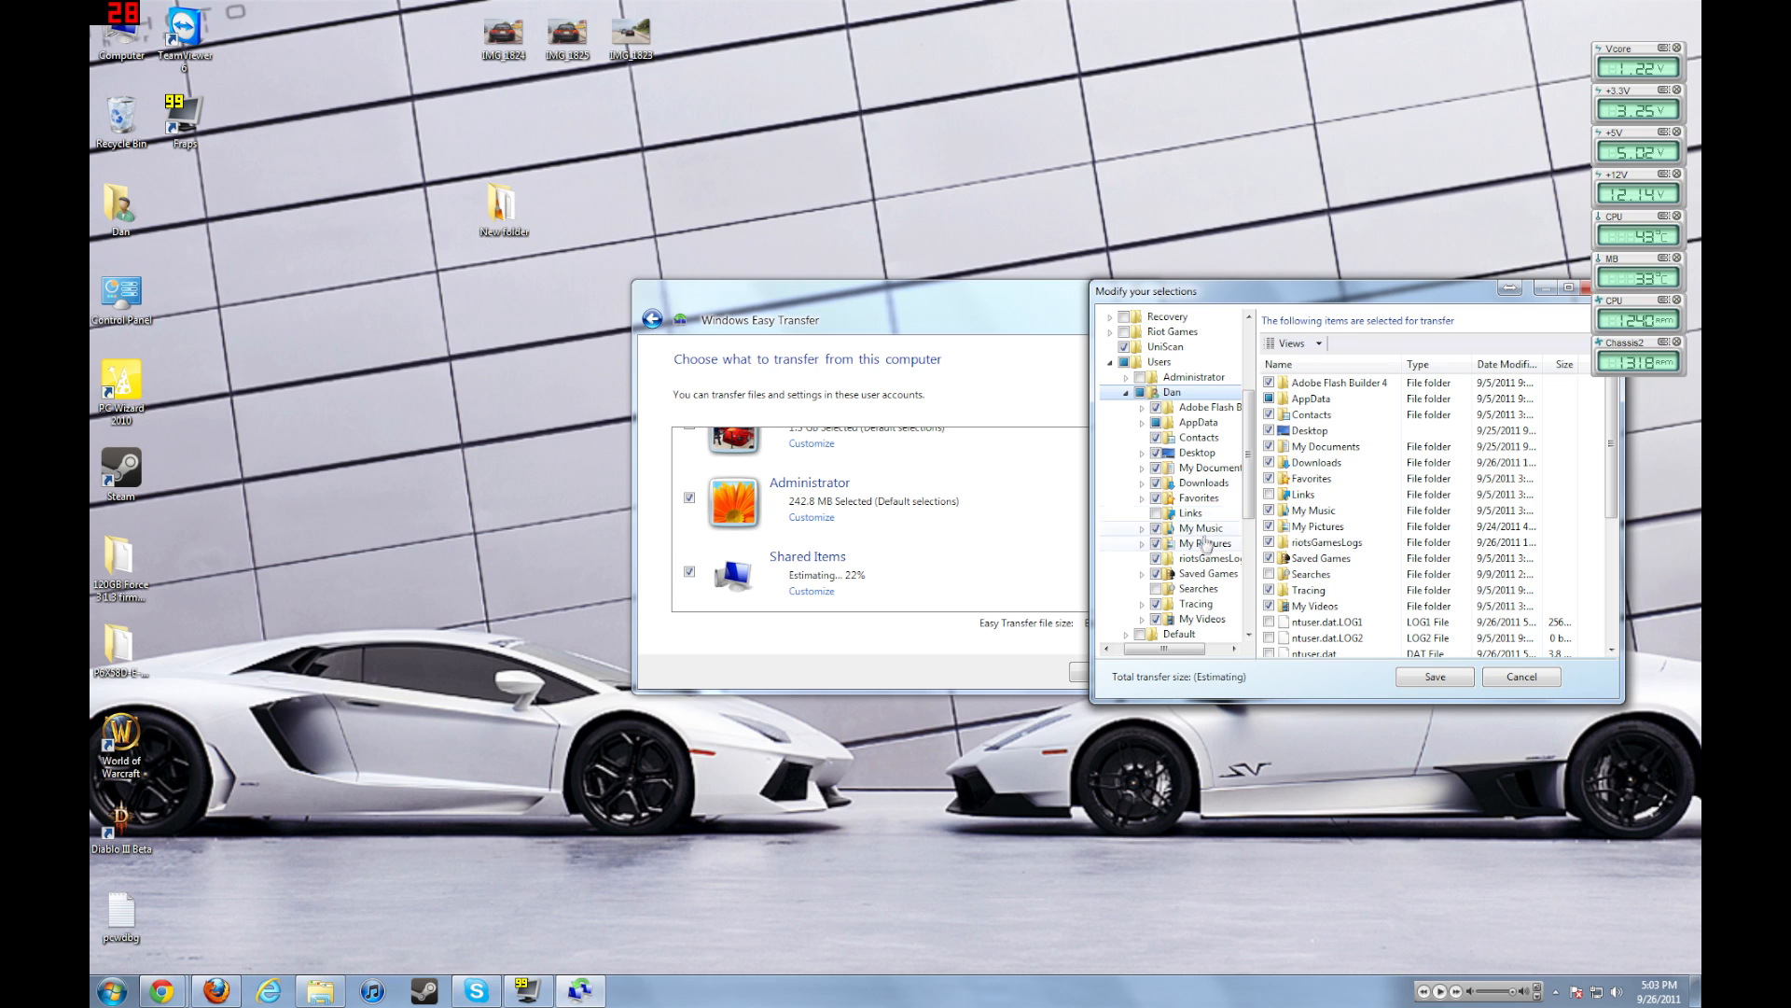
mouse_move(1205, 543)
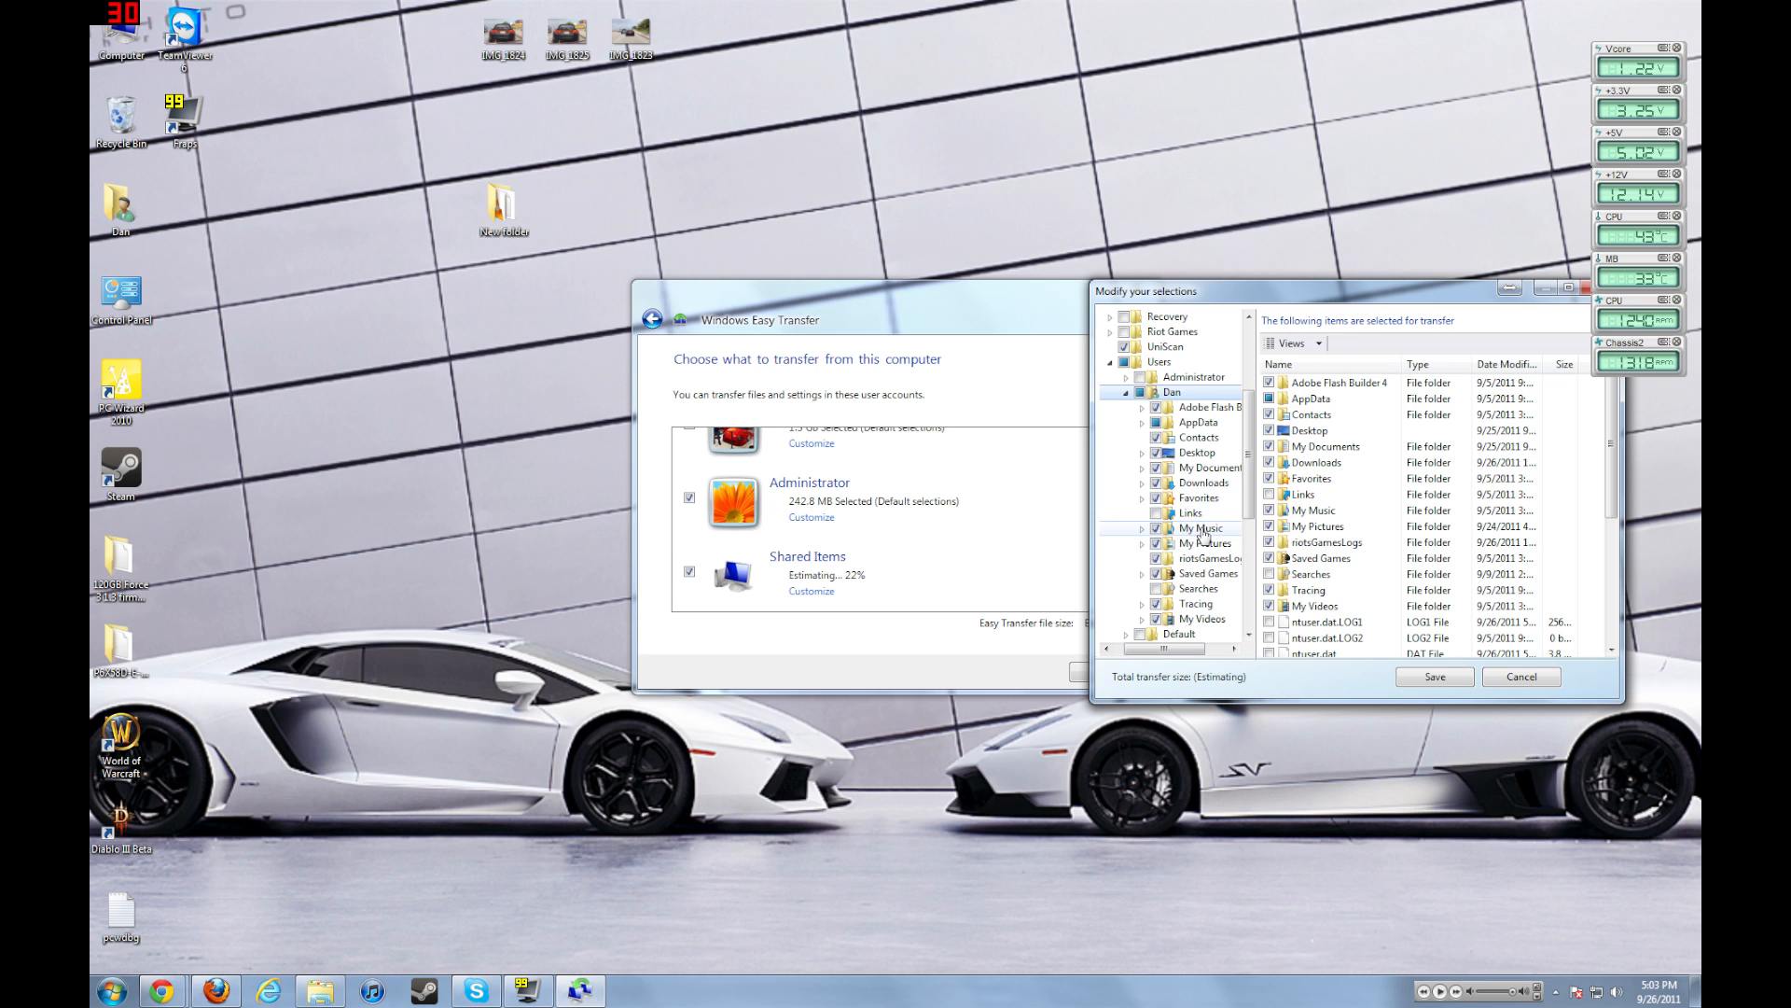
mouse_move(1168, 556)
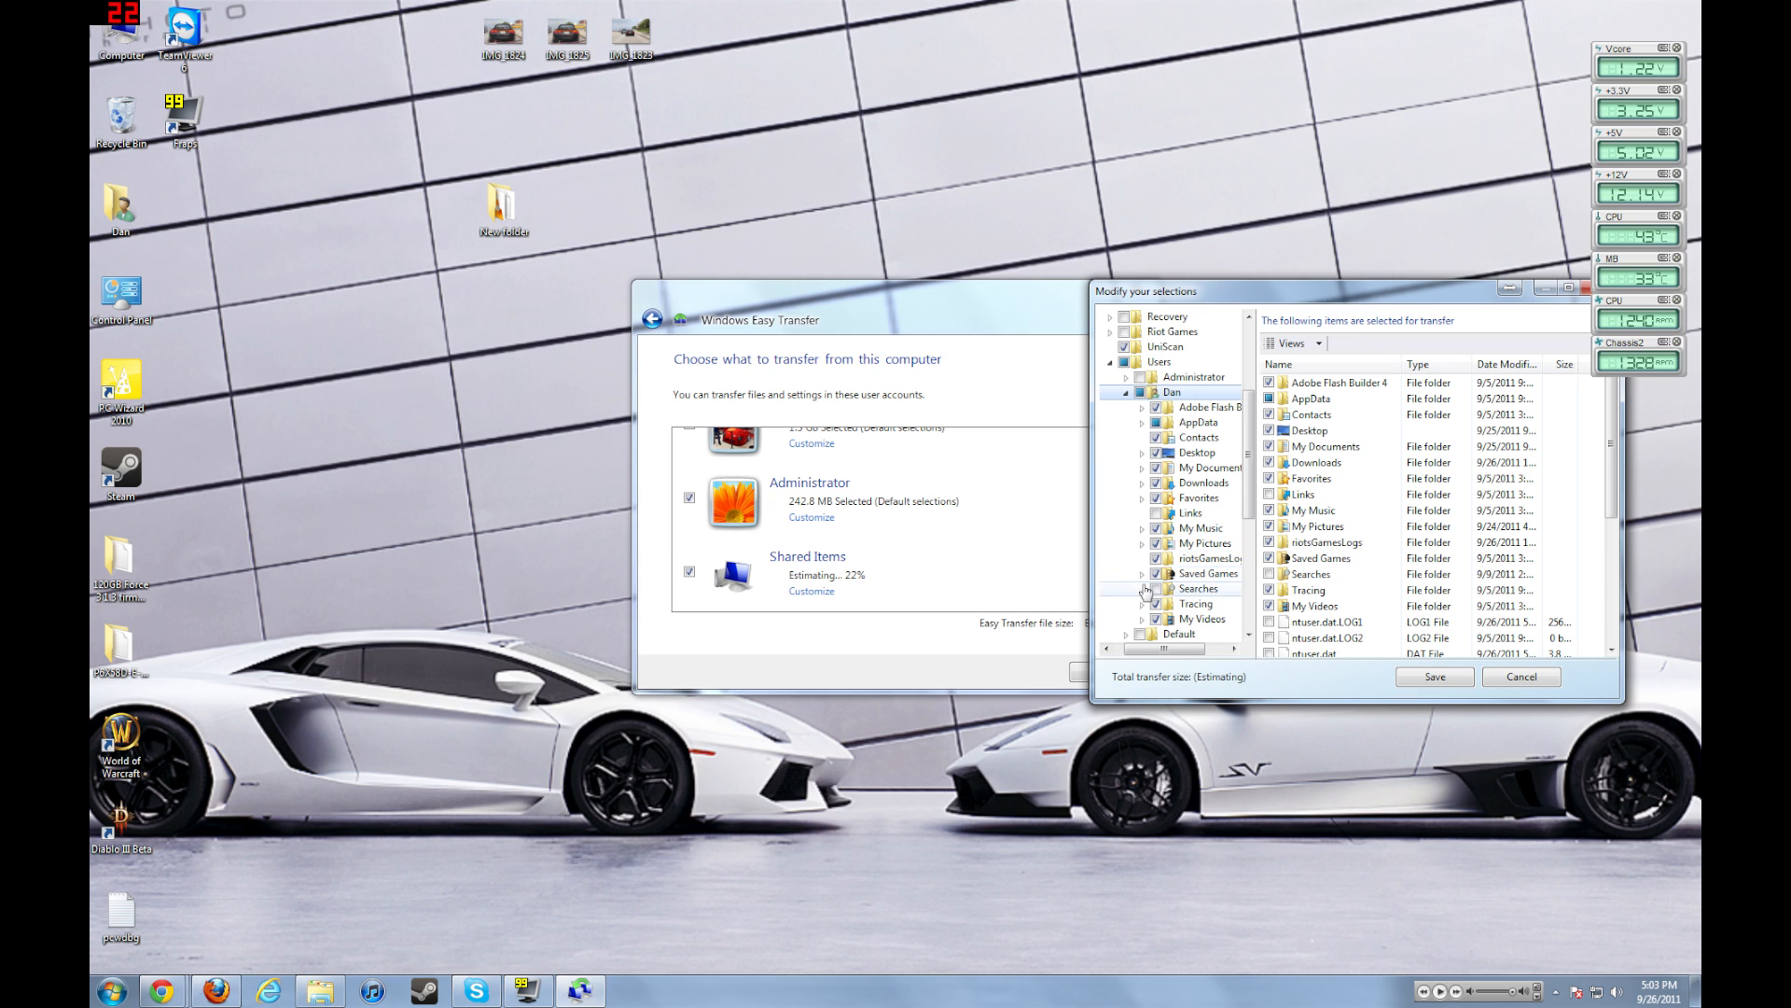
- Review Saved Games, My Documents, Links and three drives, then save selections and continue
left_click(1142, 573)
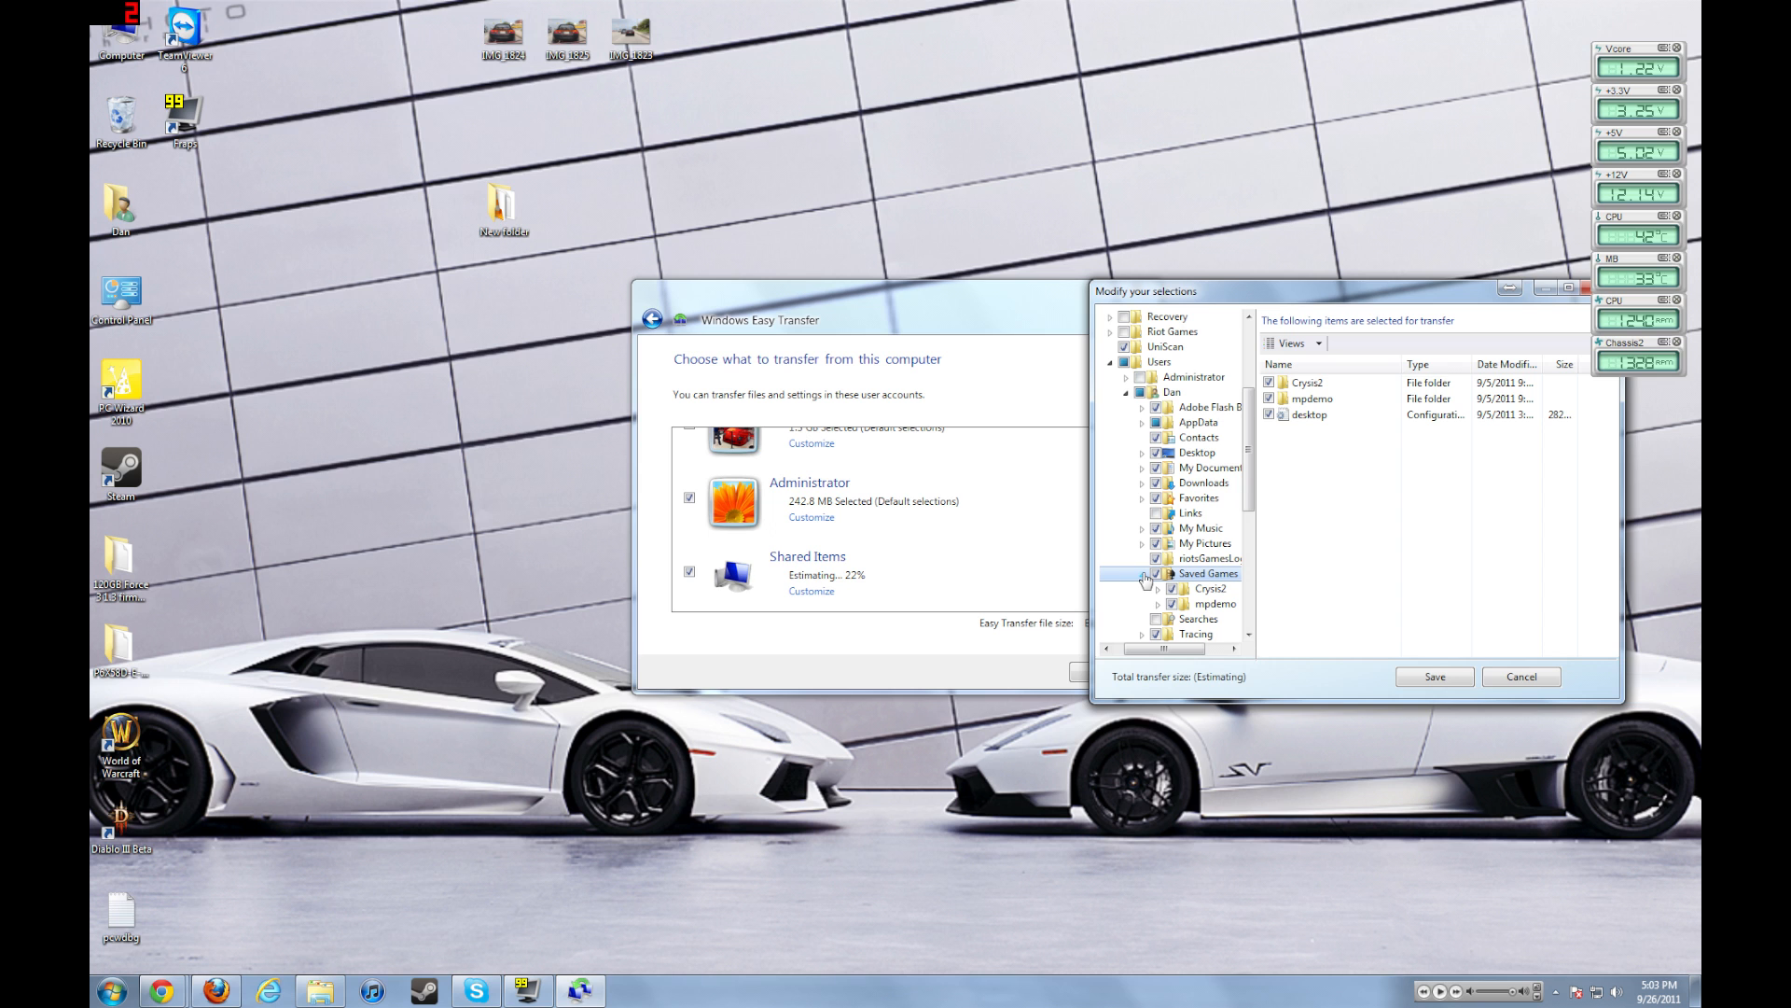
left_click(1140, 468)
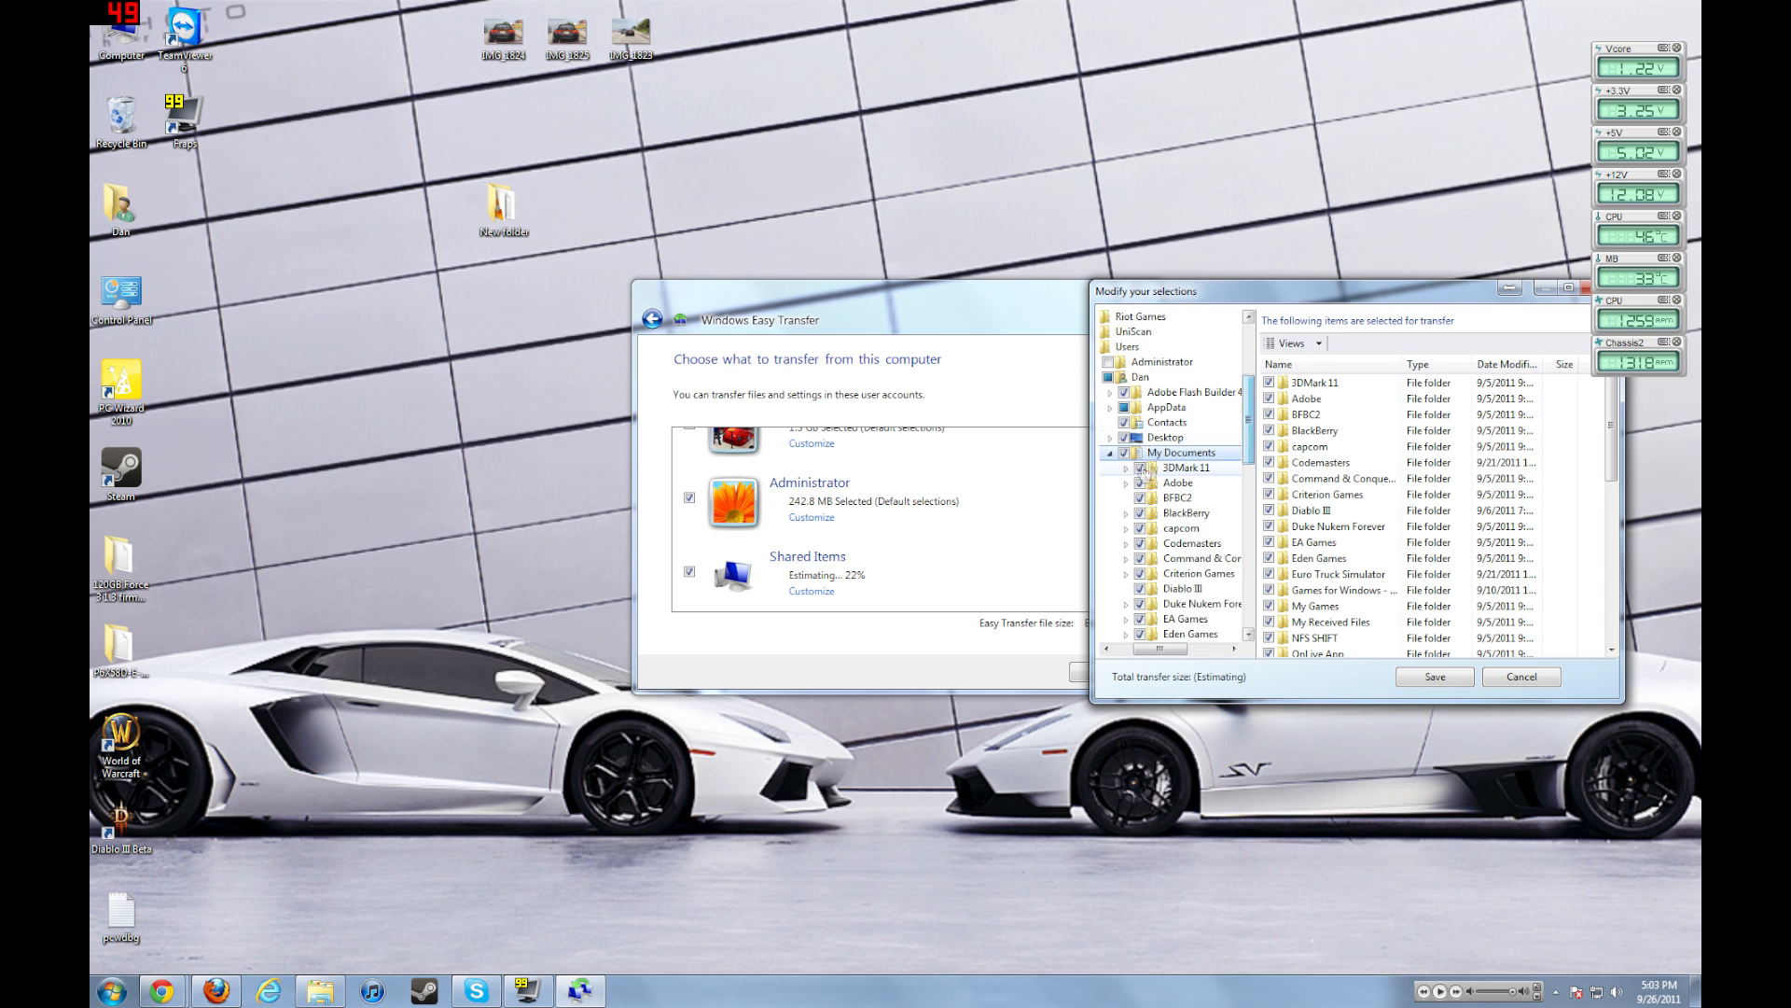
left_click(1157, 498)
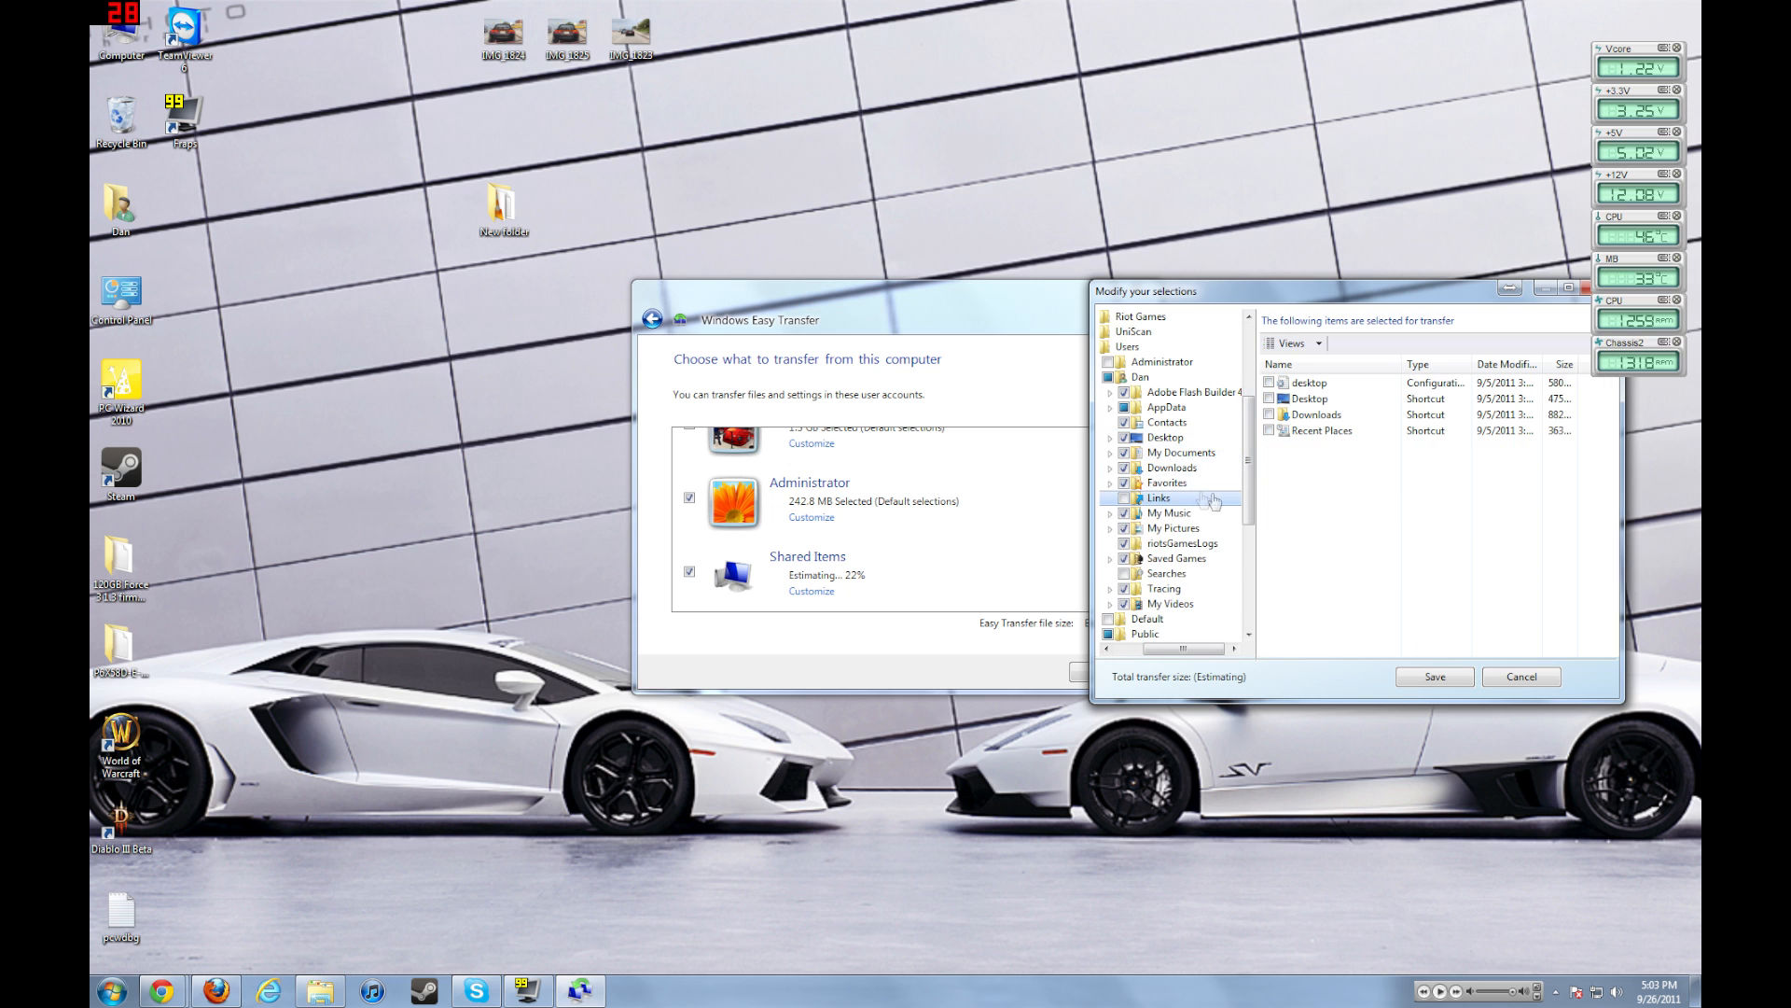
scroll("down", 3)
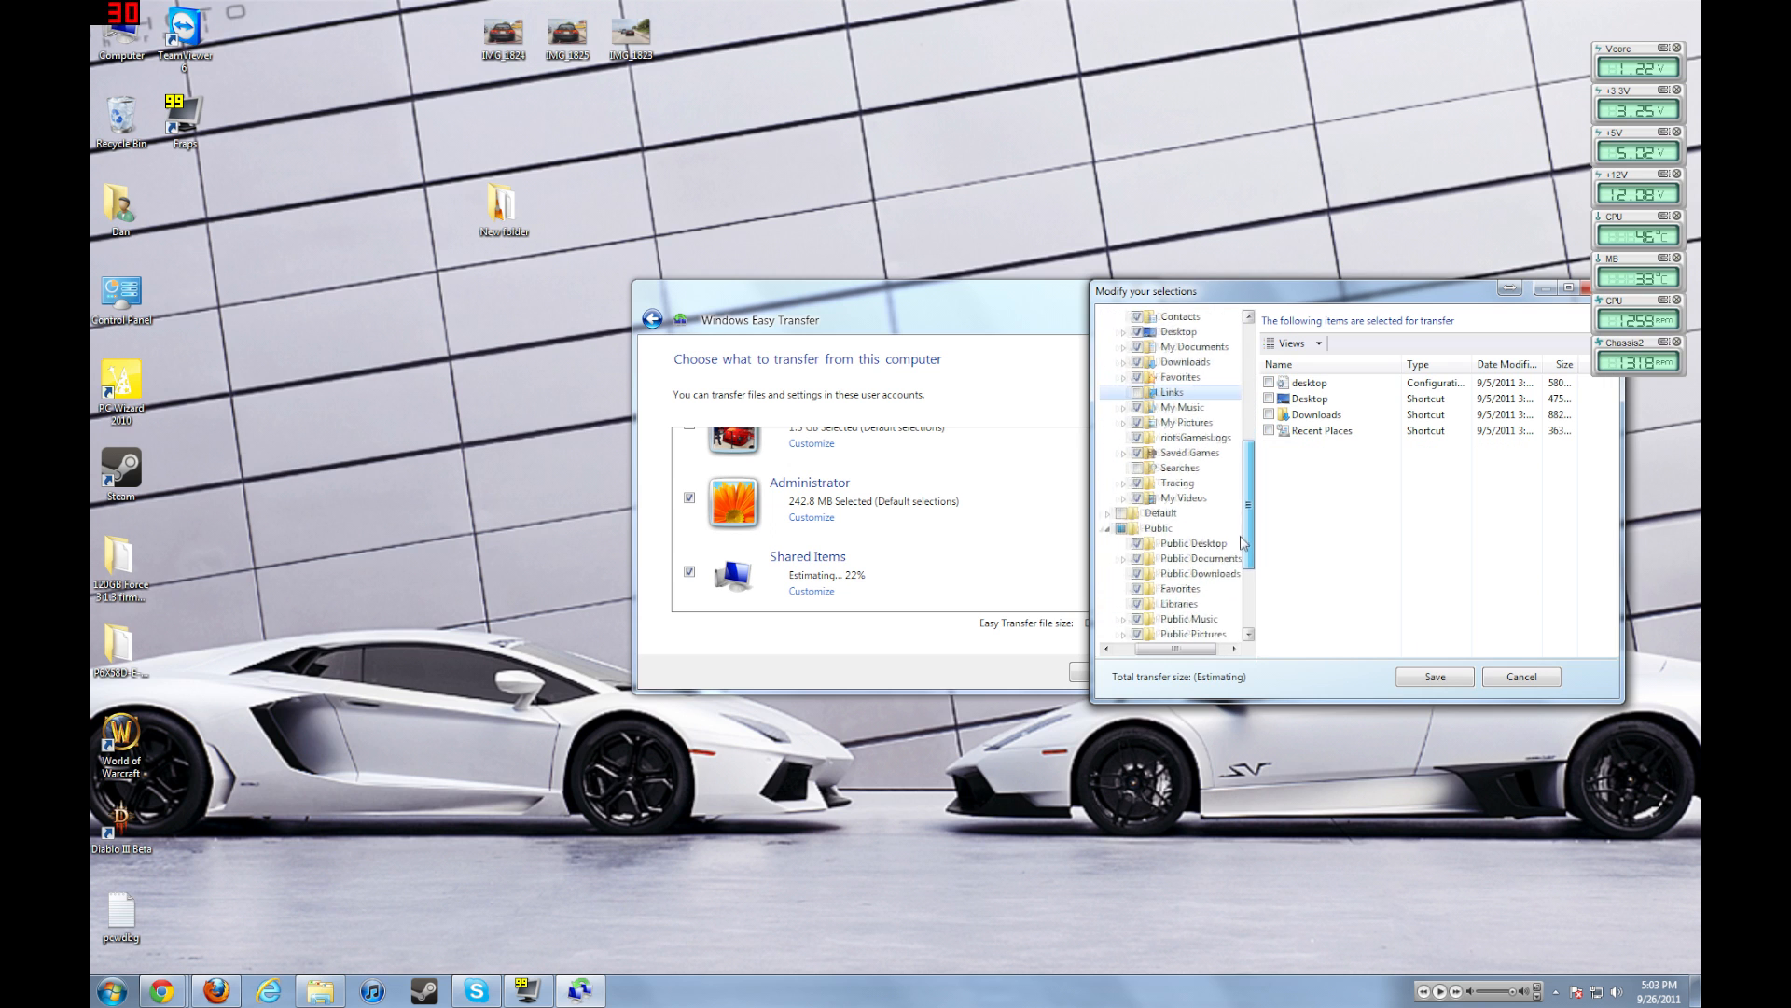
scroll("down", 3)
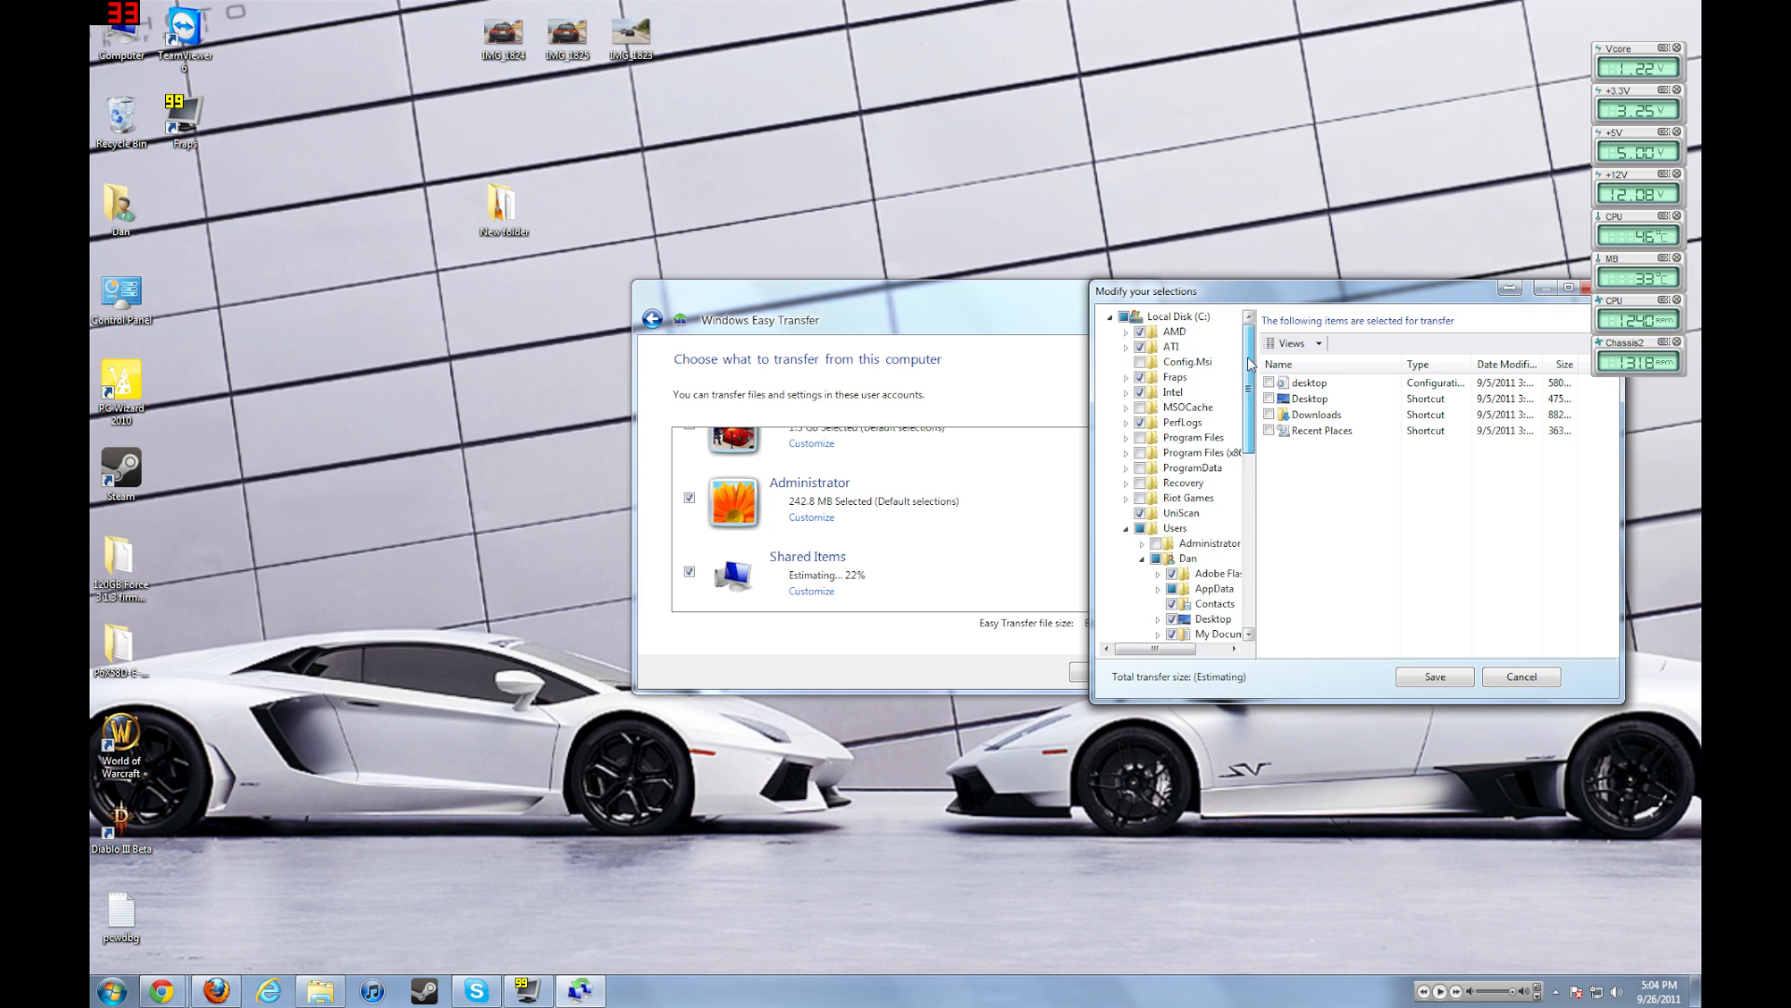
scroll("down", 3)
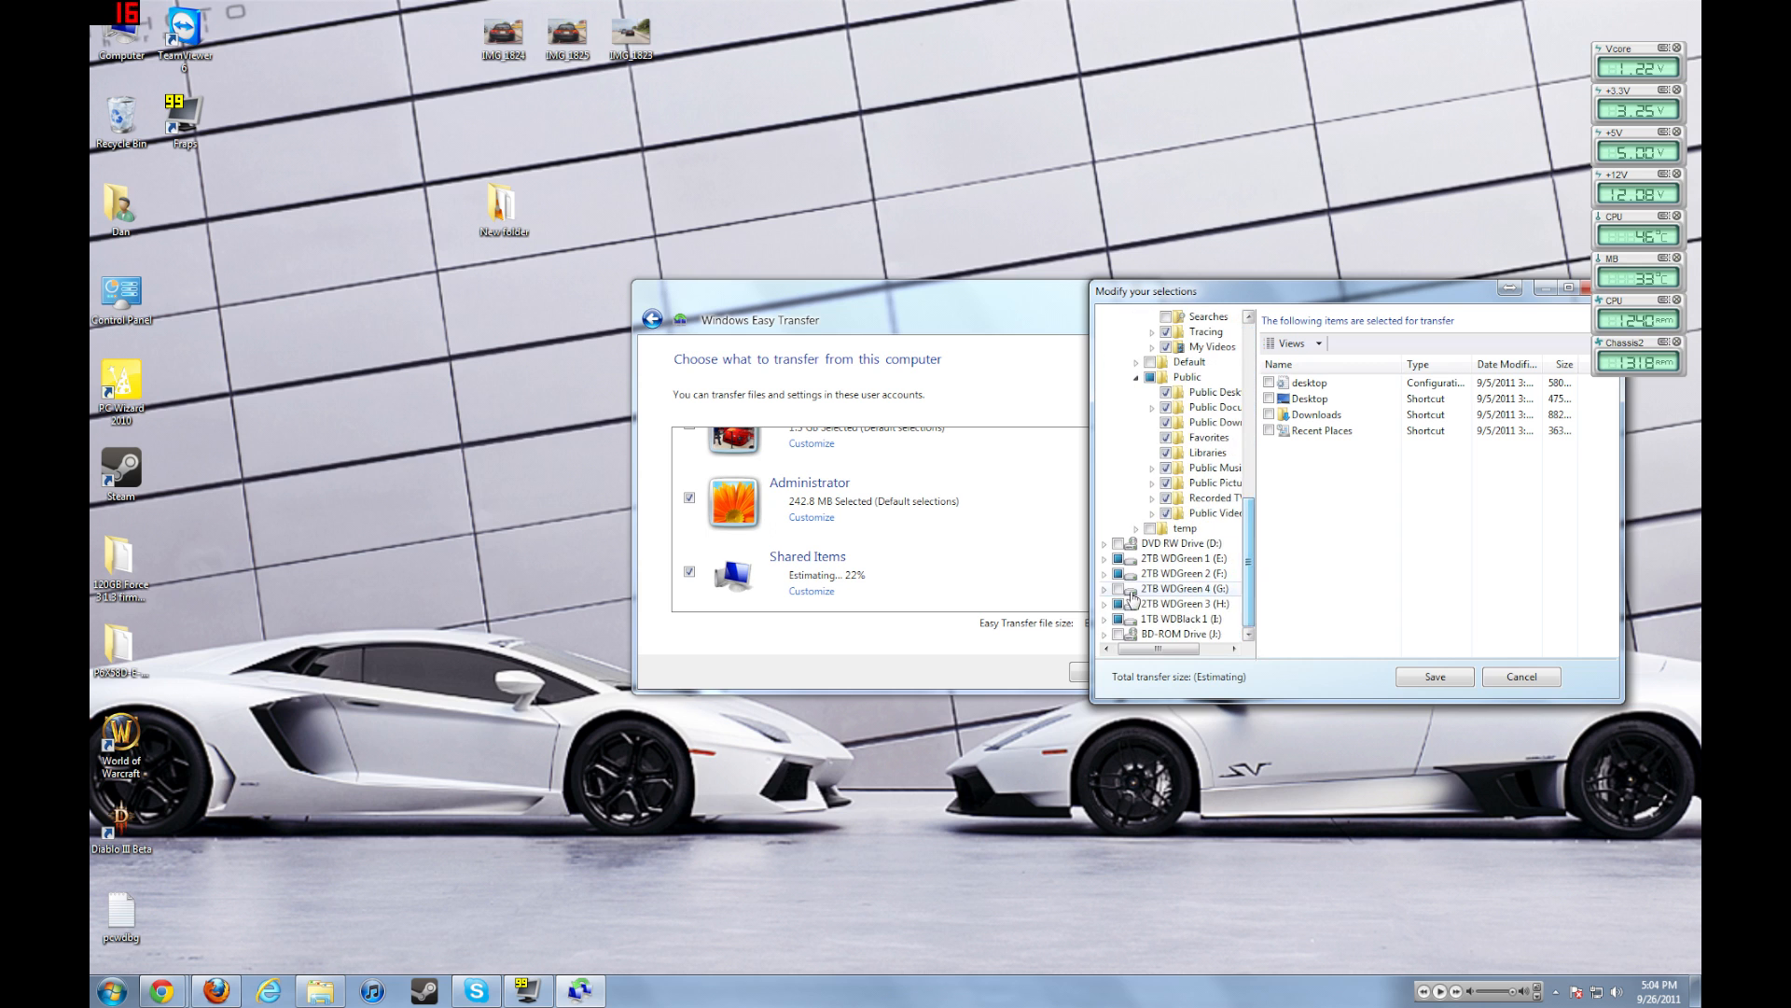
left_click(1186, 559)
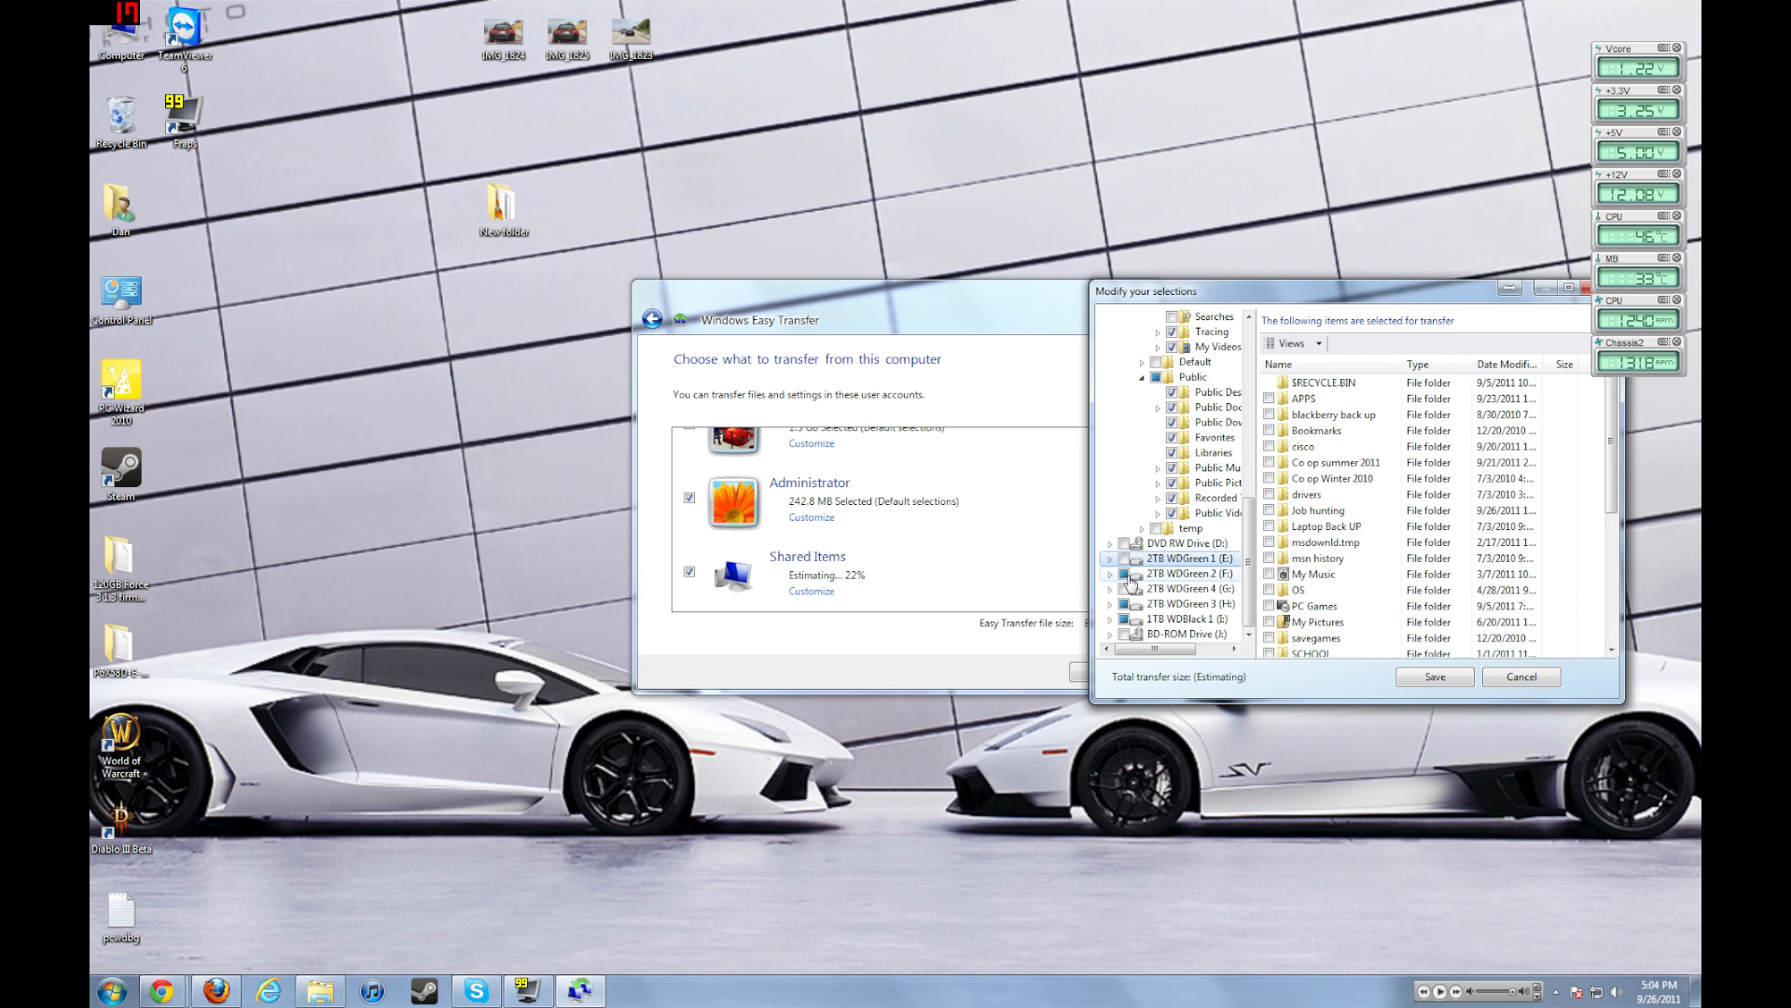
left_click(1188, 618)
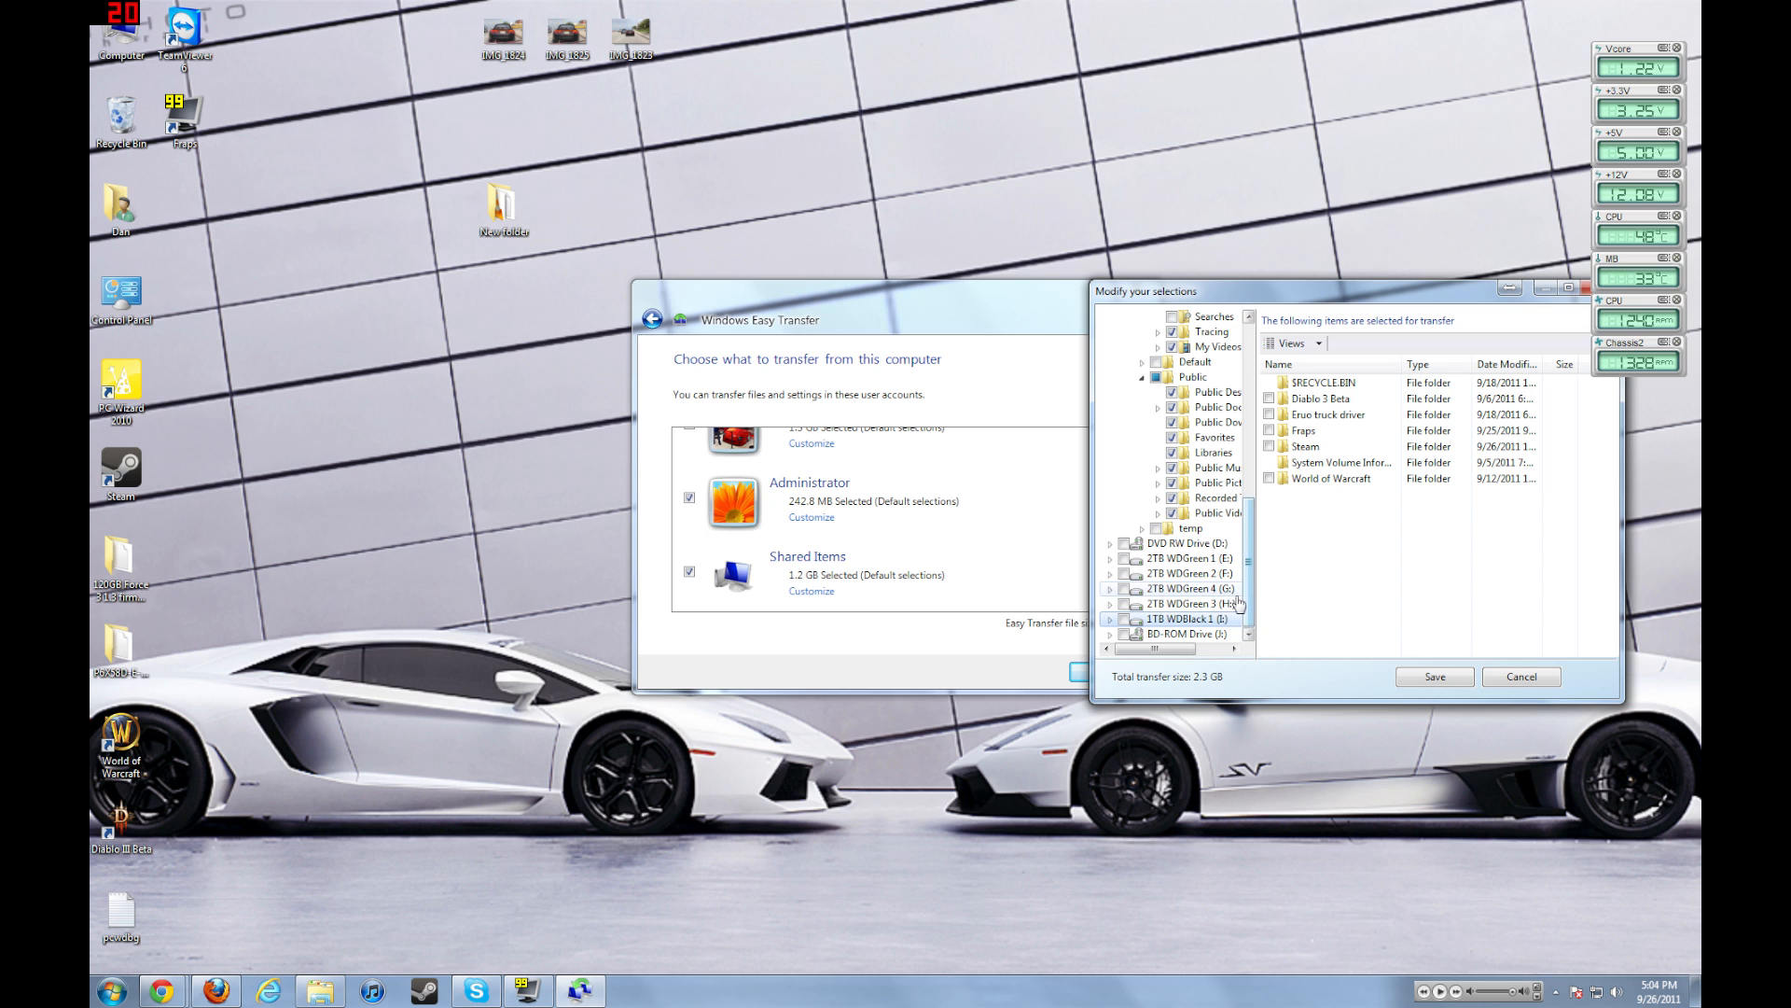
left_click(1188, 588)
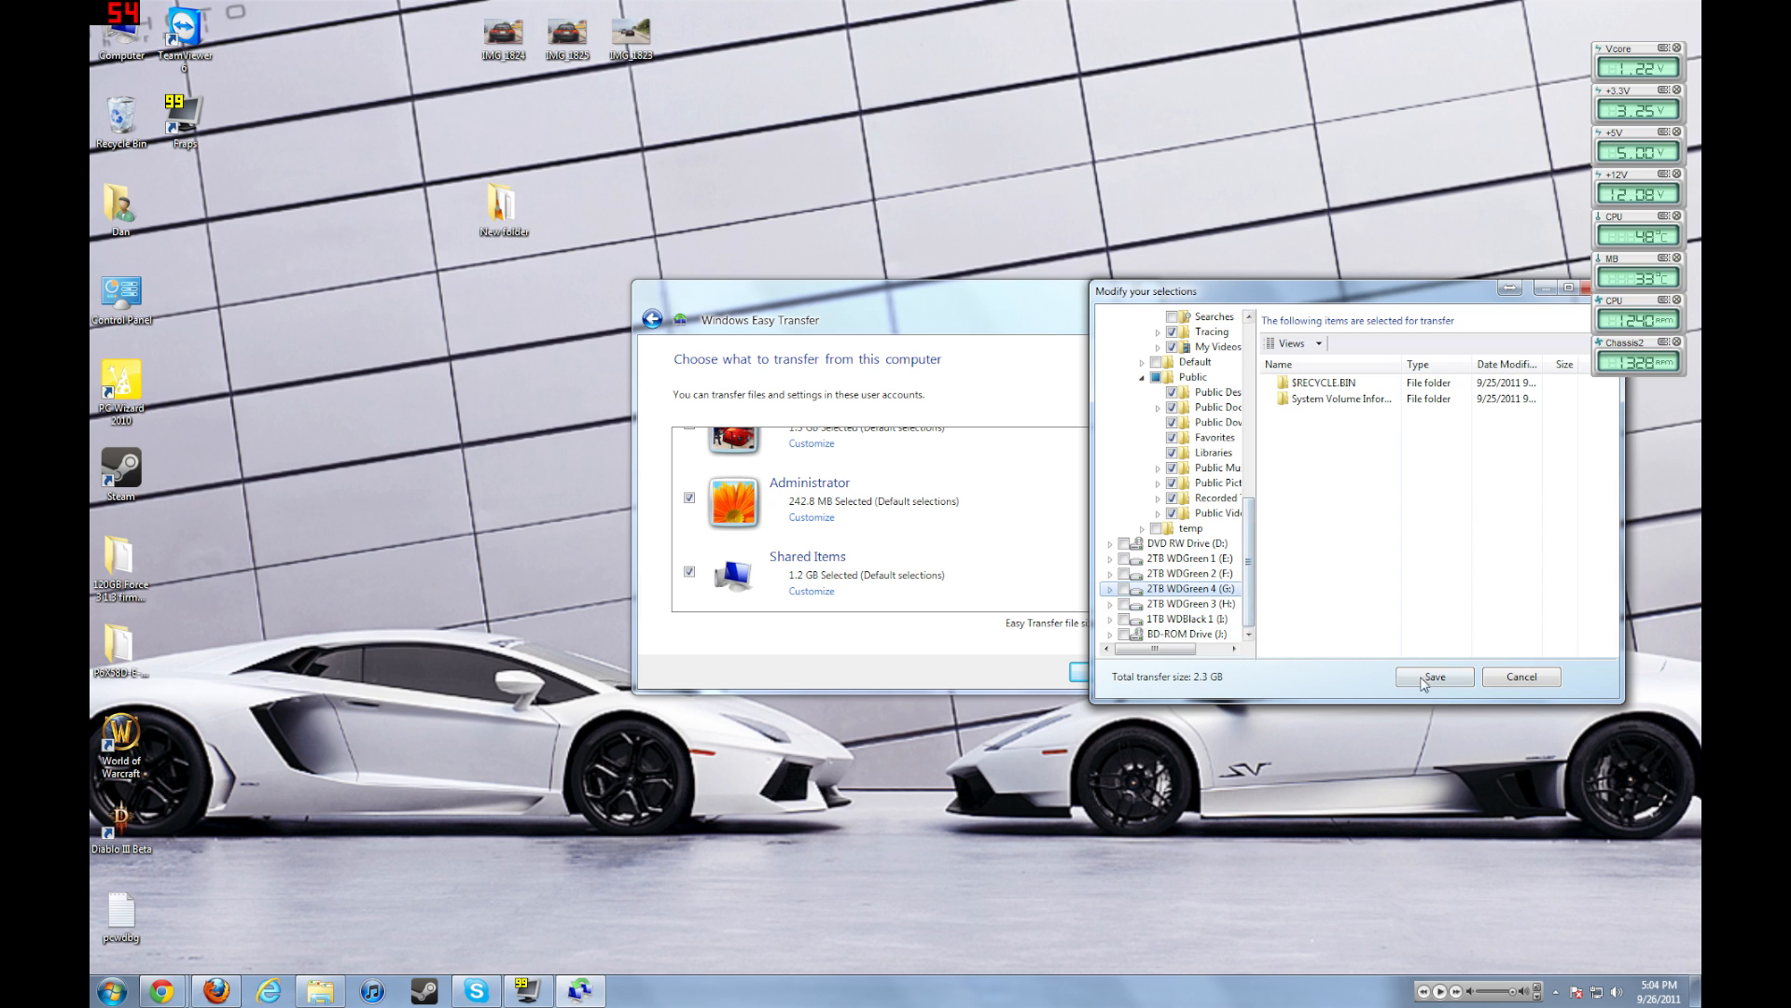
left_click(1433, 677)
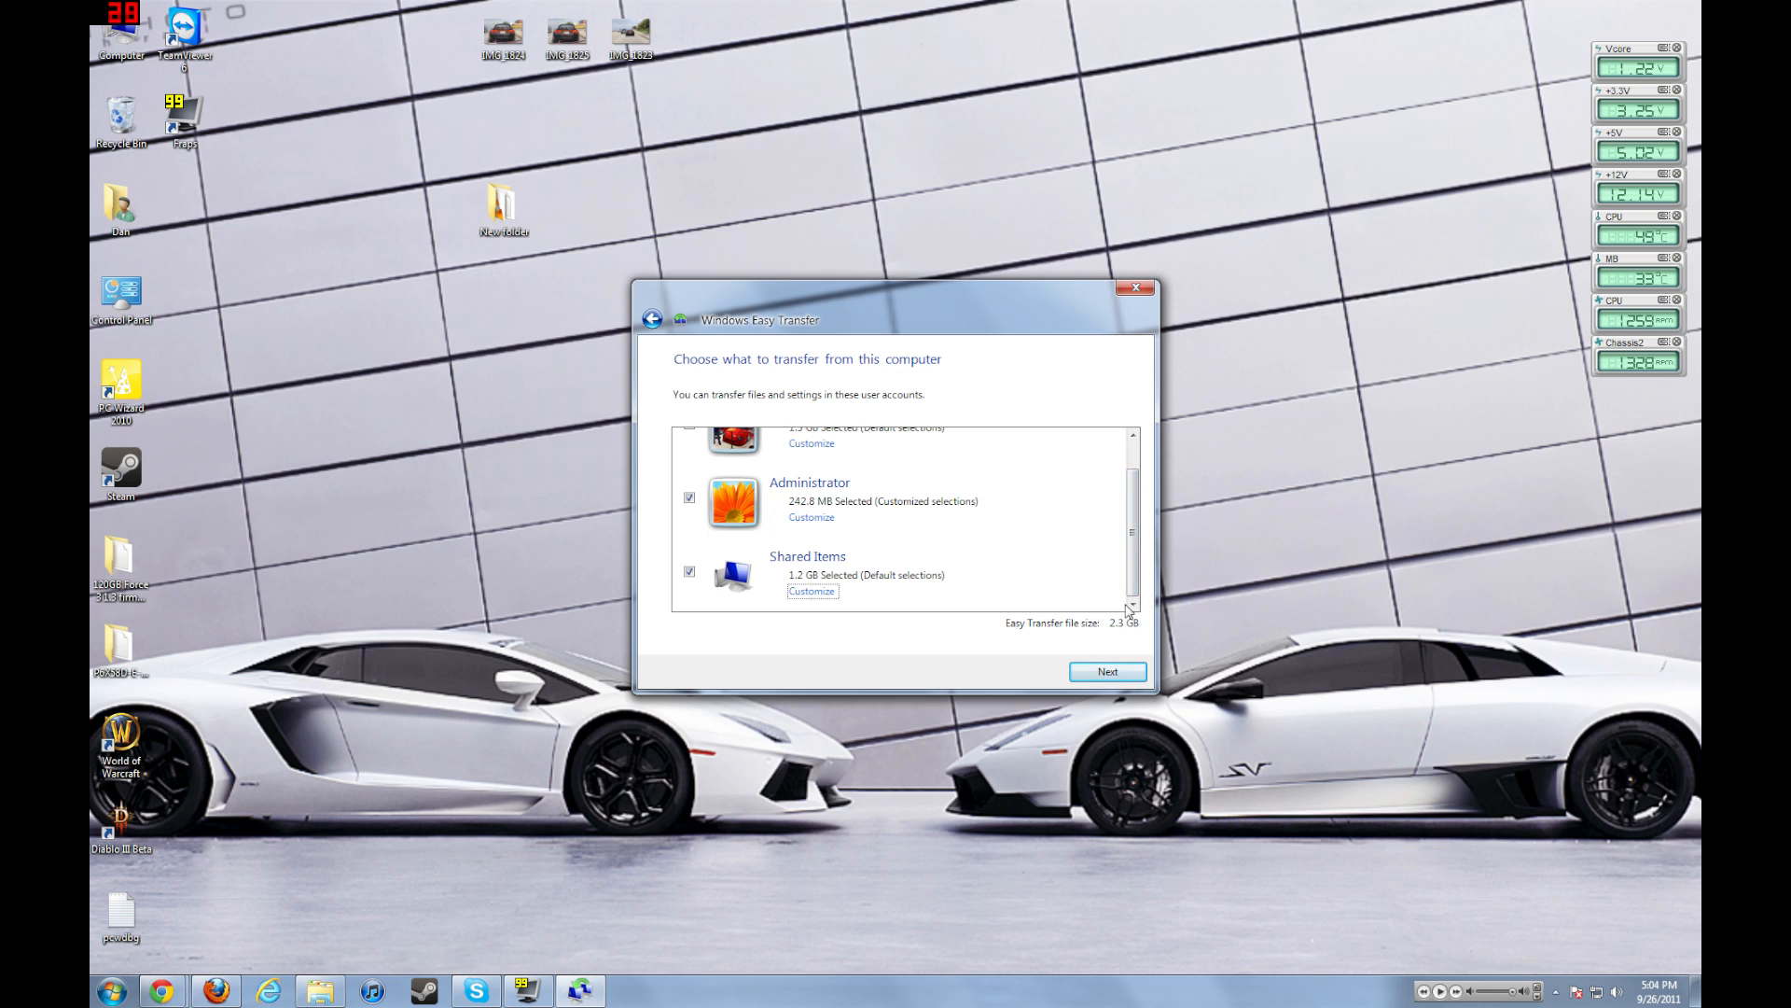
mouse_move(1057, 661)
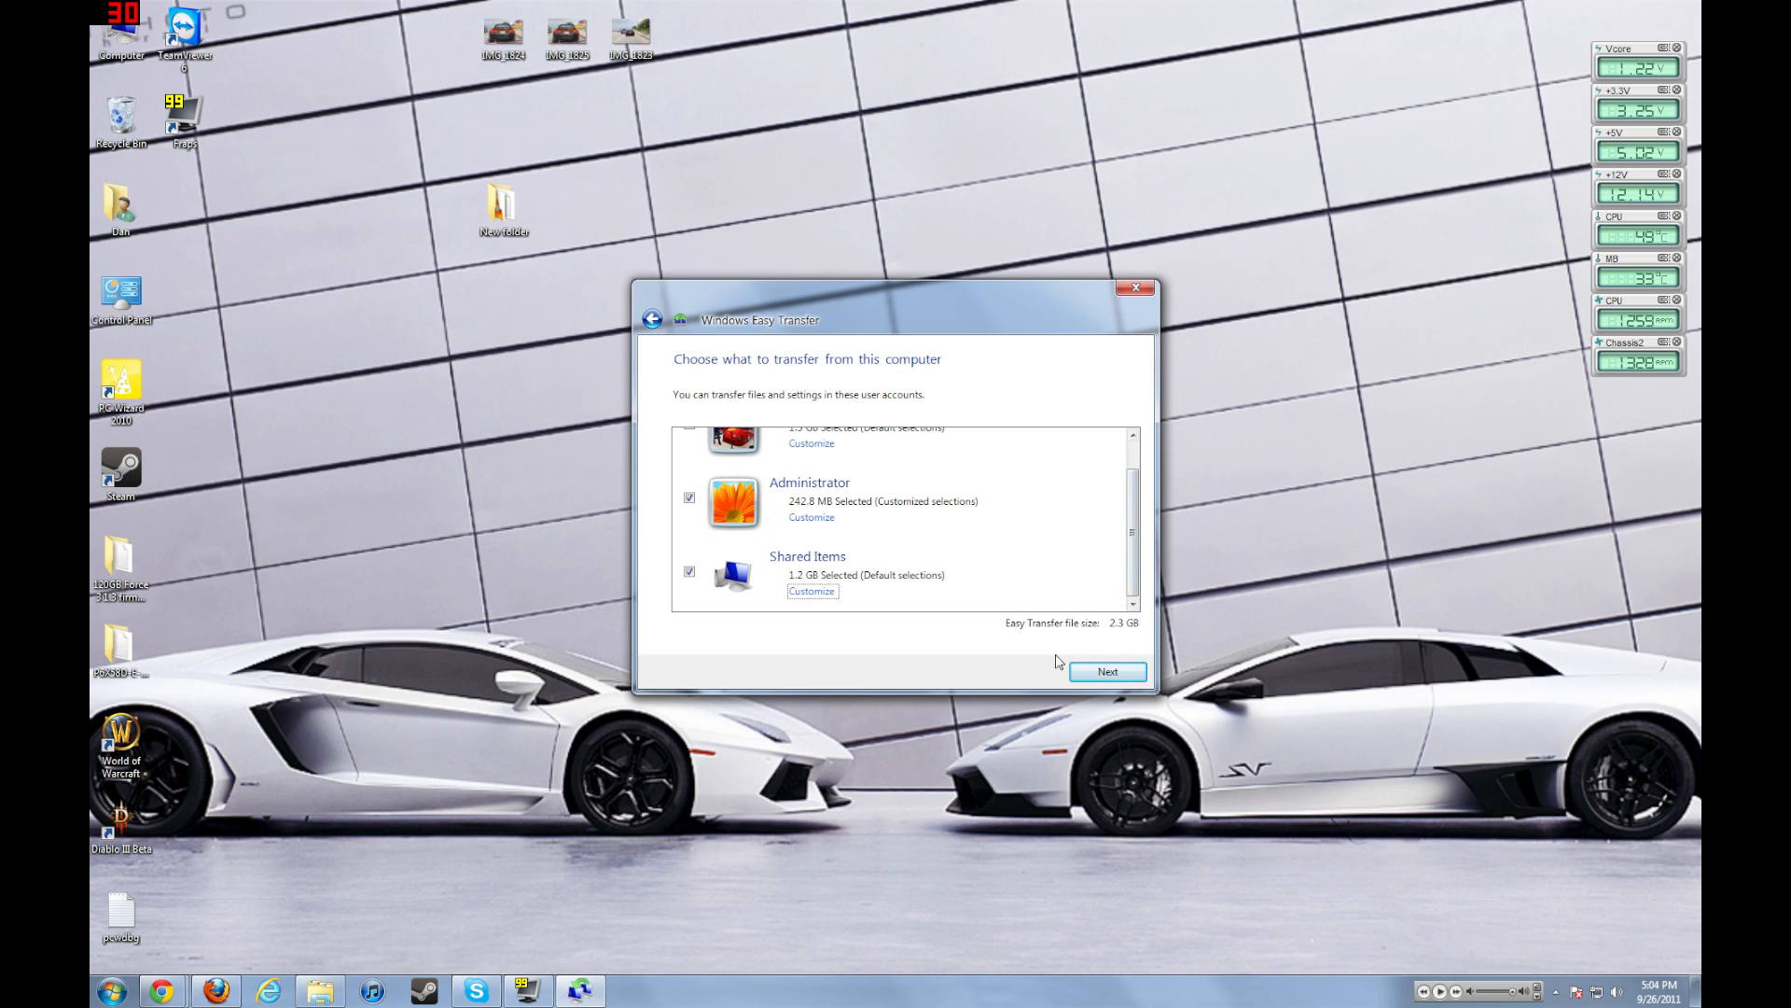
left_click(1105, 671)
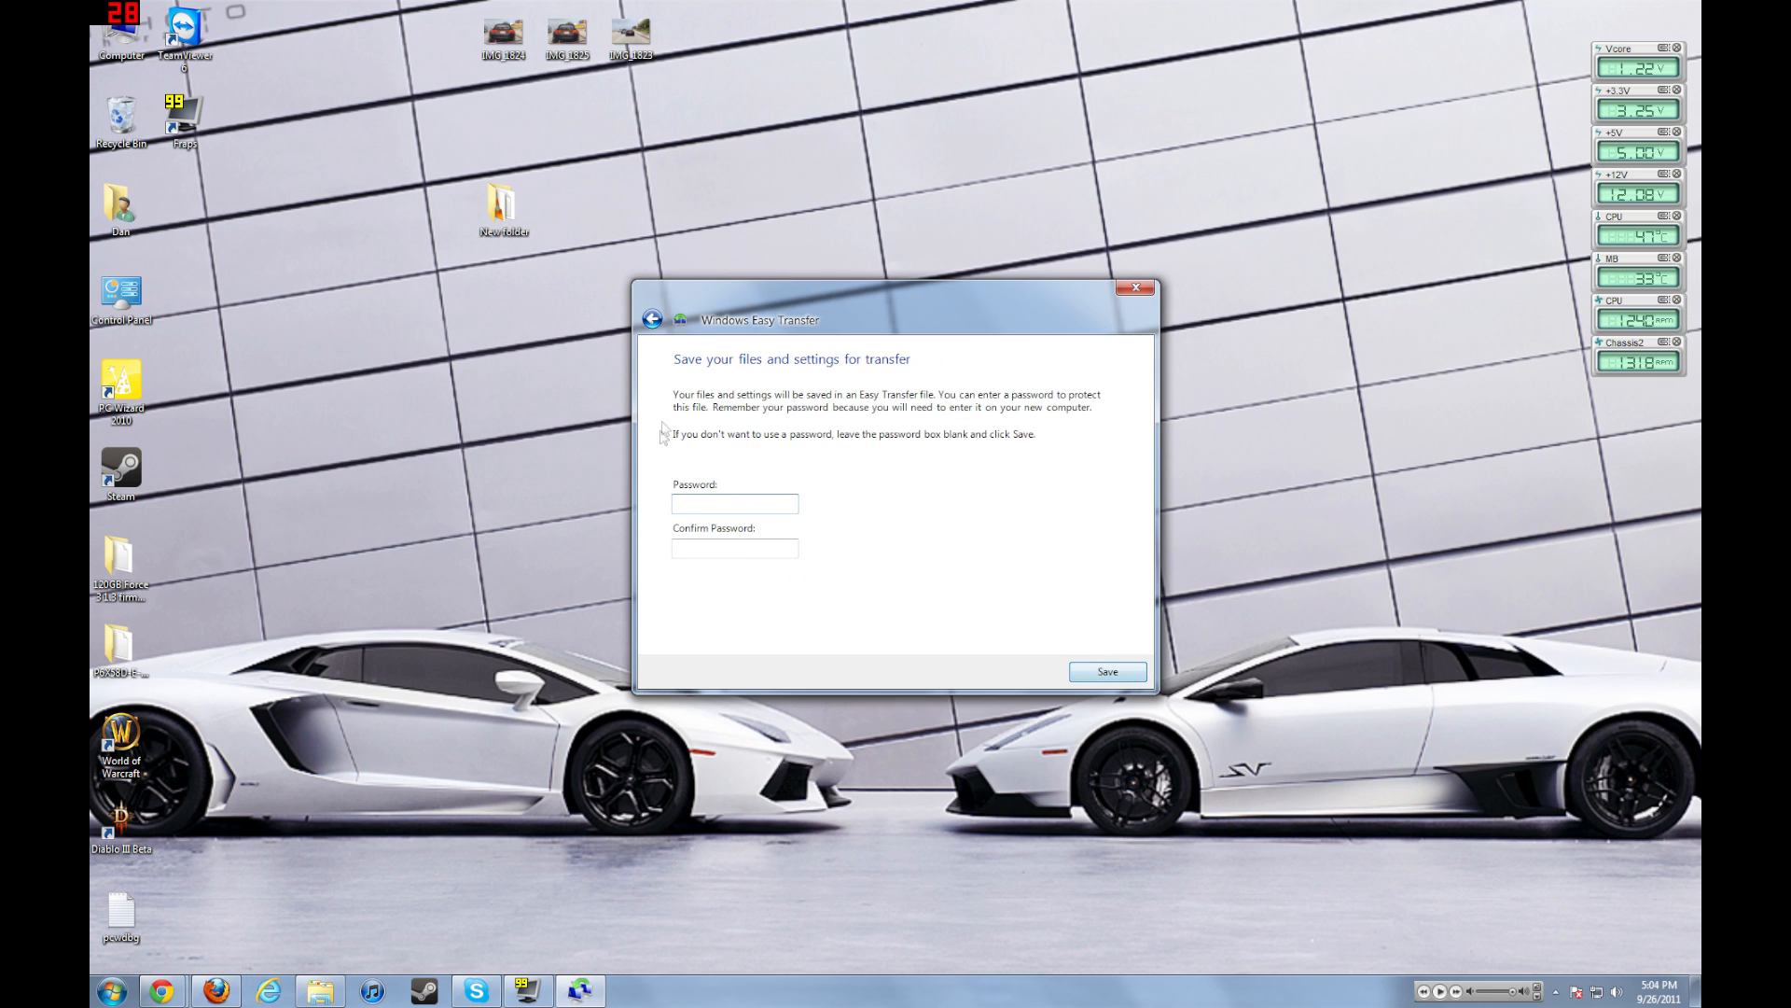
- Skip the password and open the backup folder on the 2TB WDGreen 3 drive
left_click(1105, 670)
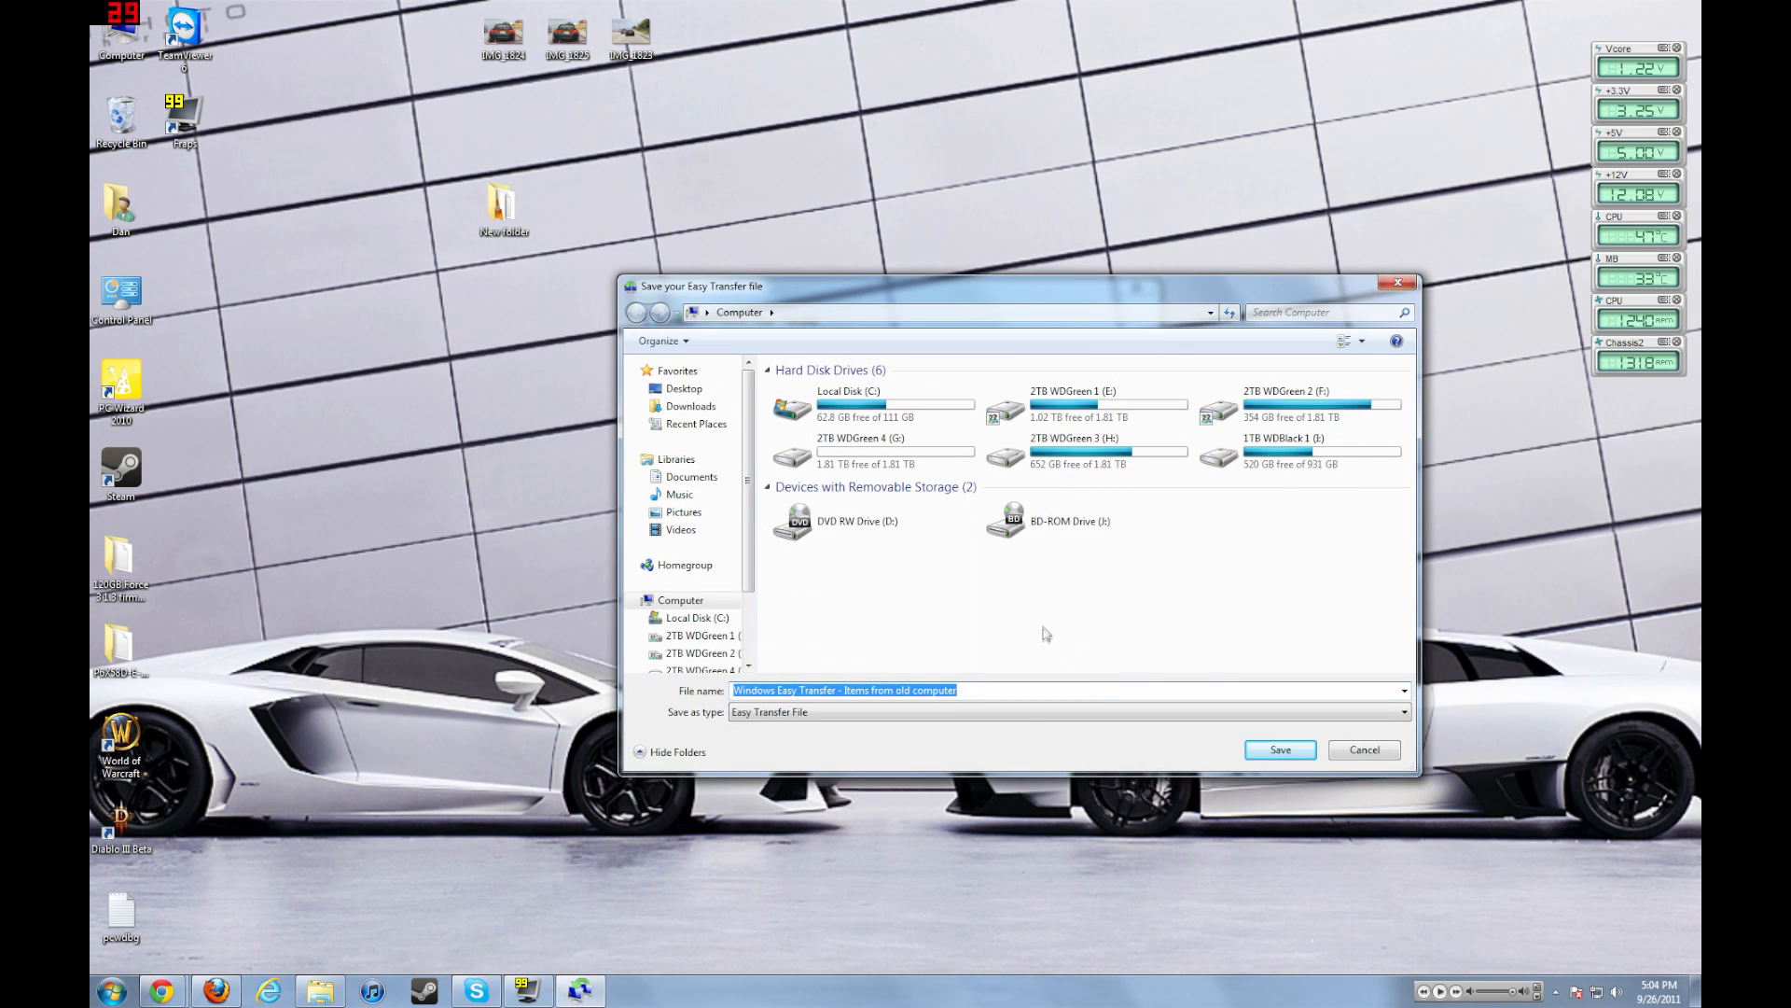
mouse_move(1018, 559)
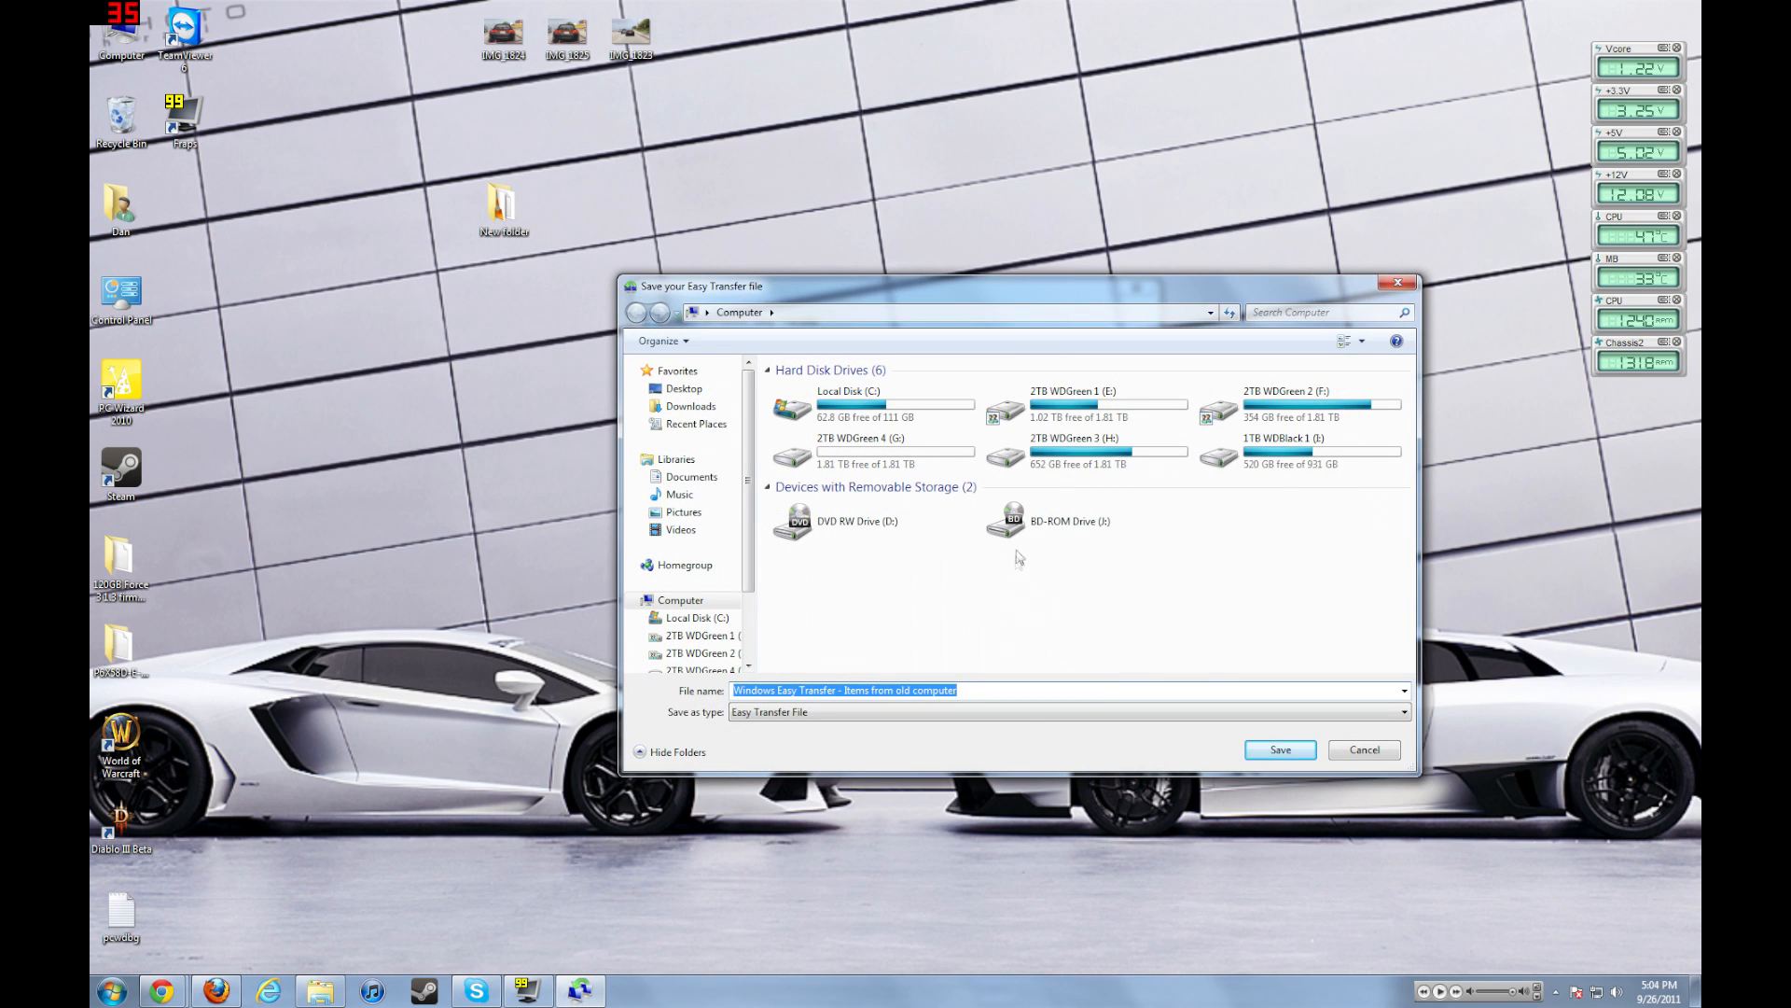
mouse_move(1086, 452)
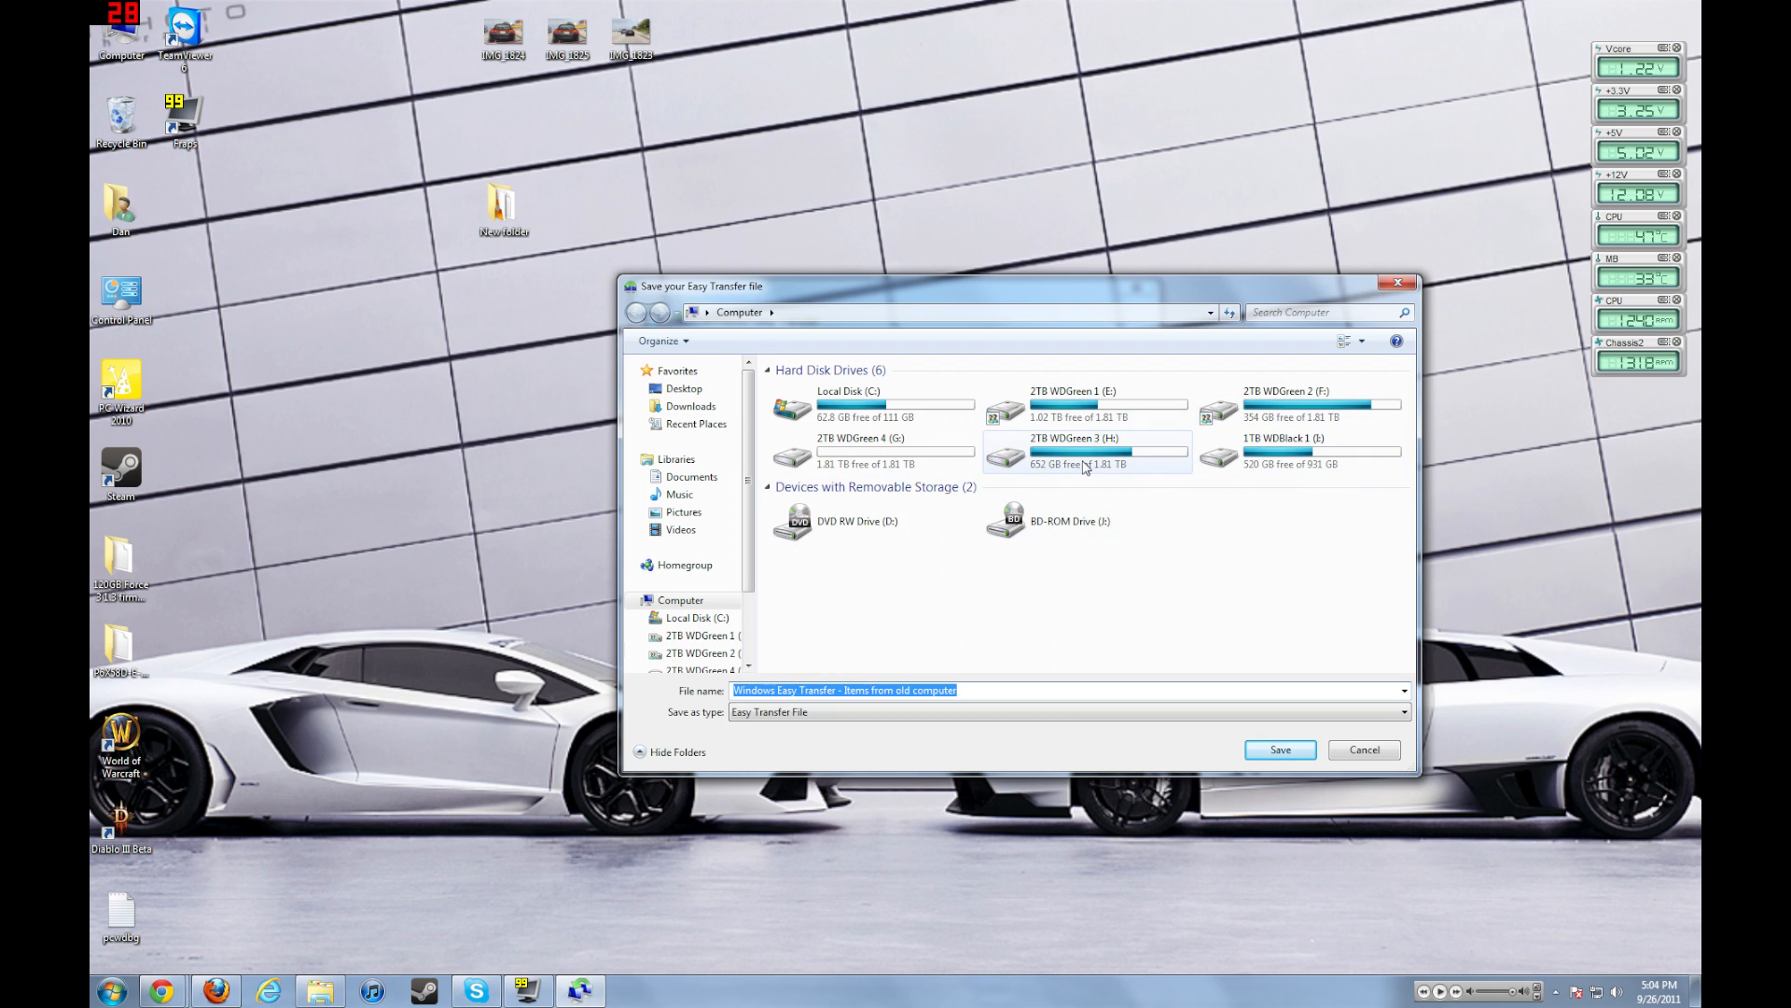
double_click(1074, 451)
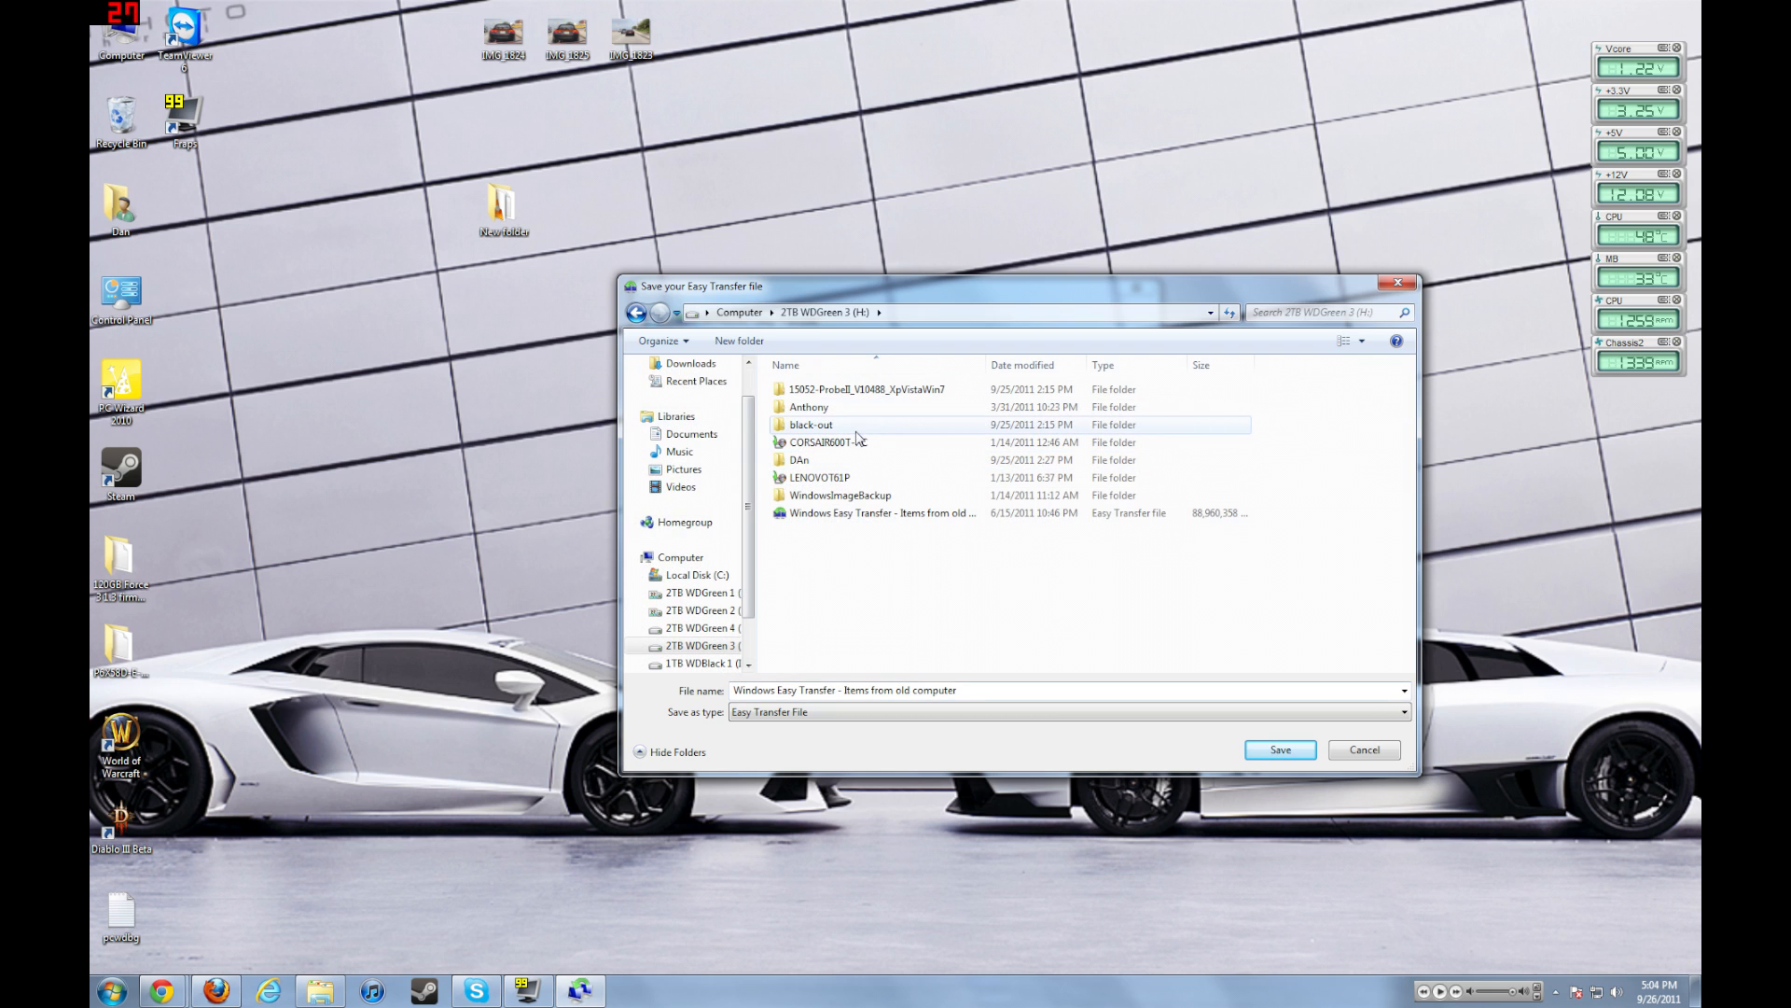
left_click(800, 459)
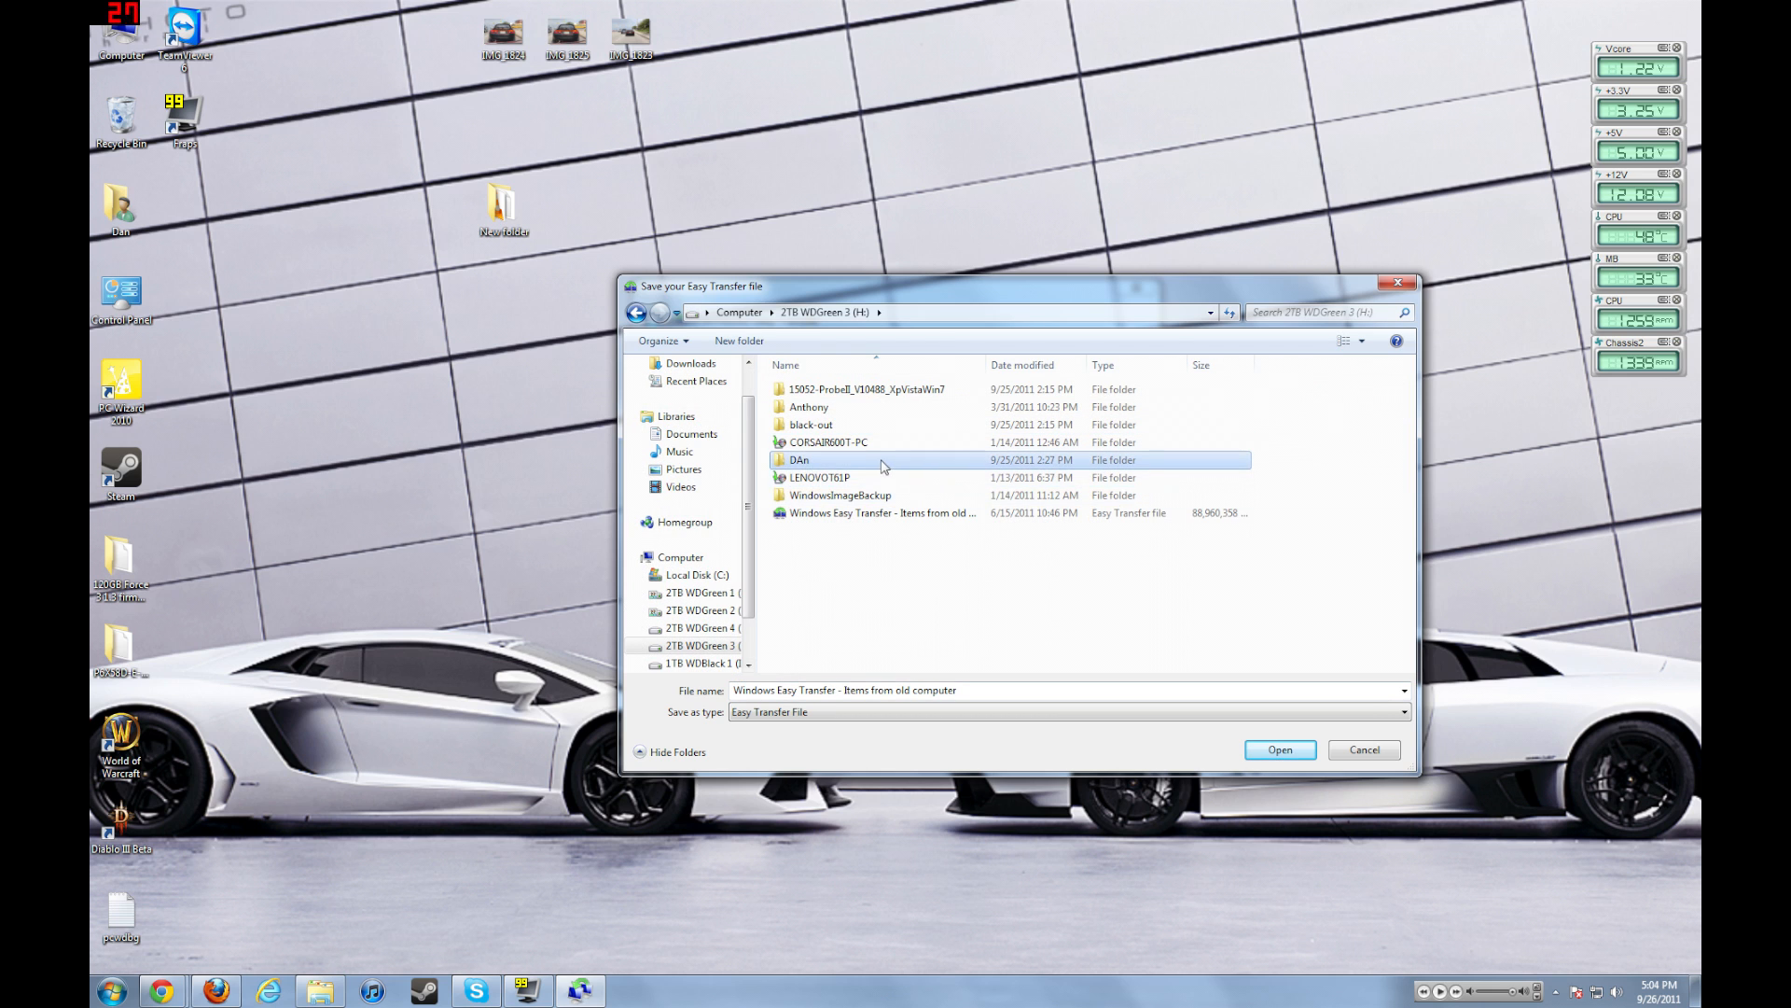
double_click(800, 459)
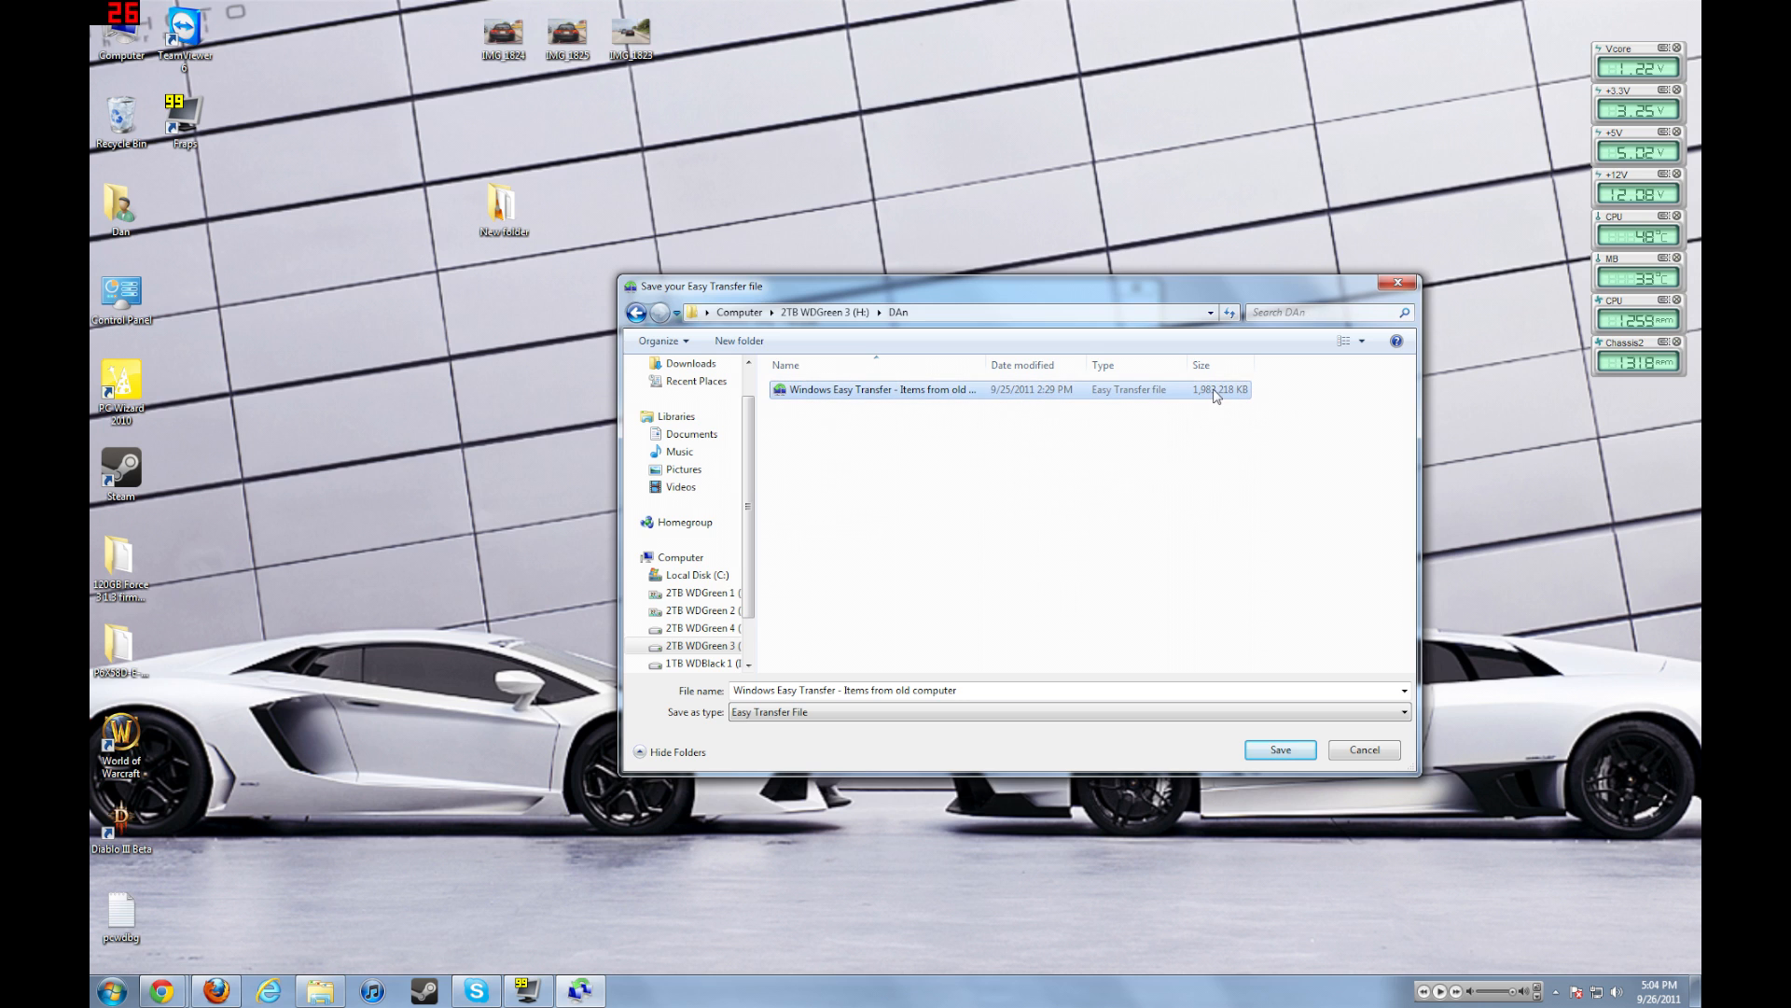
mouse_move(1211, 401)
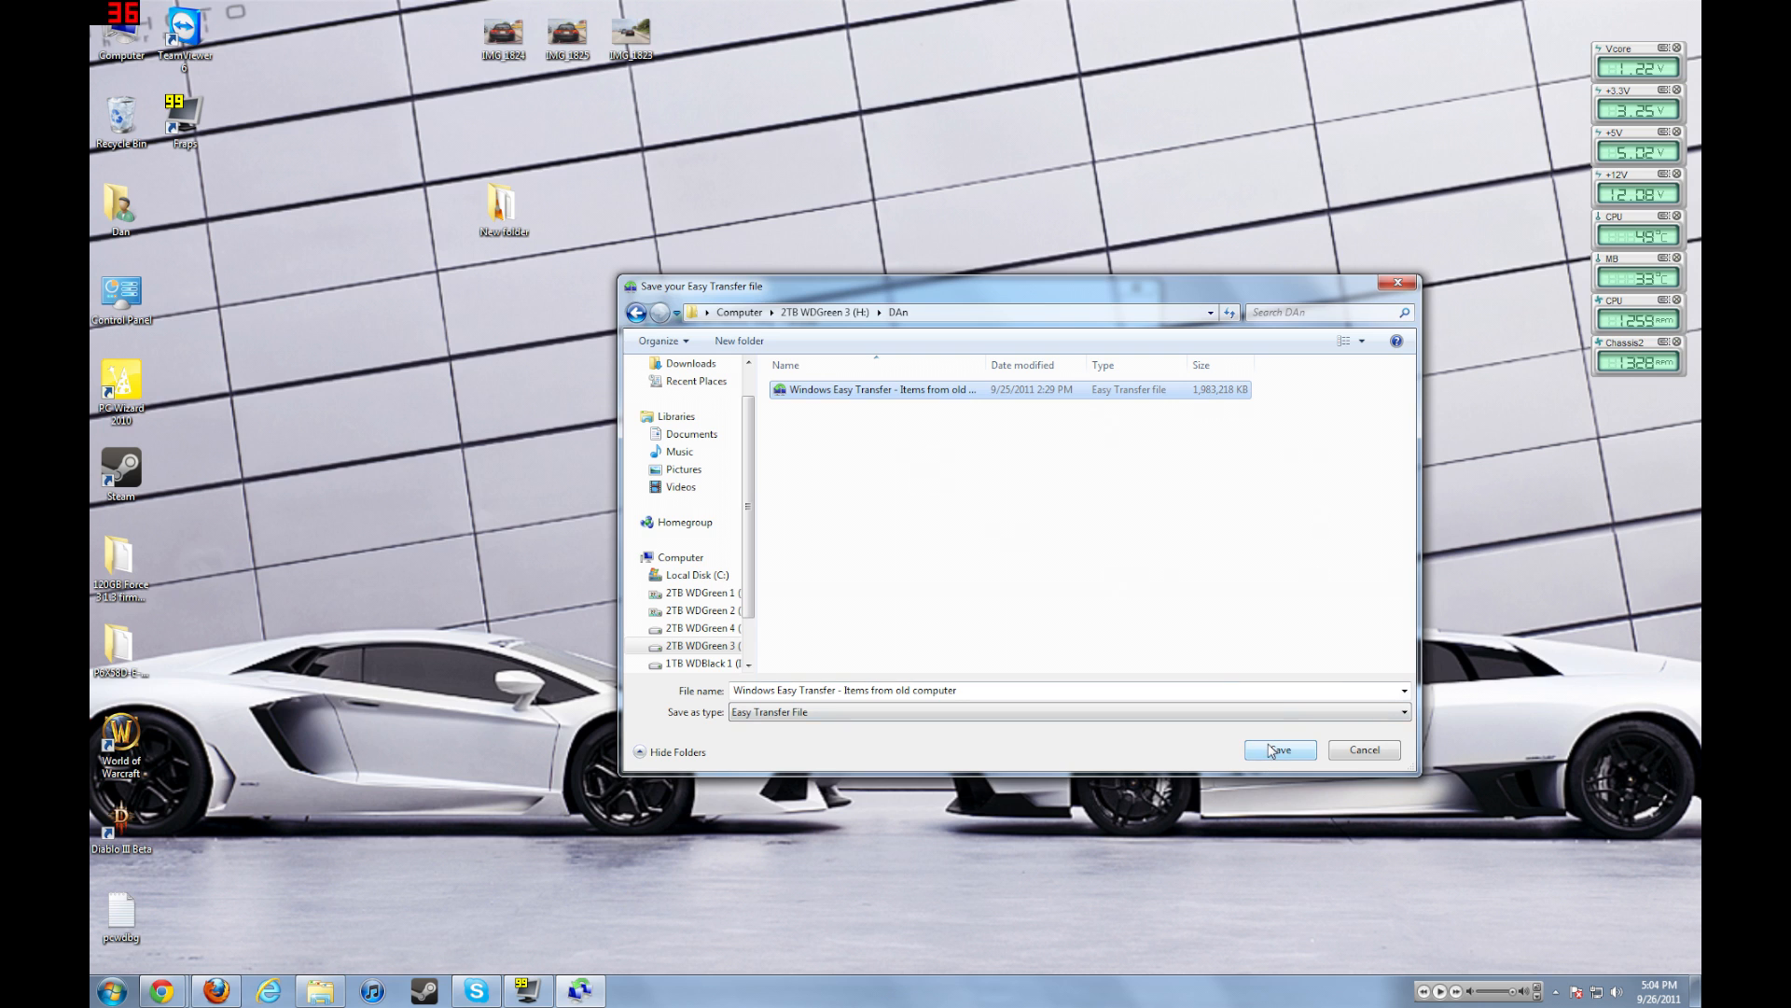
mouse_move(738, 340)
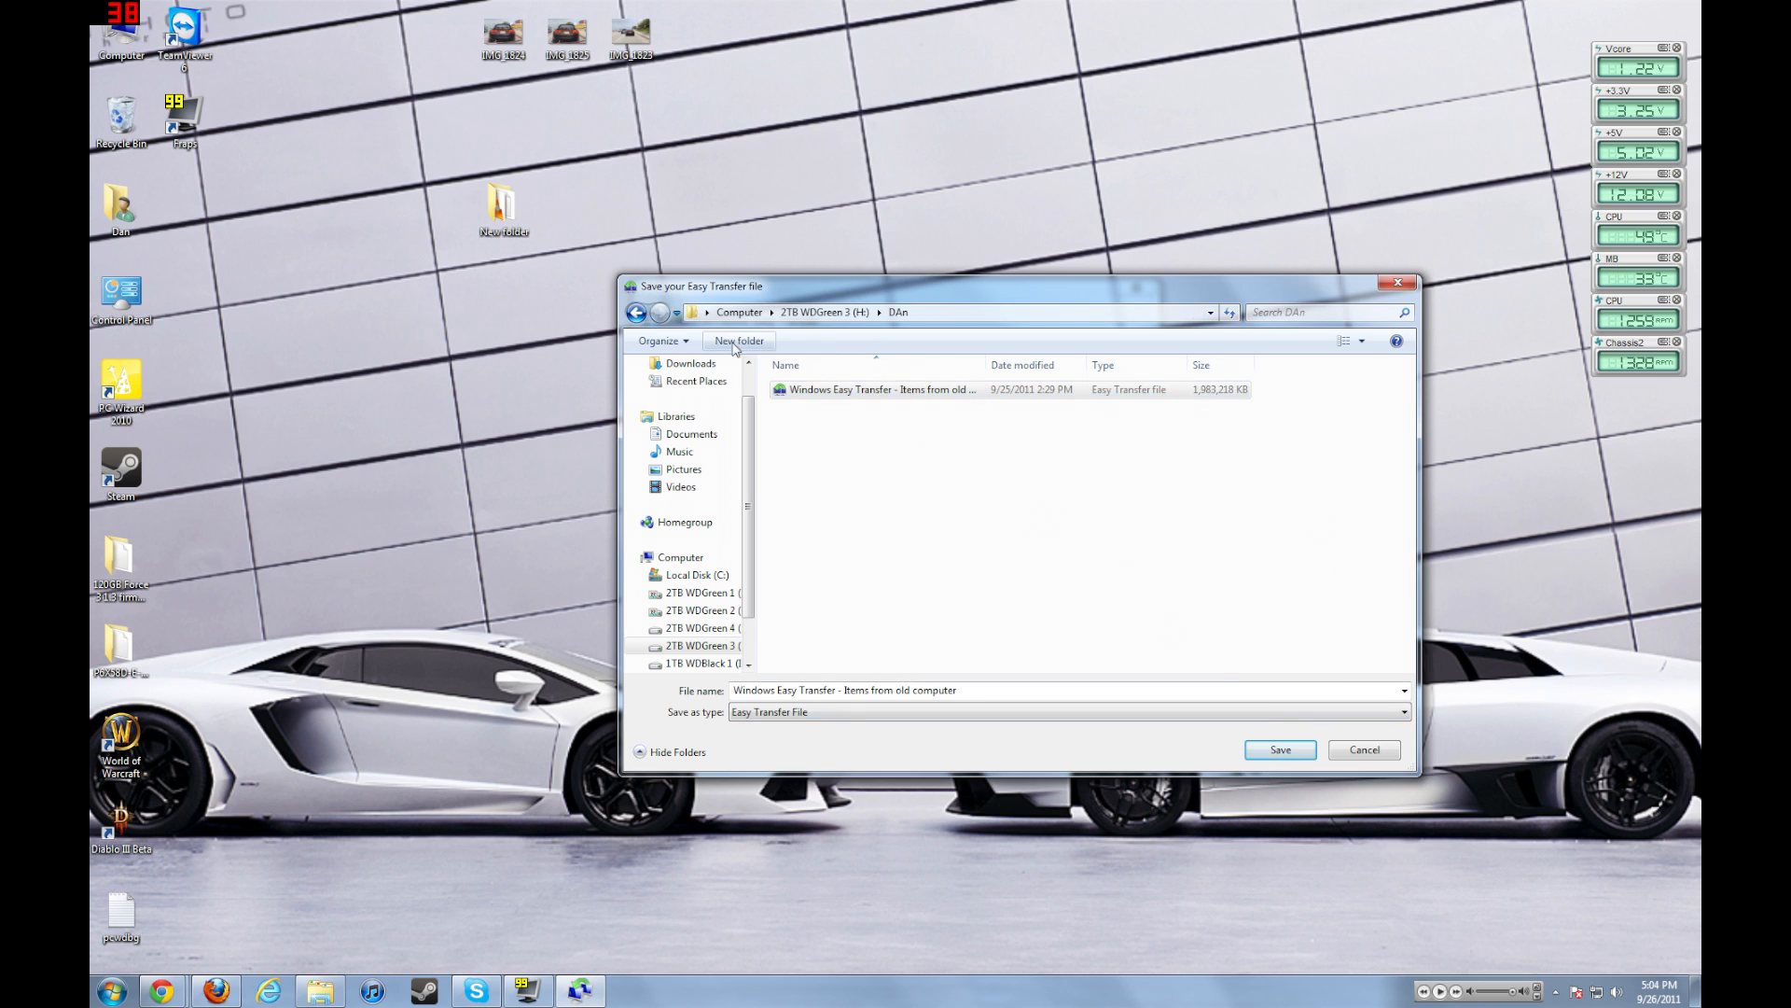
- Append 9_26_2011 to the transfer file name and save it there
left_click(738, 340)
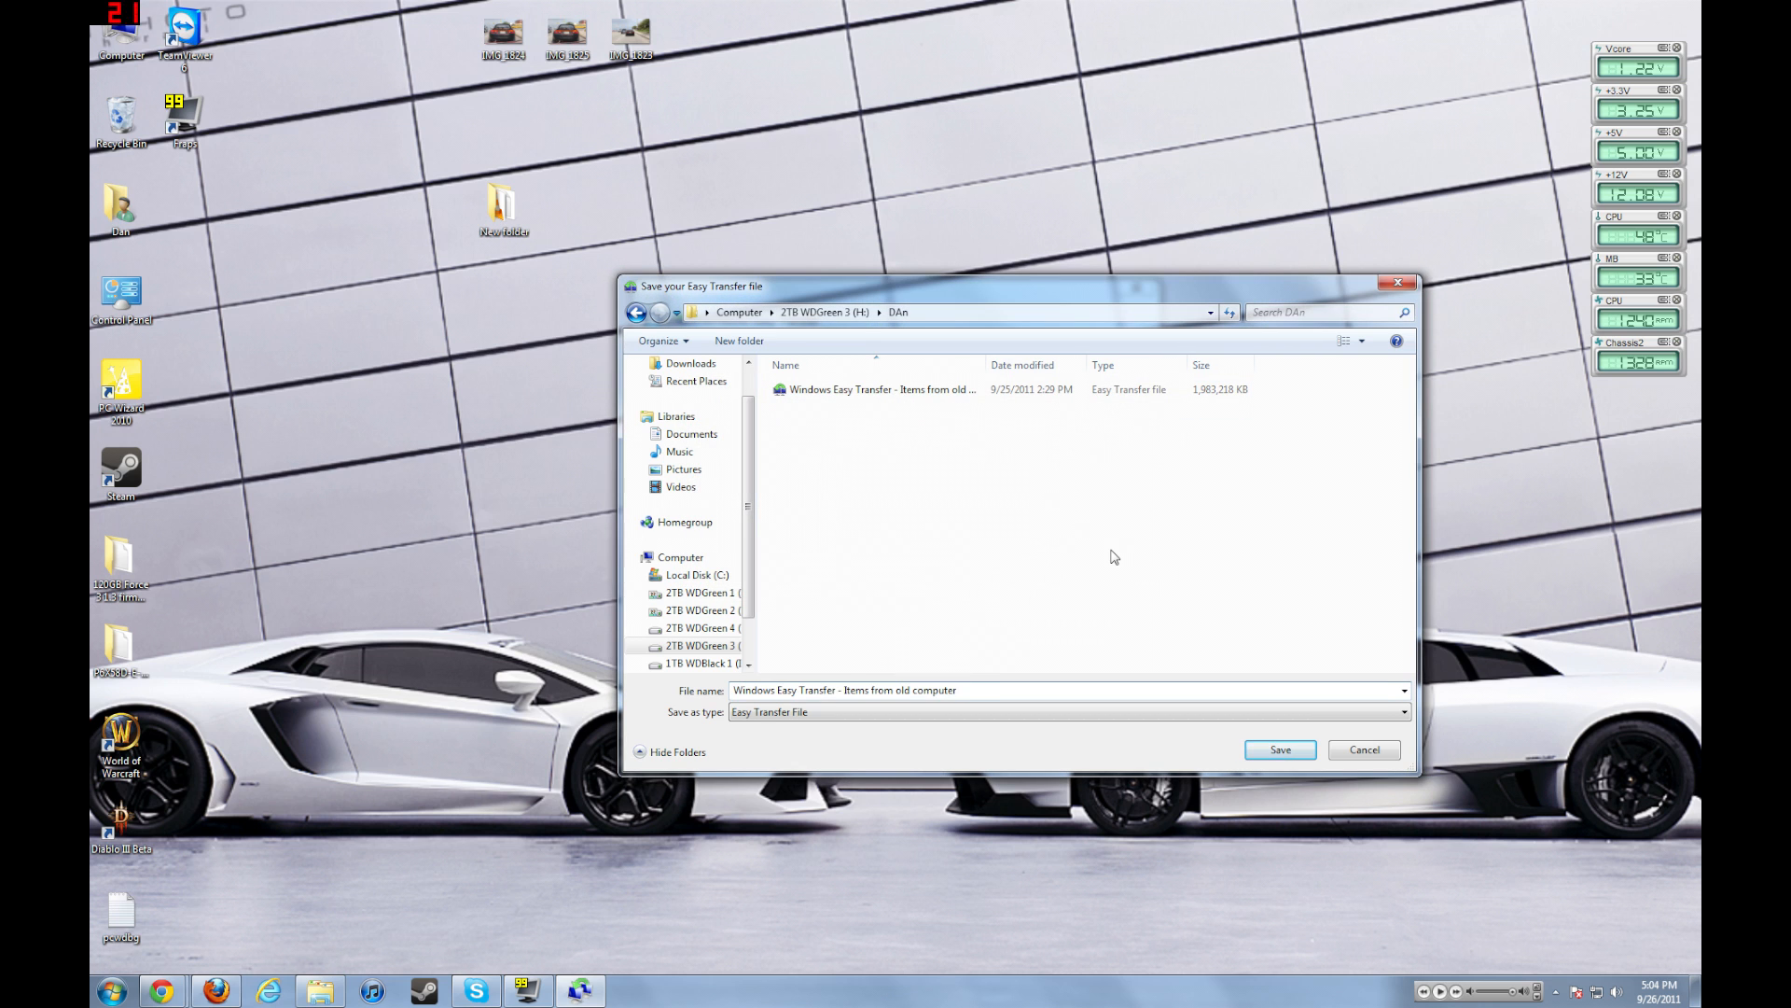
type("9_26_")
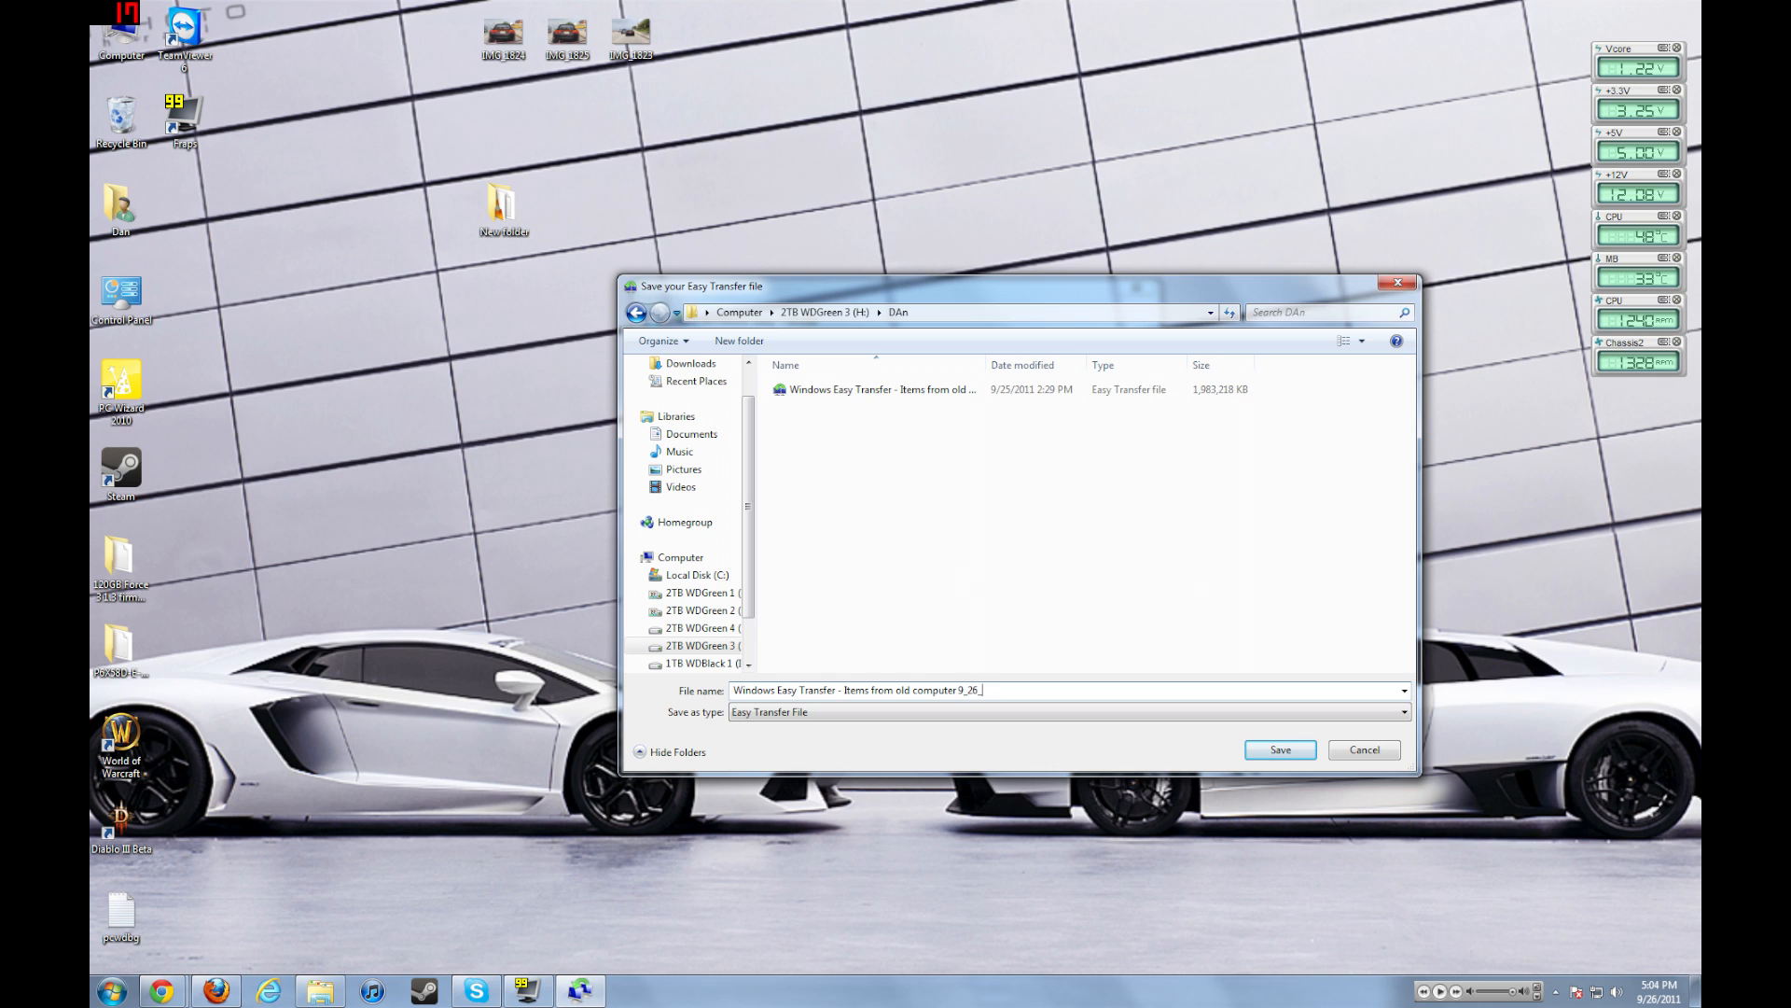
type("2011")
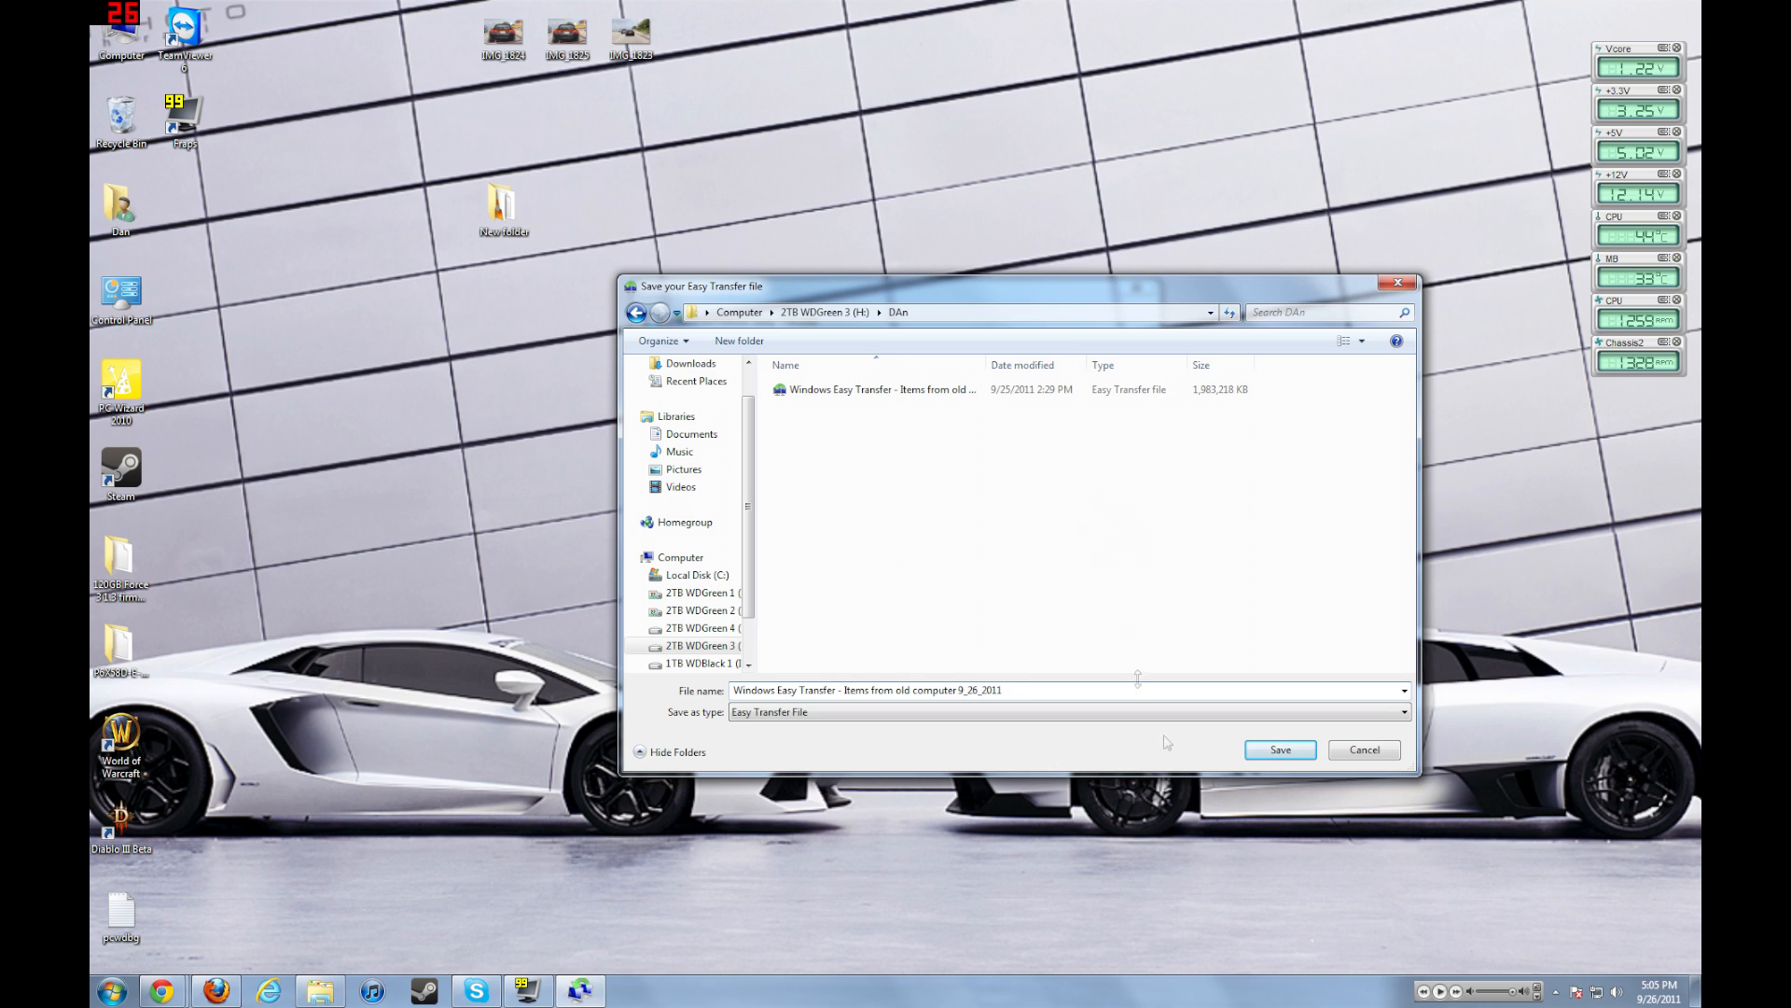
left_click(1279, 750)
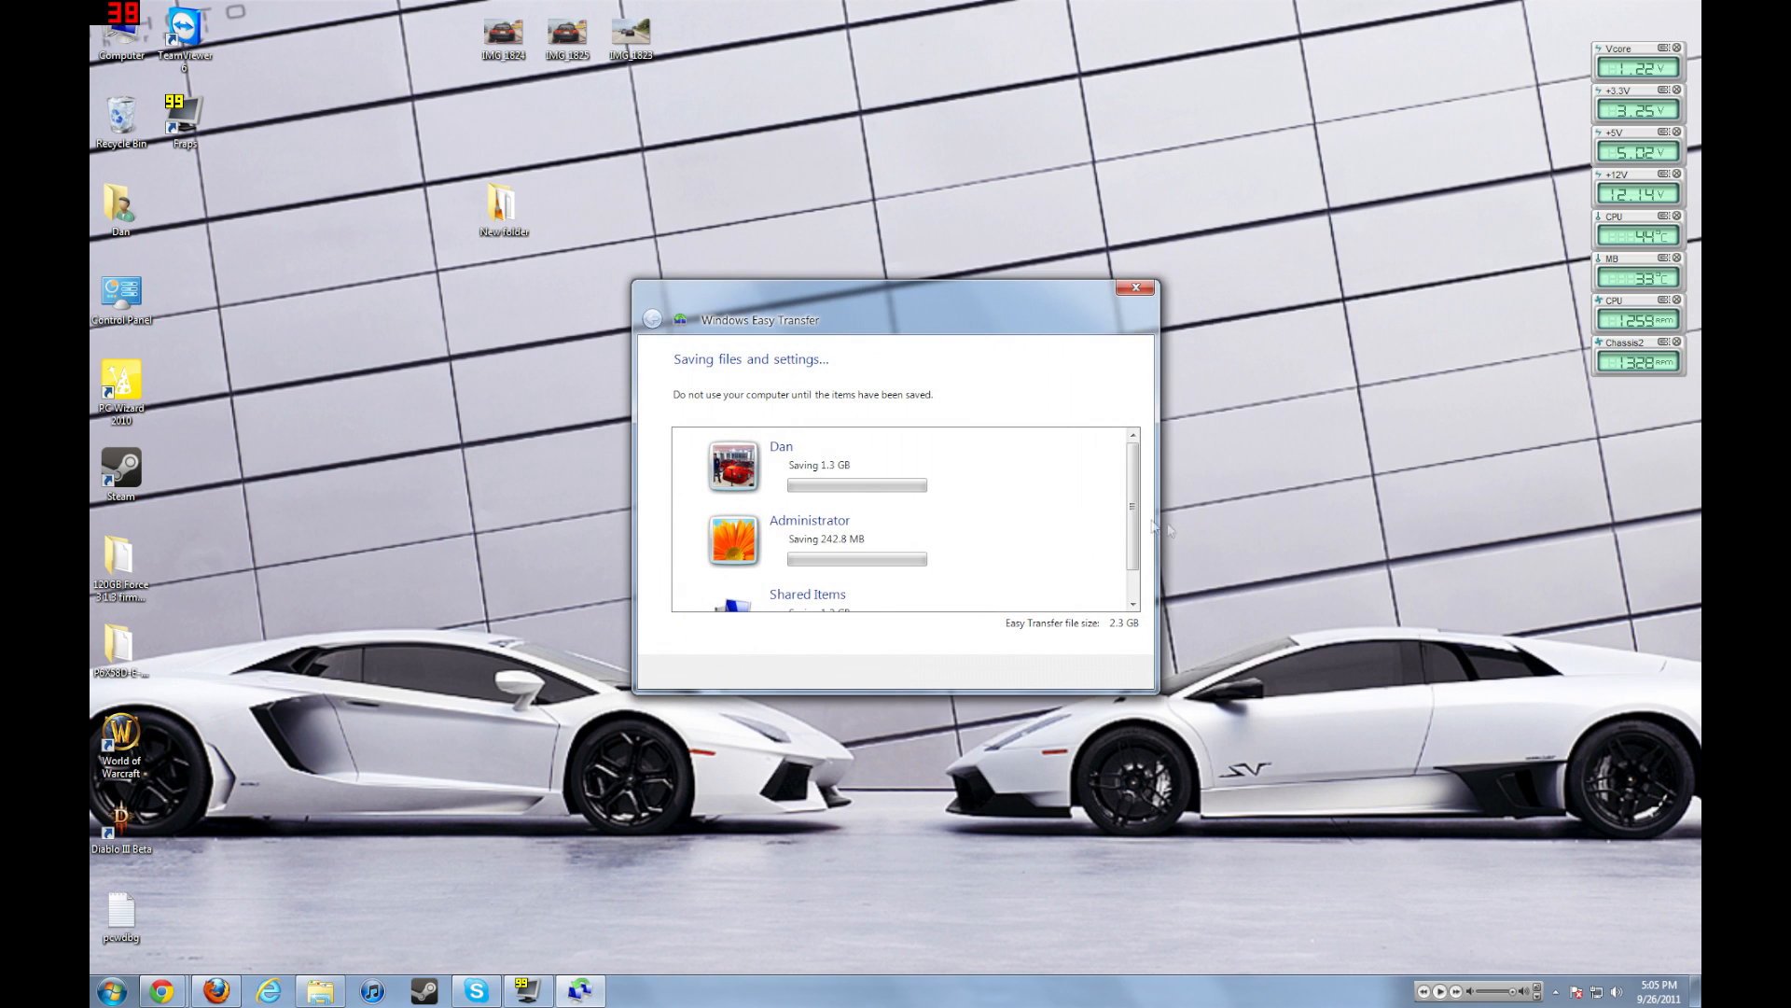
- Monitor progress while Dan's 1.3 GB and Administrator's 242.8 MB profiles finish saving
scroll("down", 3)
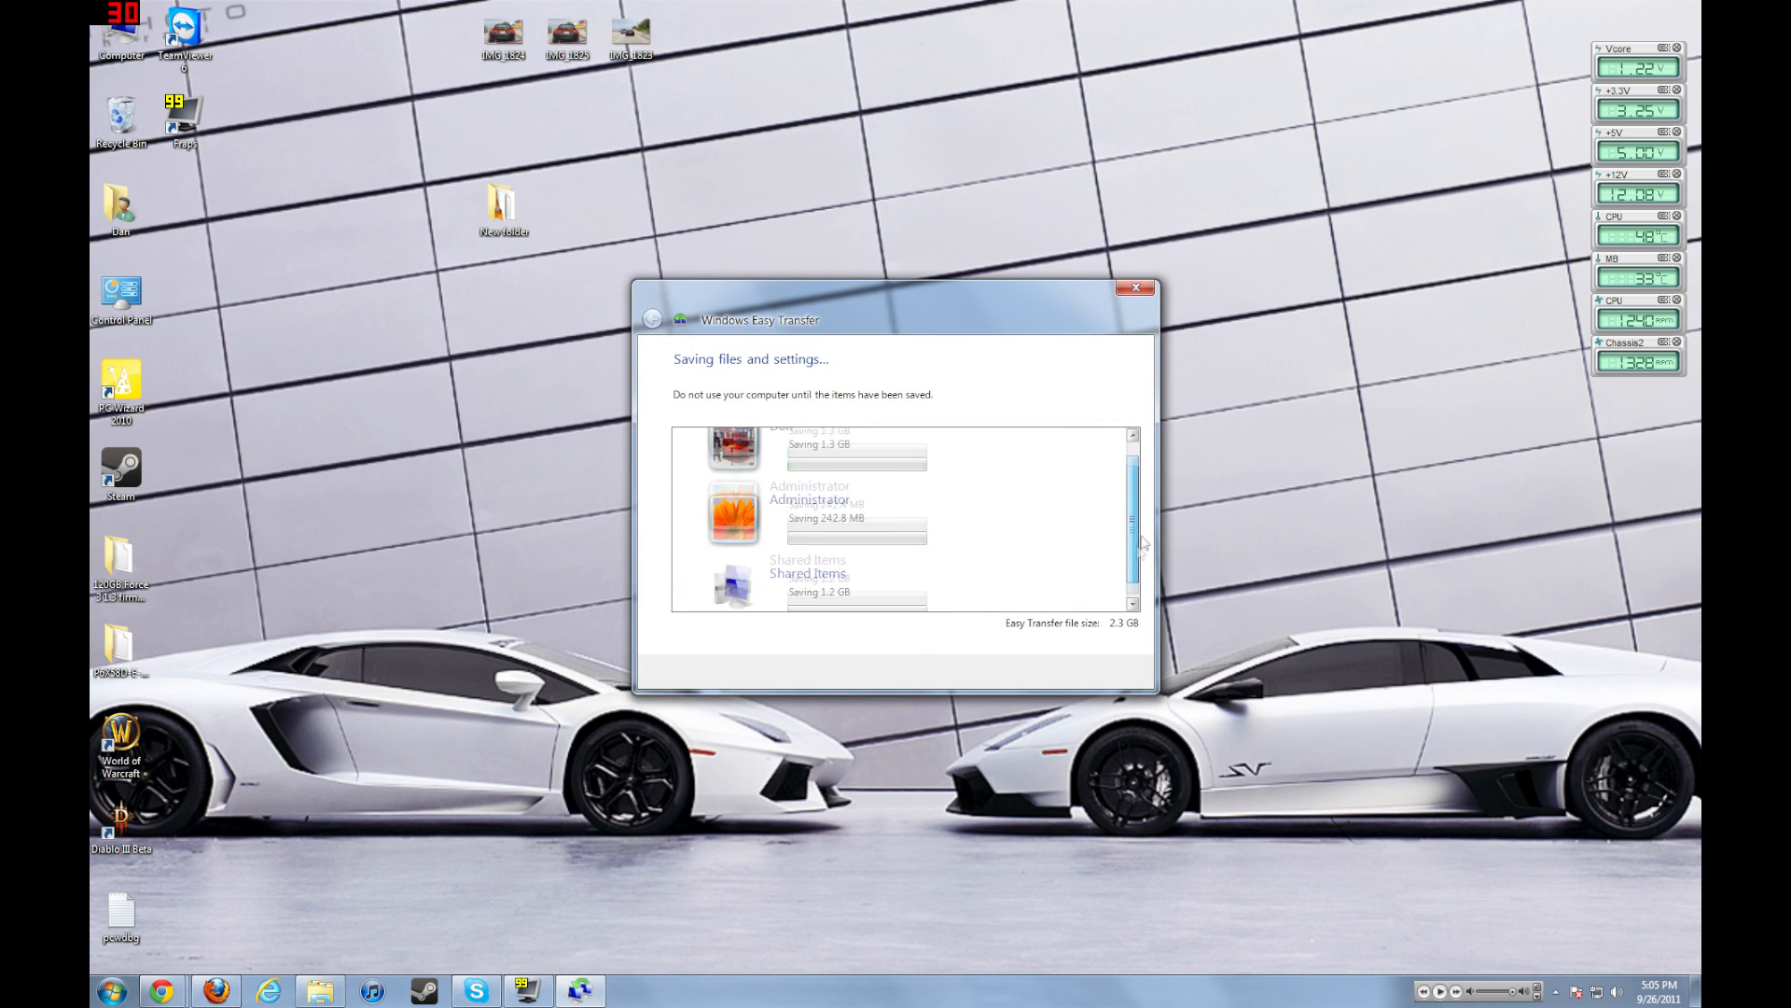
scroll("up", 3)
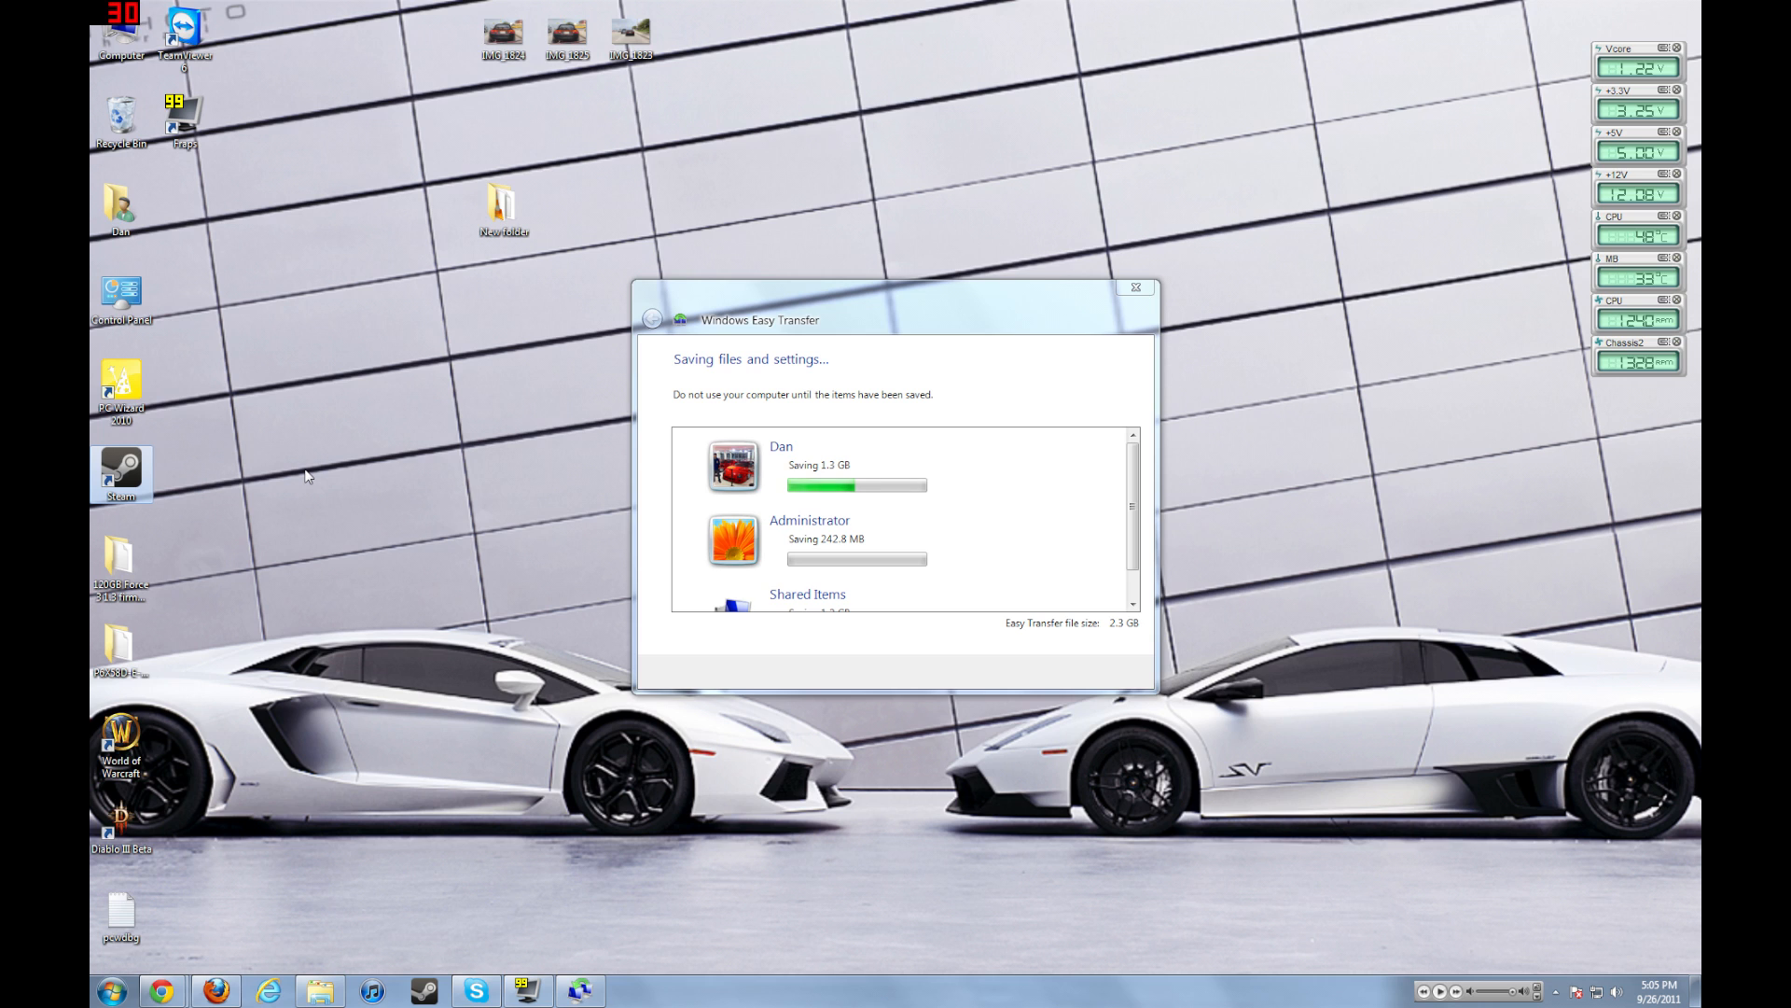
mouse_move(529, 510)
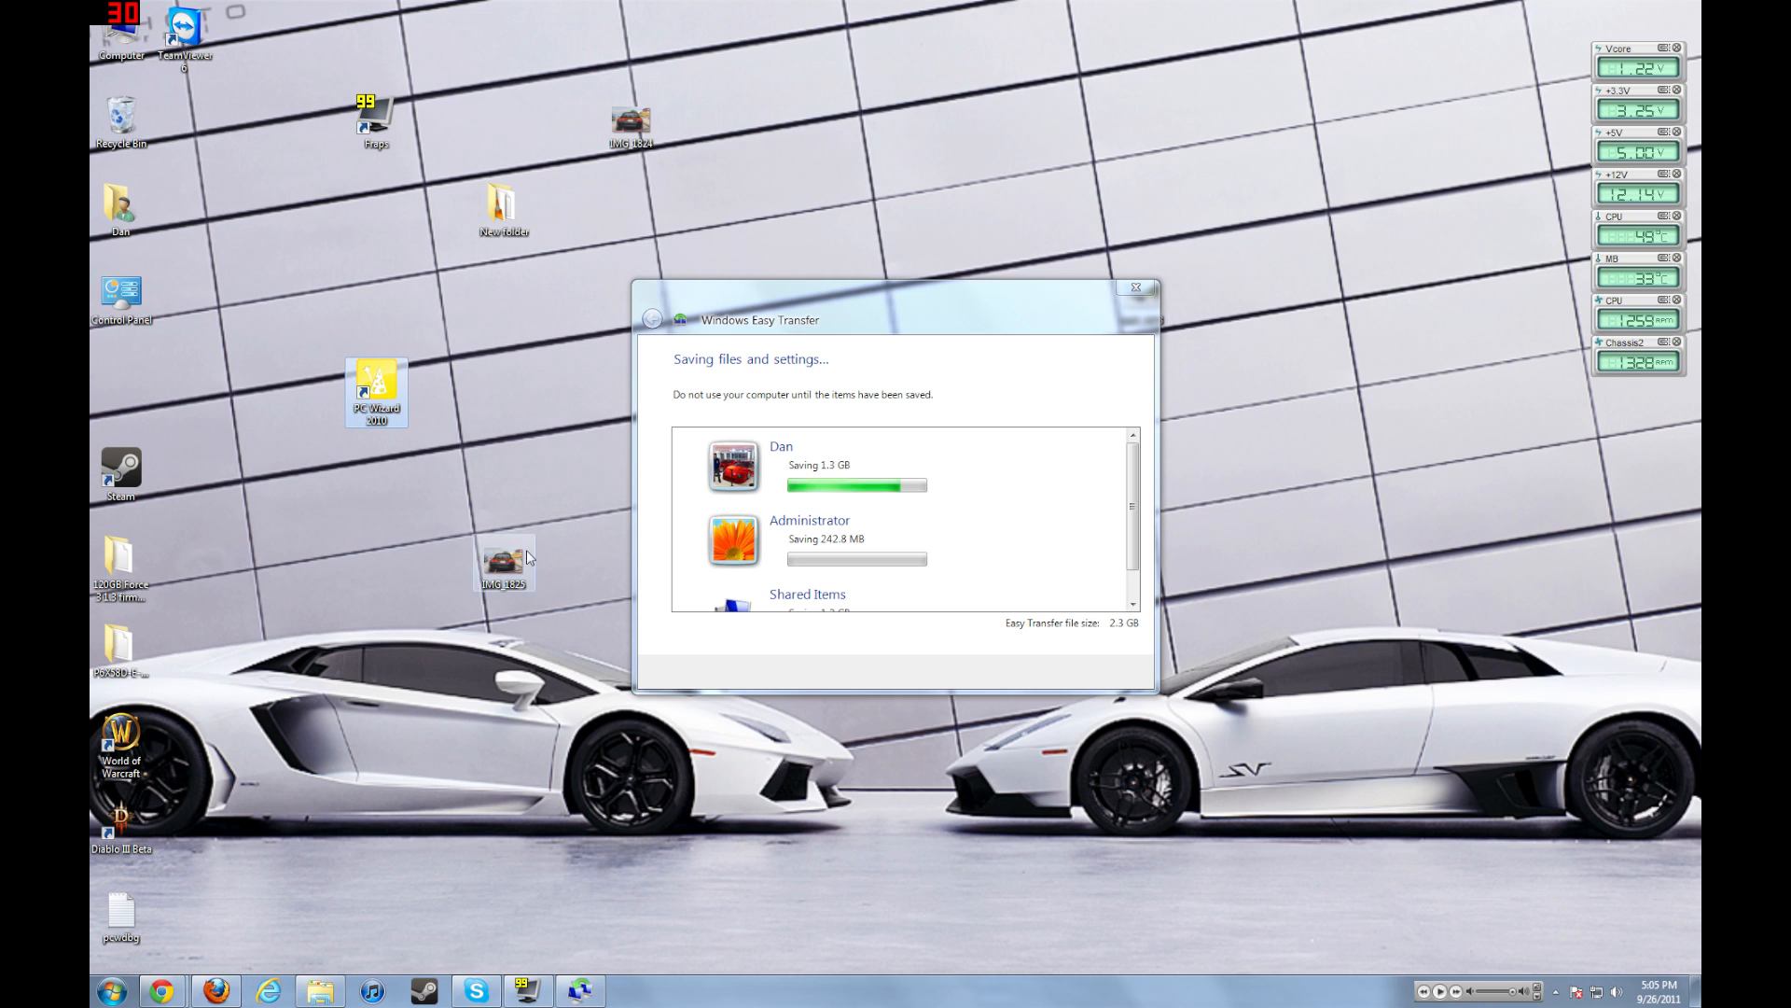
mouse_move(839, 400)
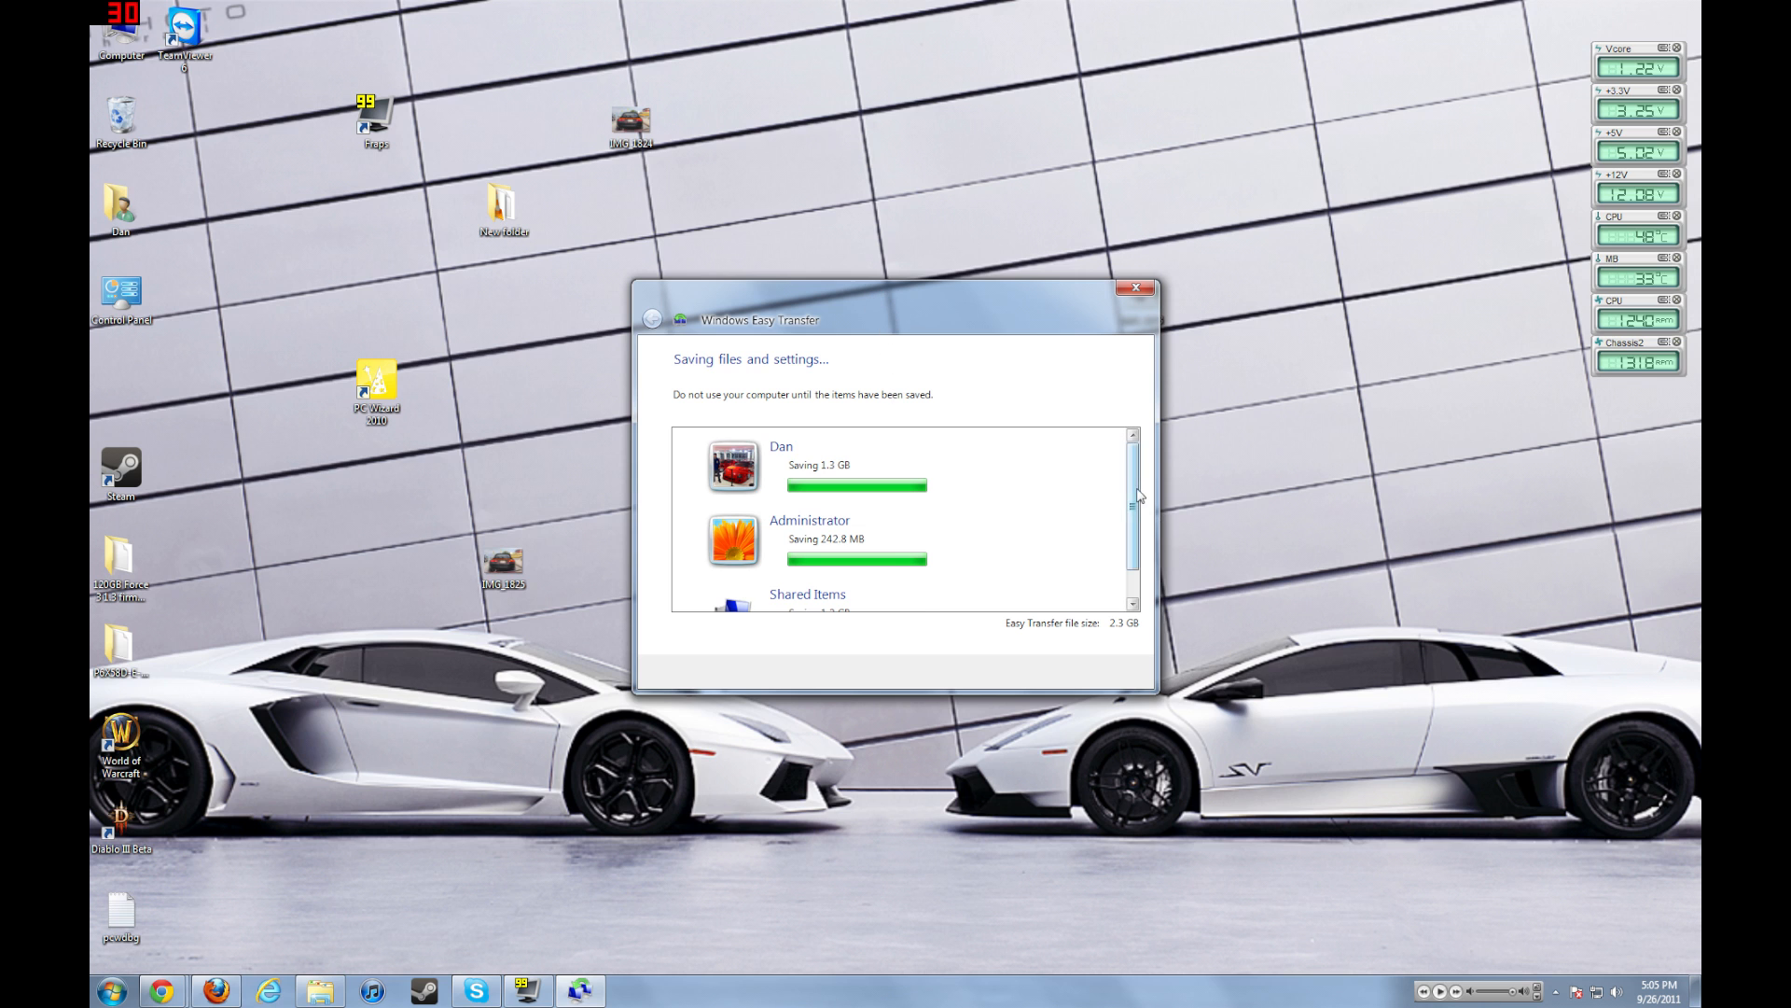
scroll("down", 3)
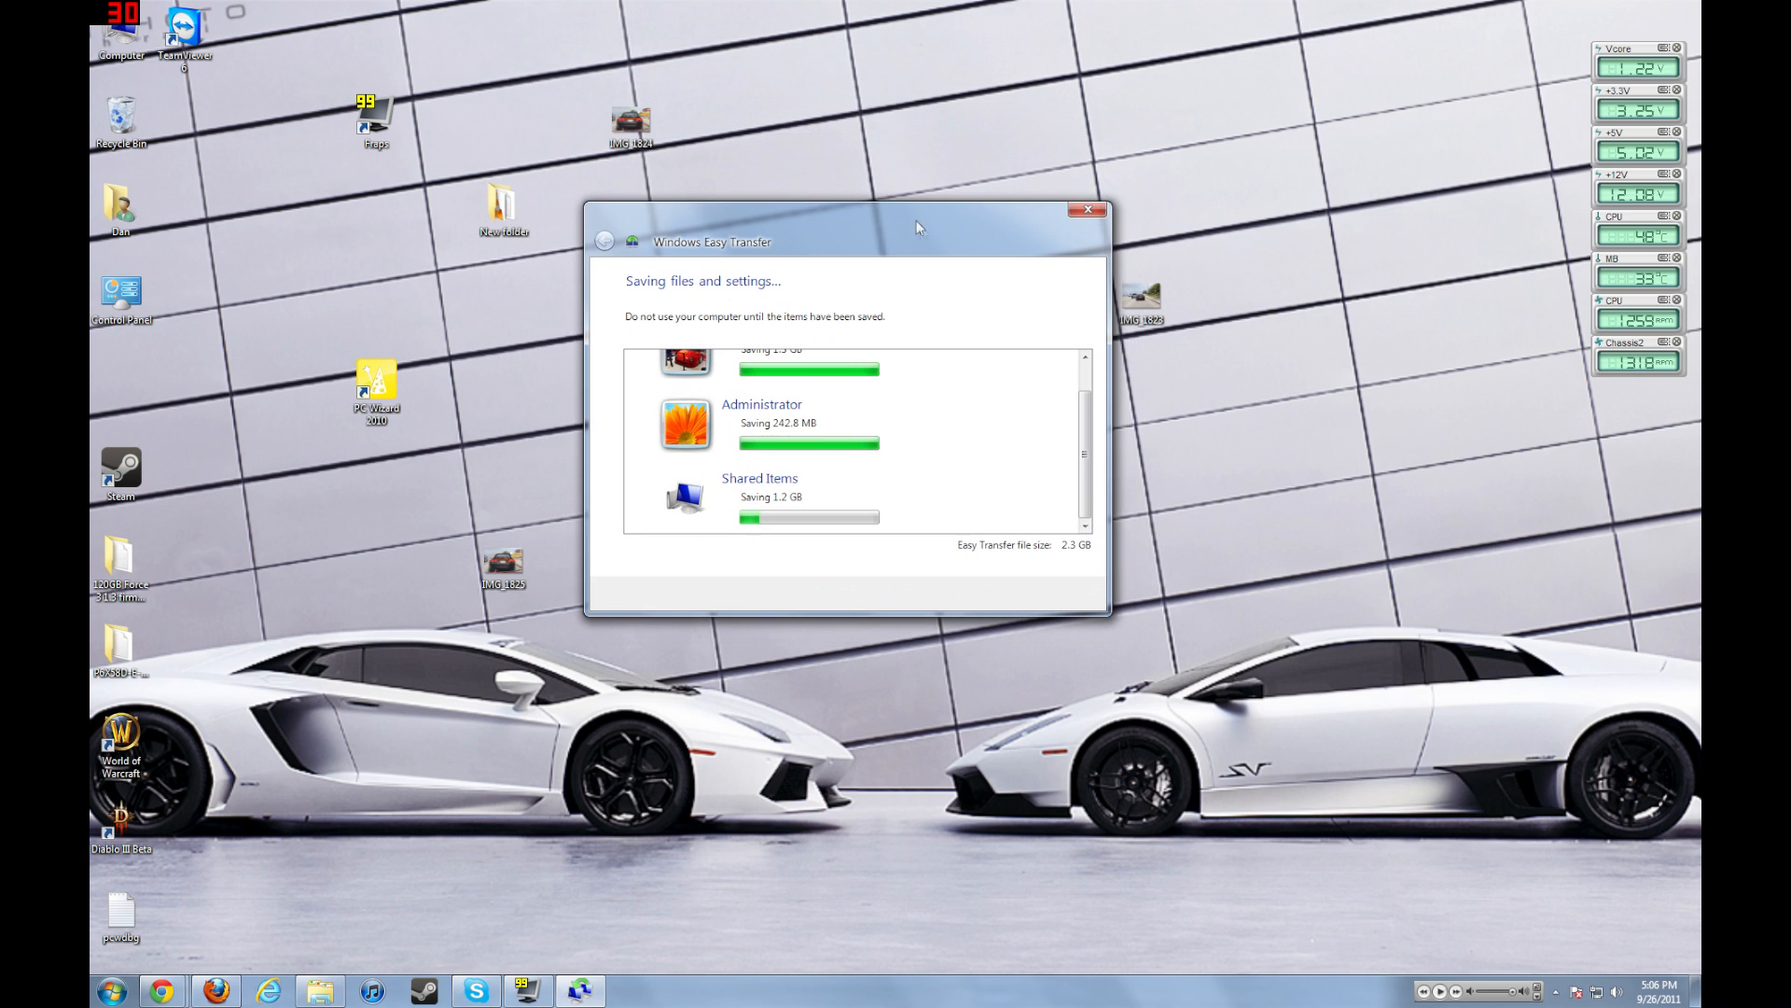
mouse_move(910, 227)
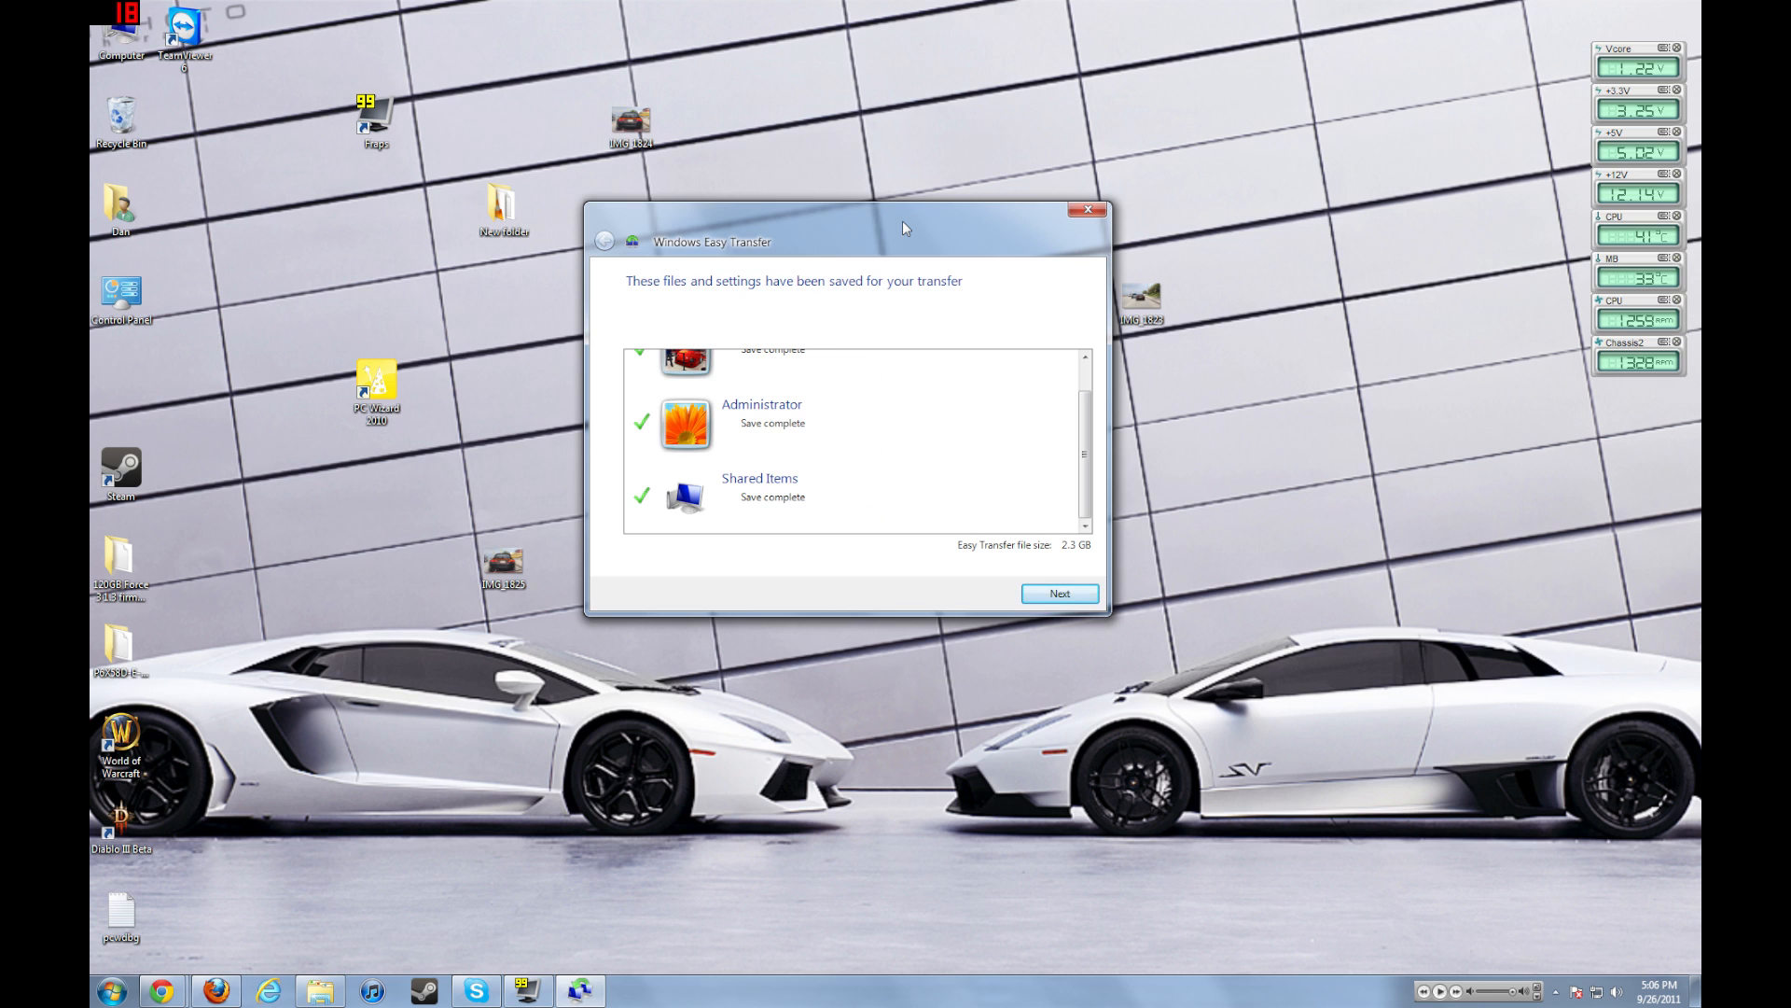
mouse_move(1043, 467)
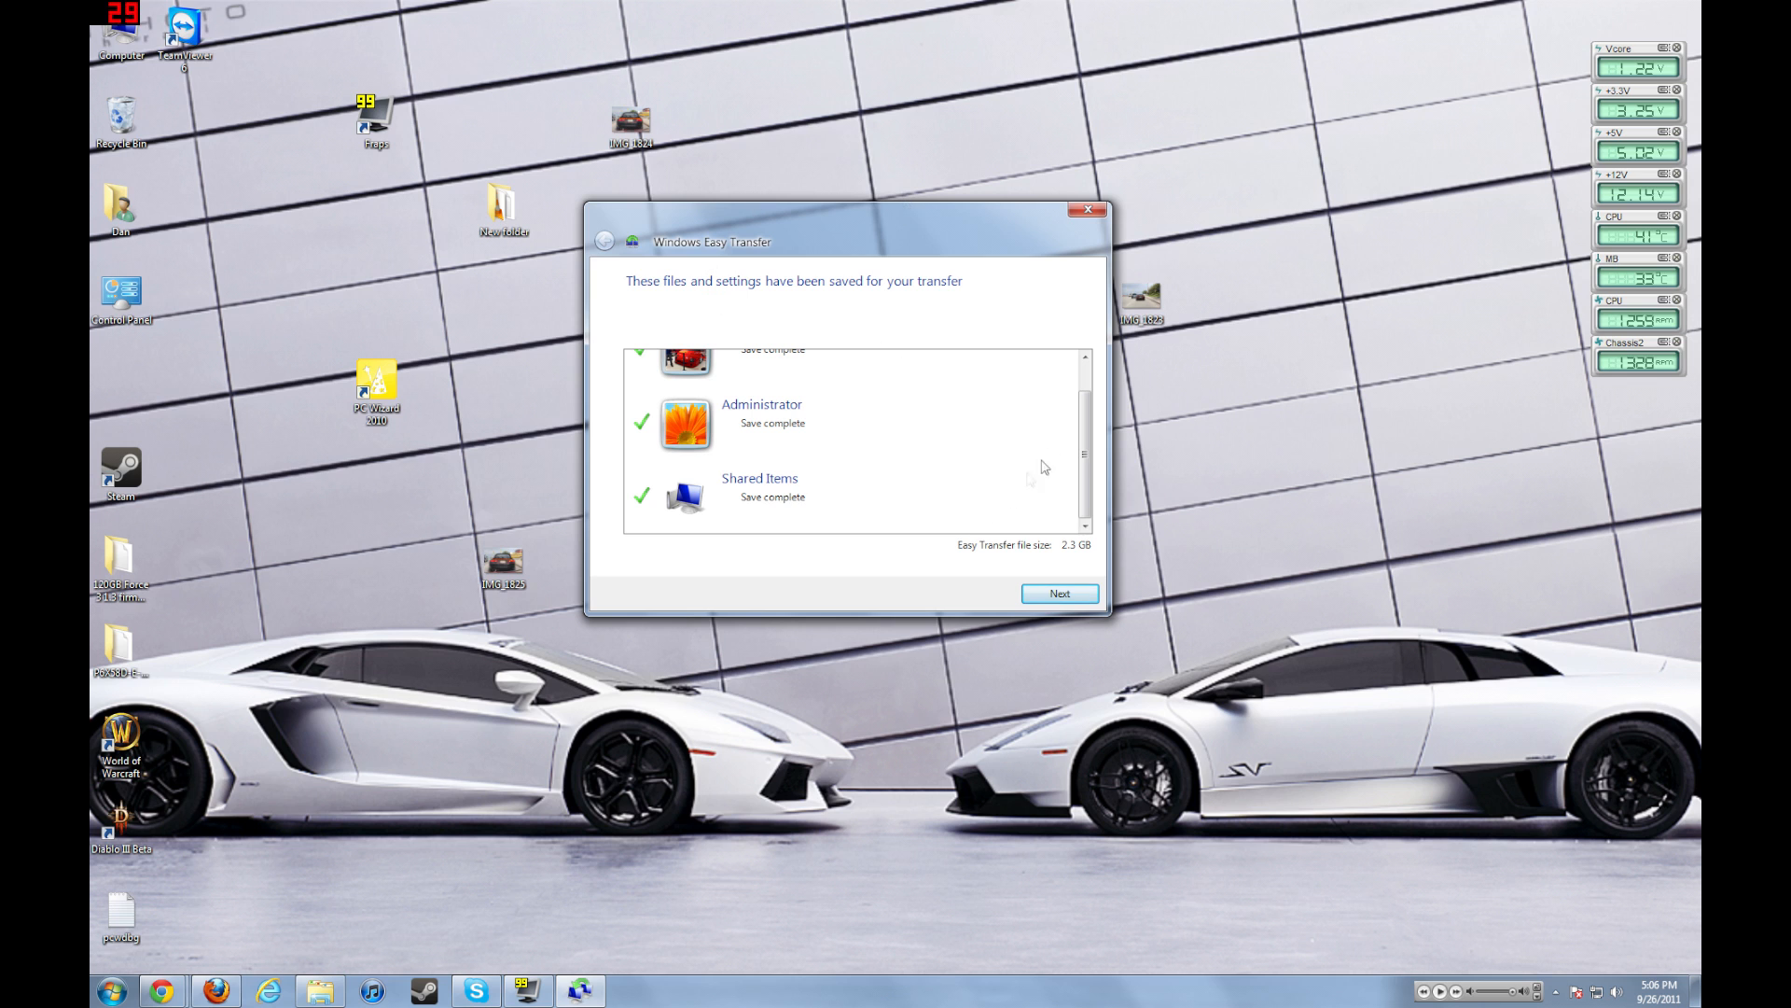
- Pass the saved-items summary and transfer-file notice, then close the finished wizard
scroll("up", 3)
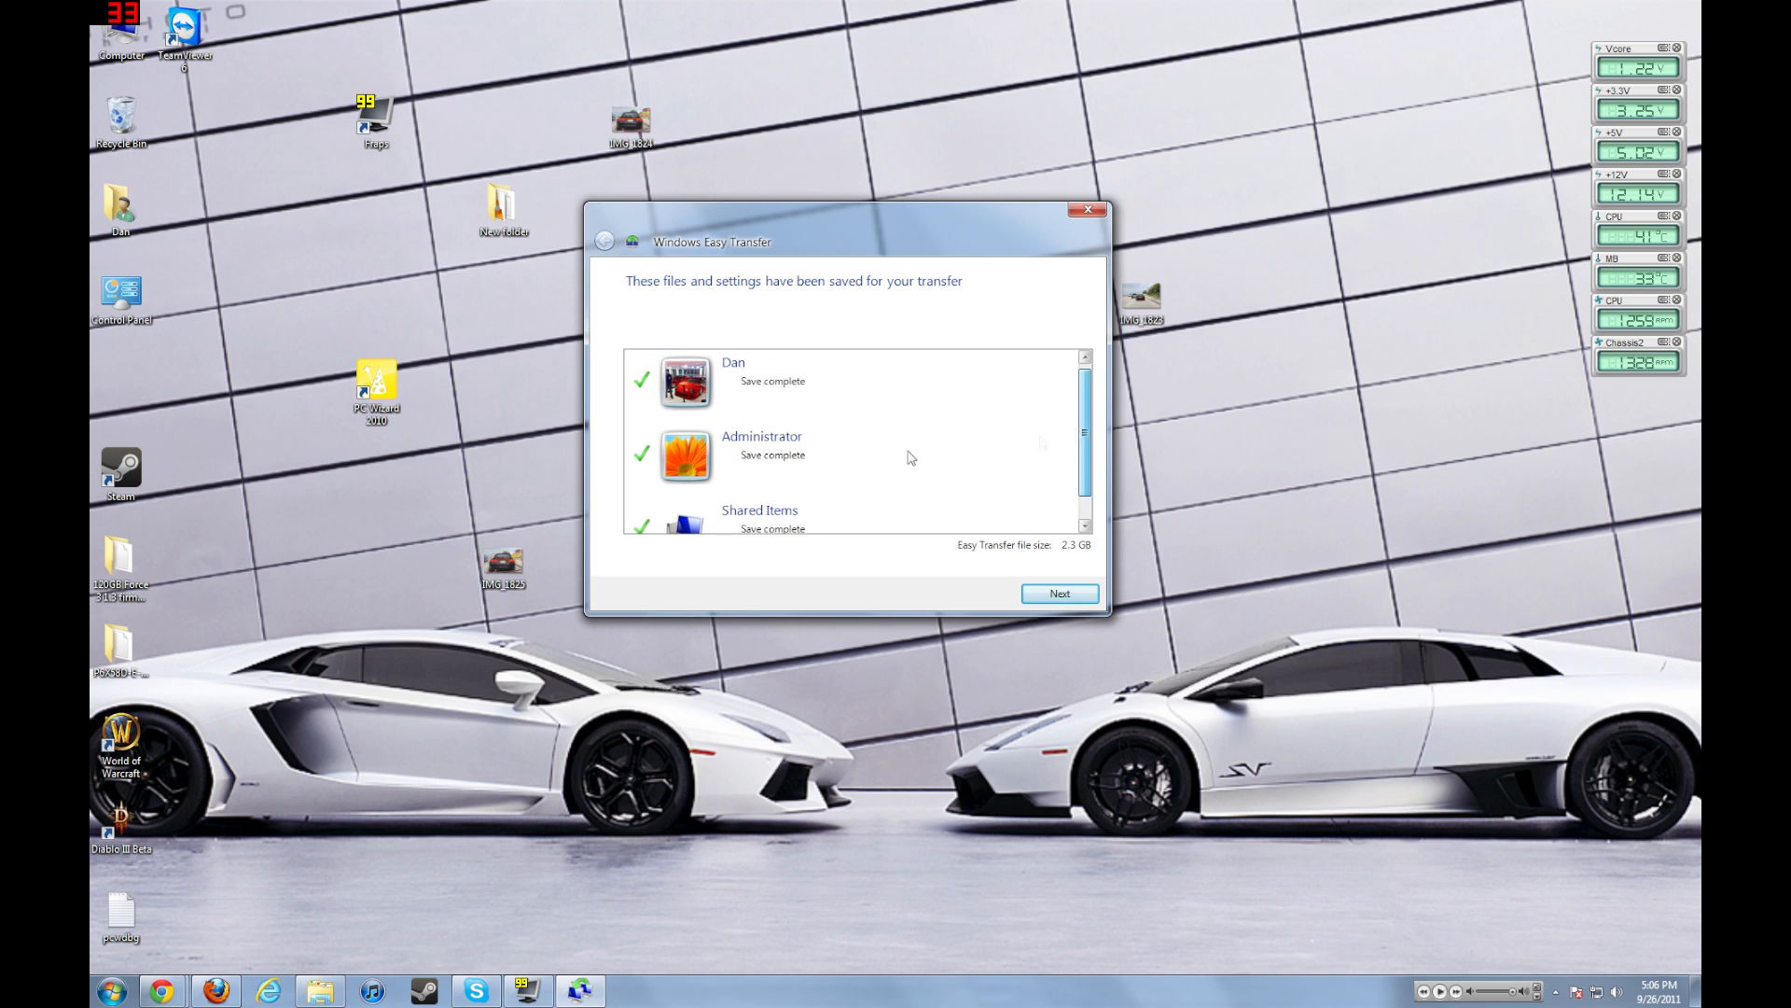
scroll("down", 3)
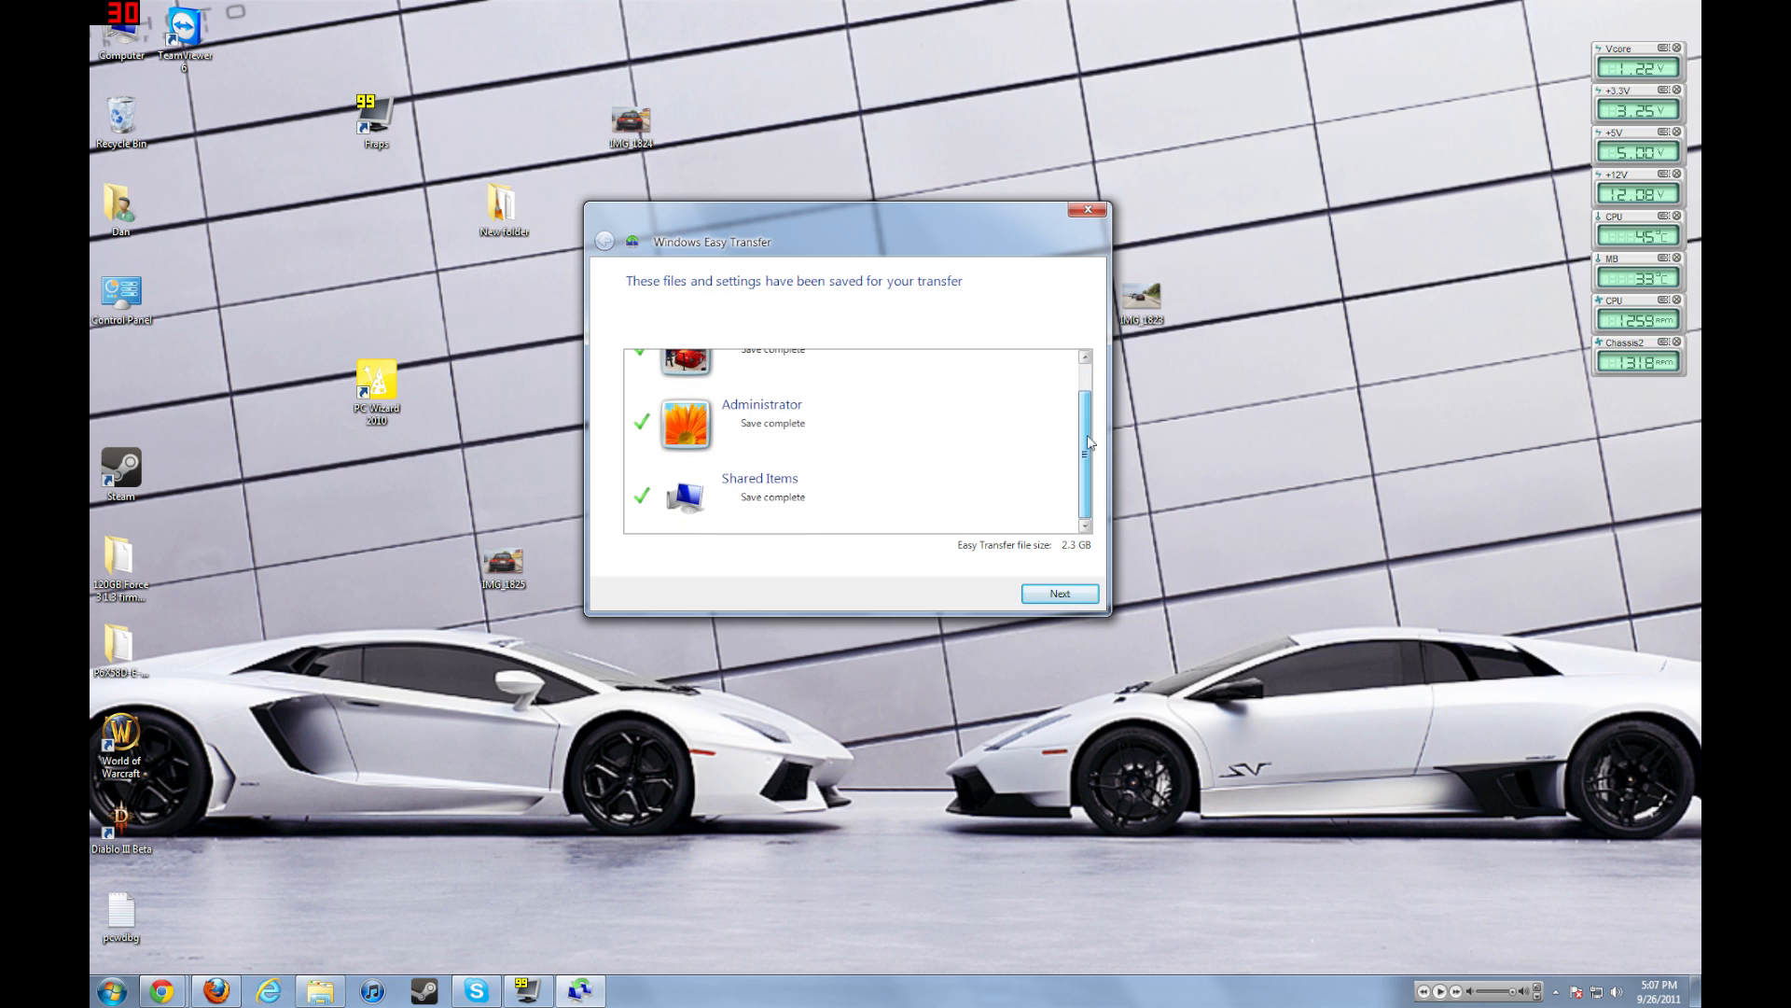
mouse_move(1063, 564)
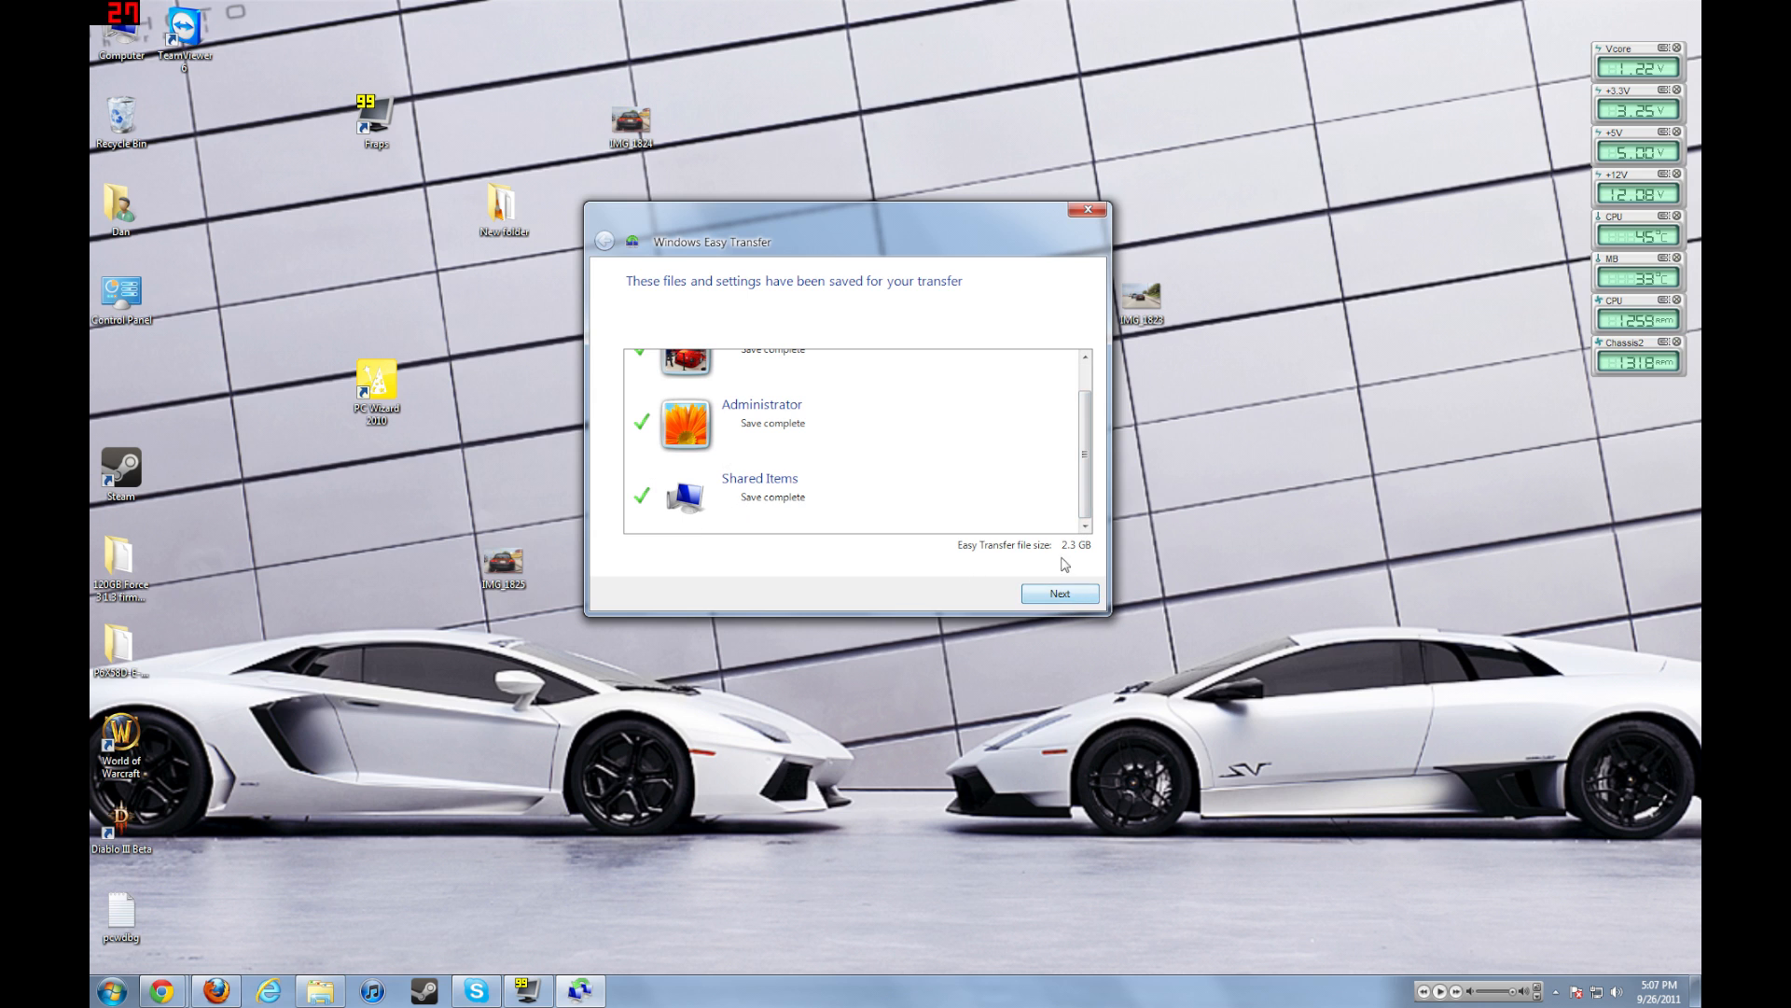
left_click(1057, 593)
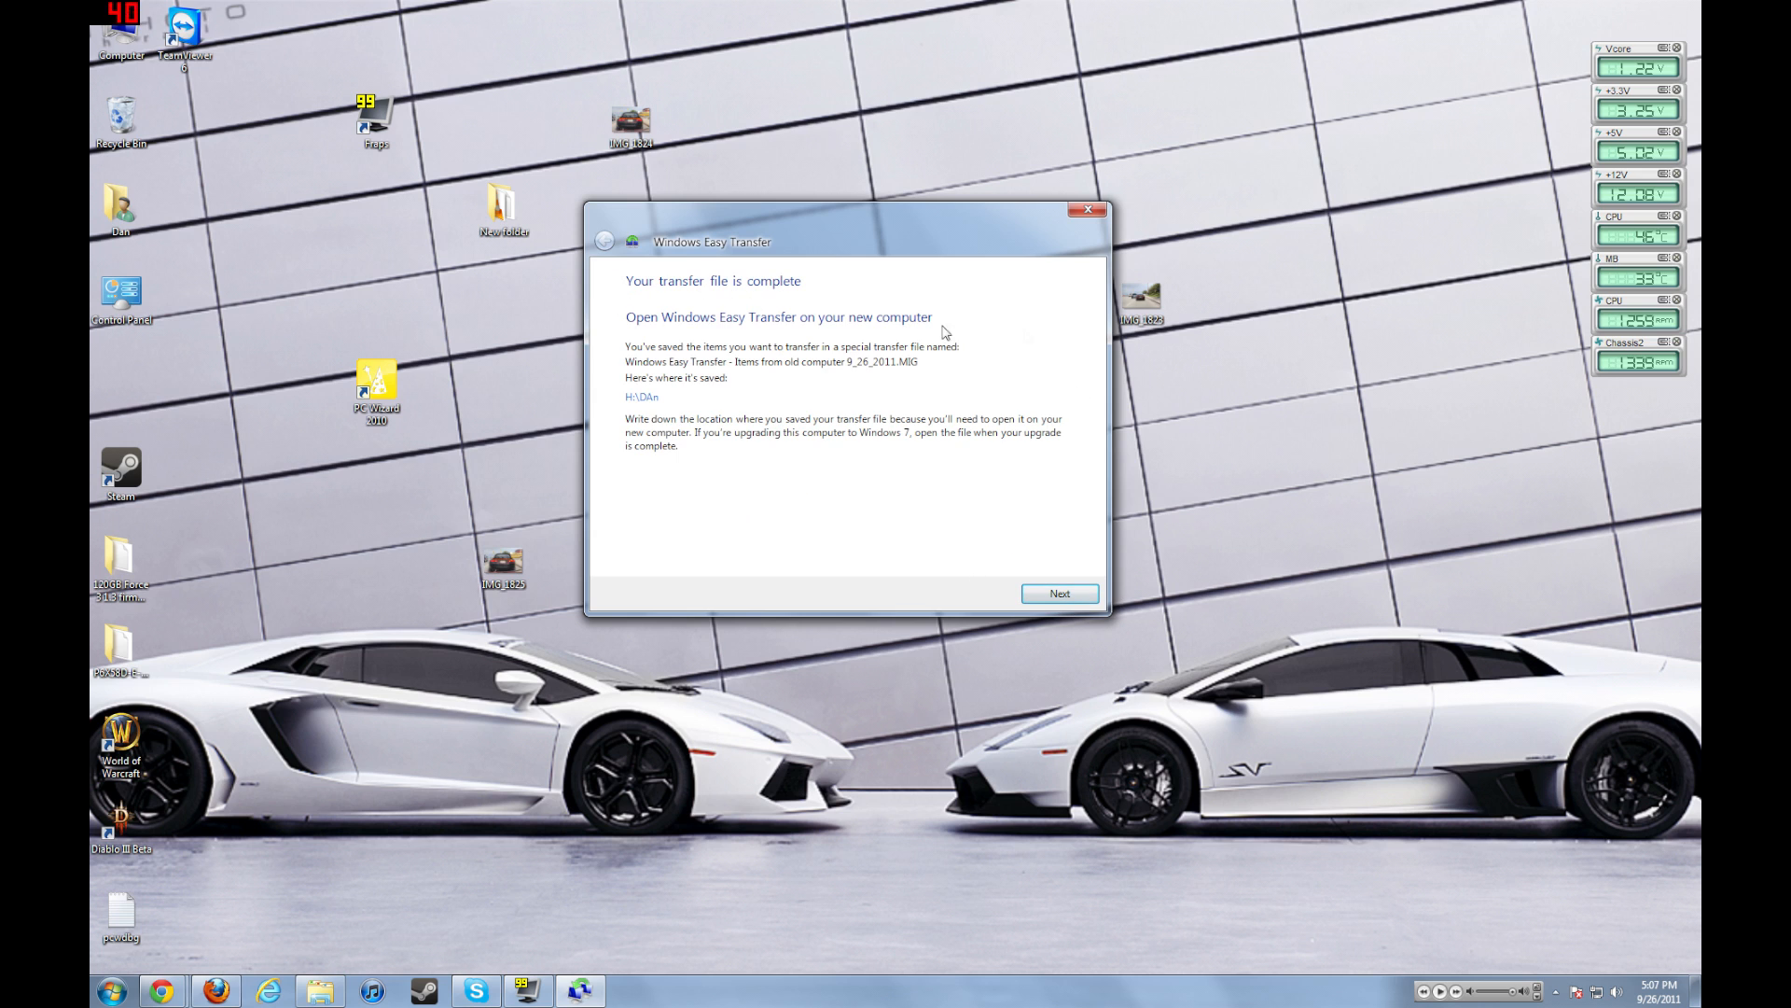
mouse_move(614, 417)
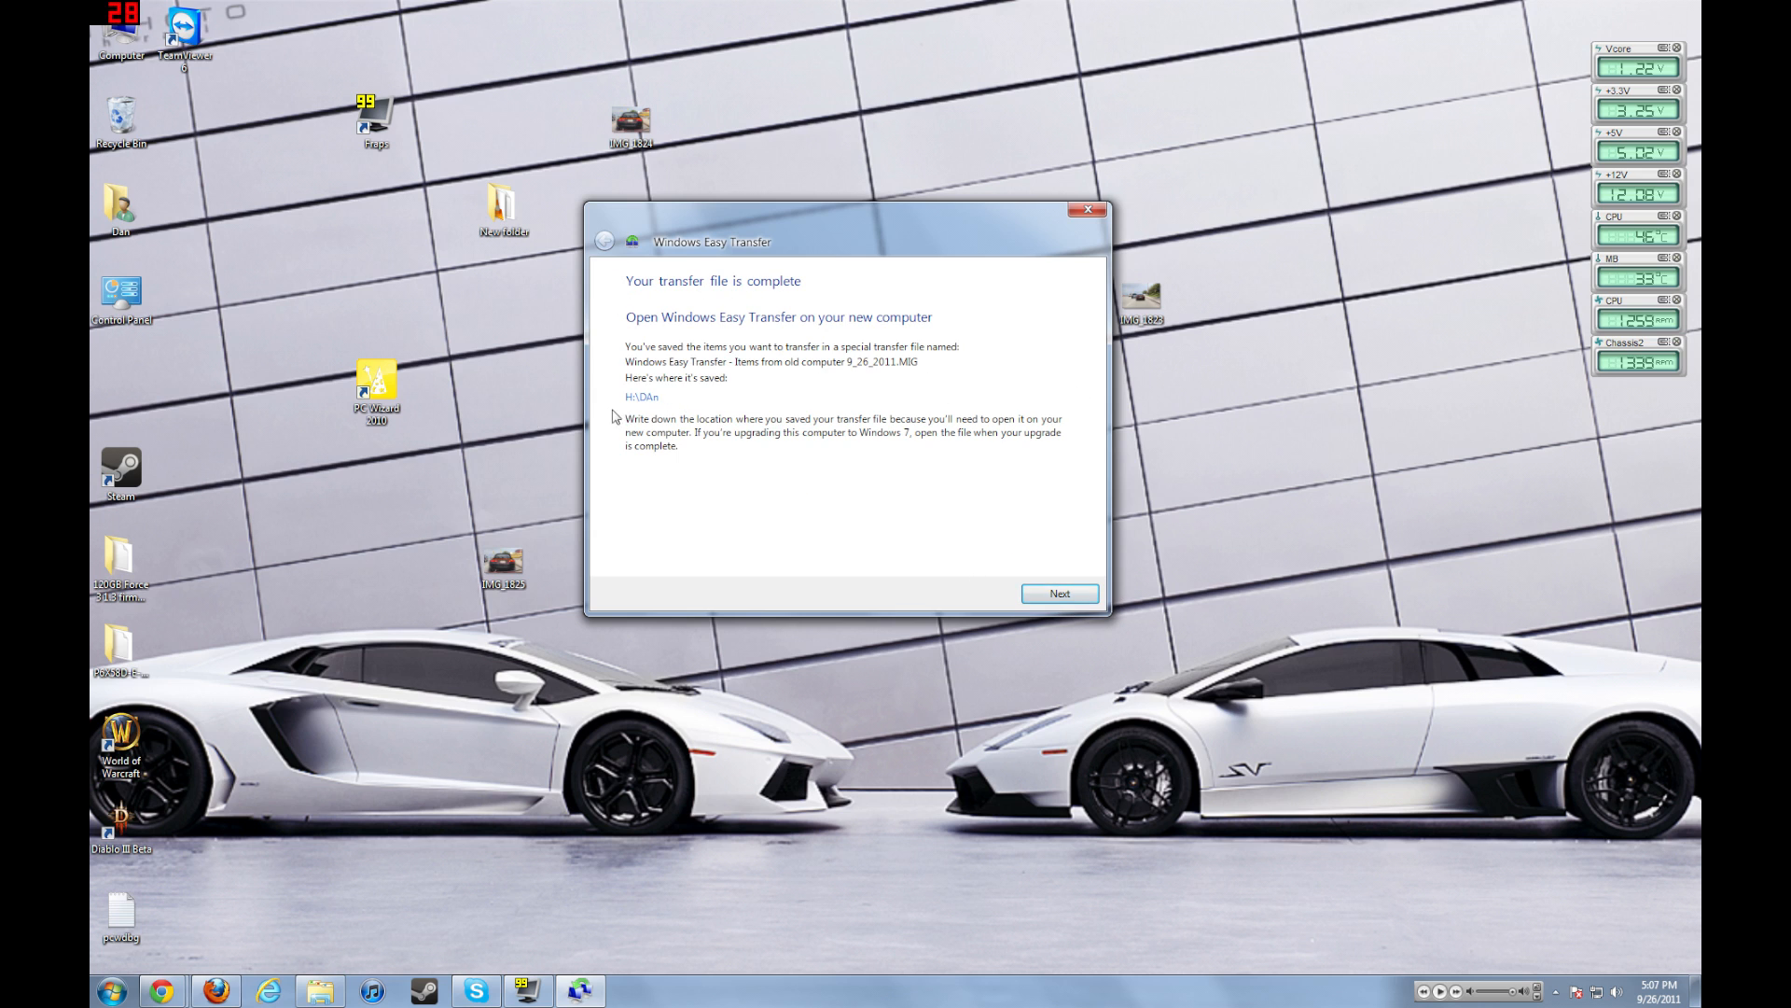
mouse_move(931, 378)
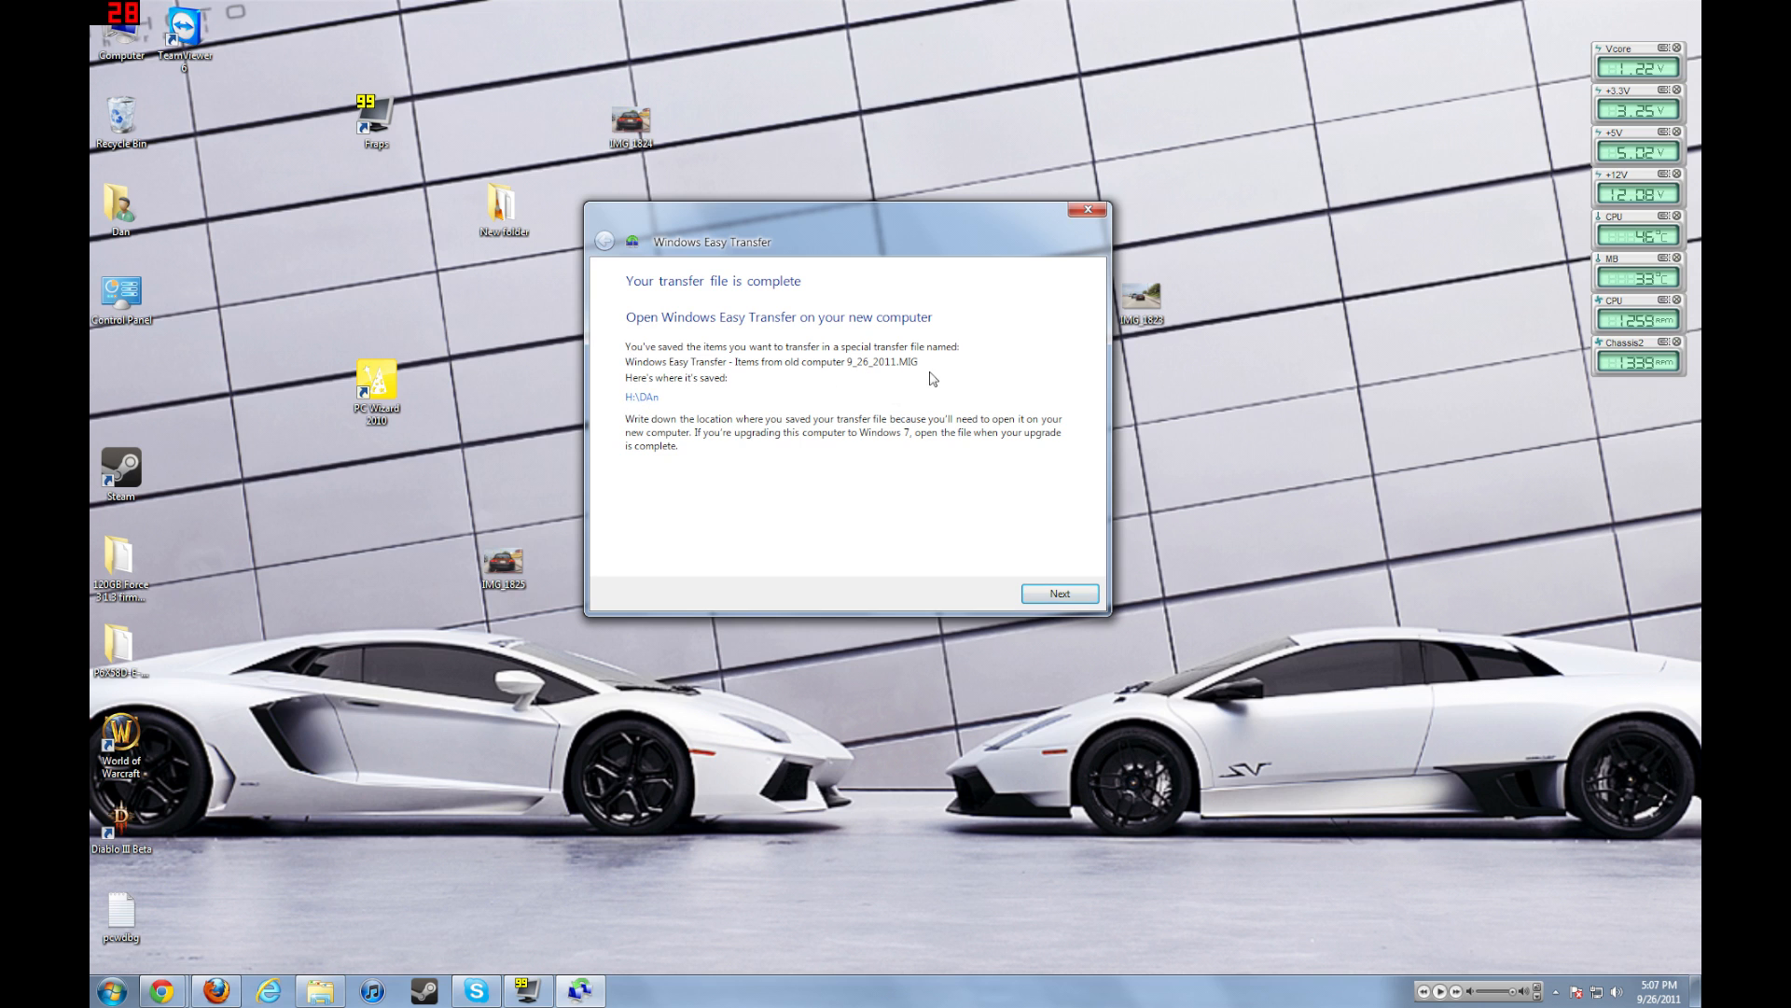
mouse_move(1093, 446)
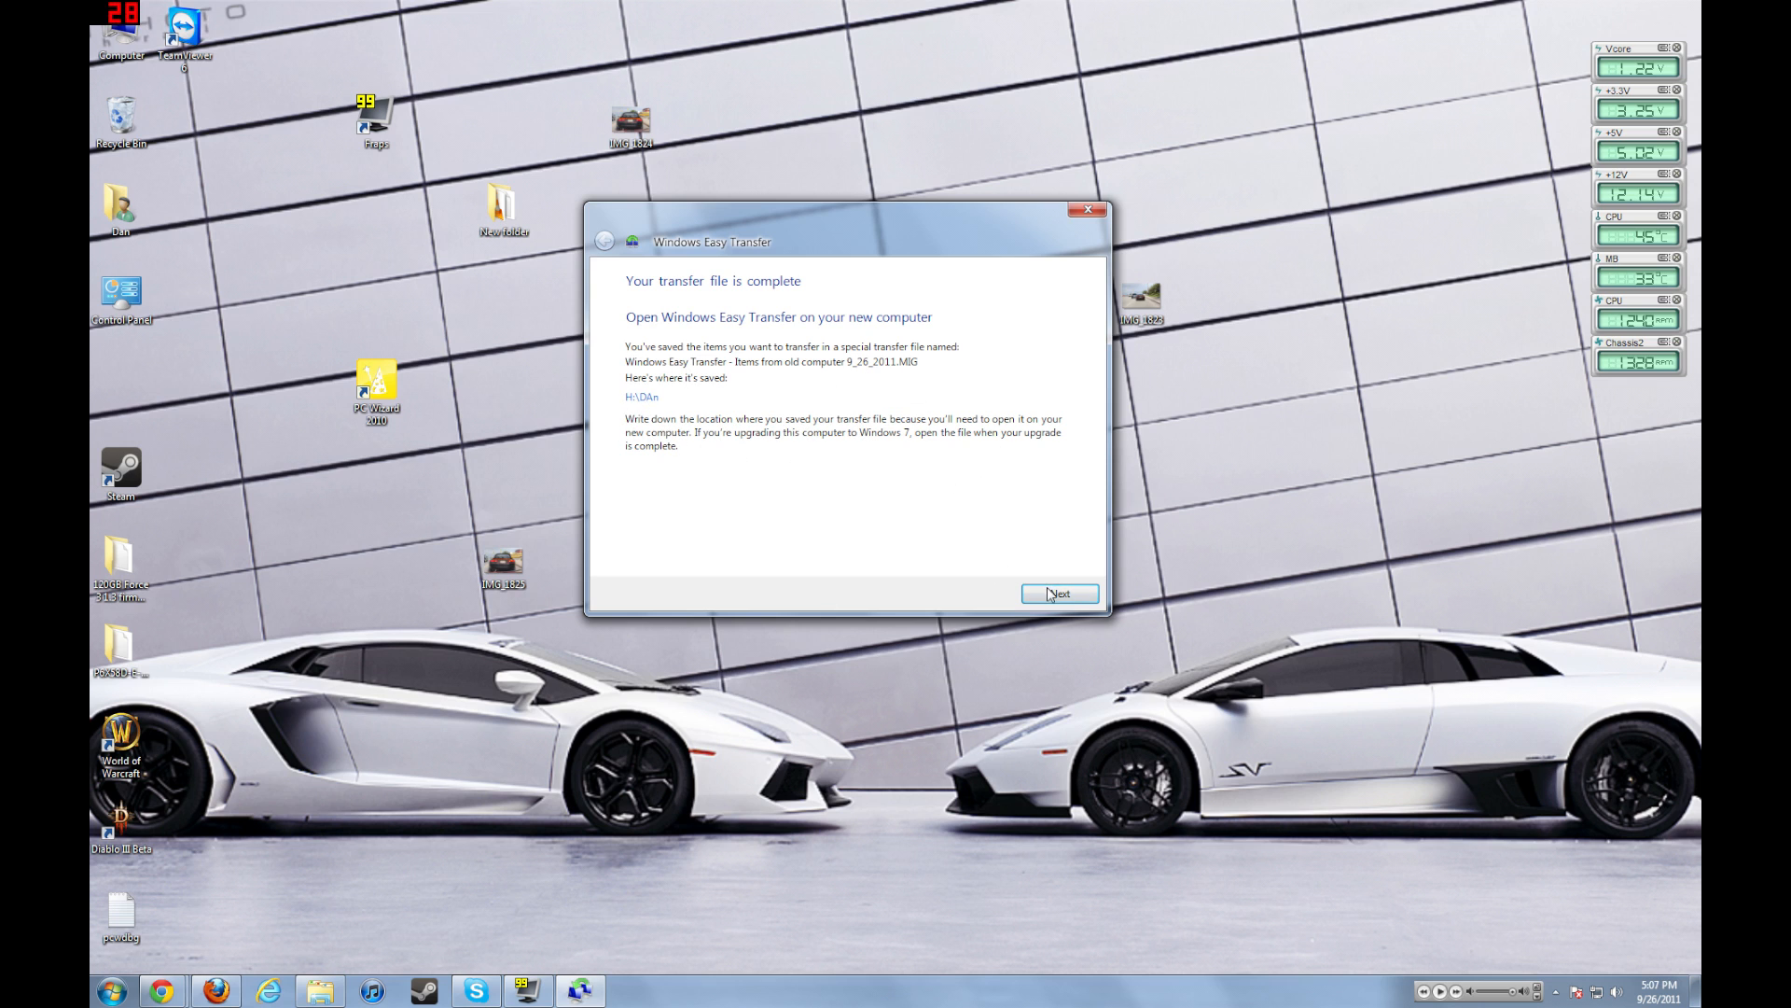
left_click(1058, 594)
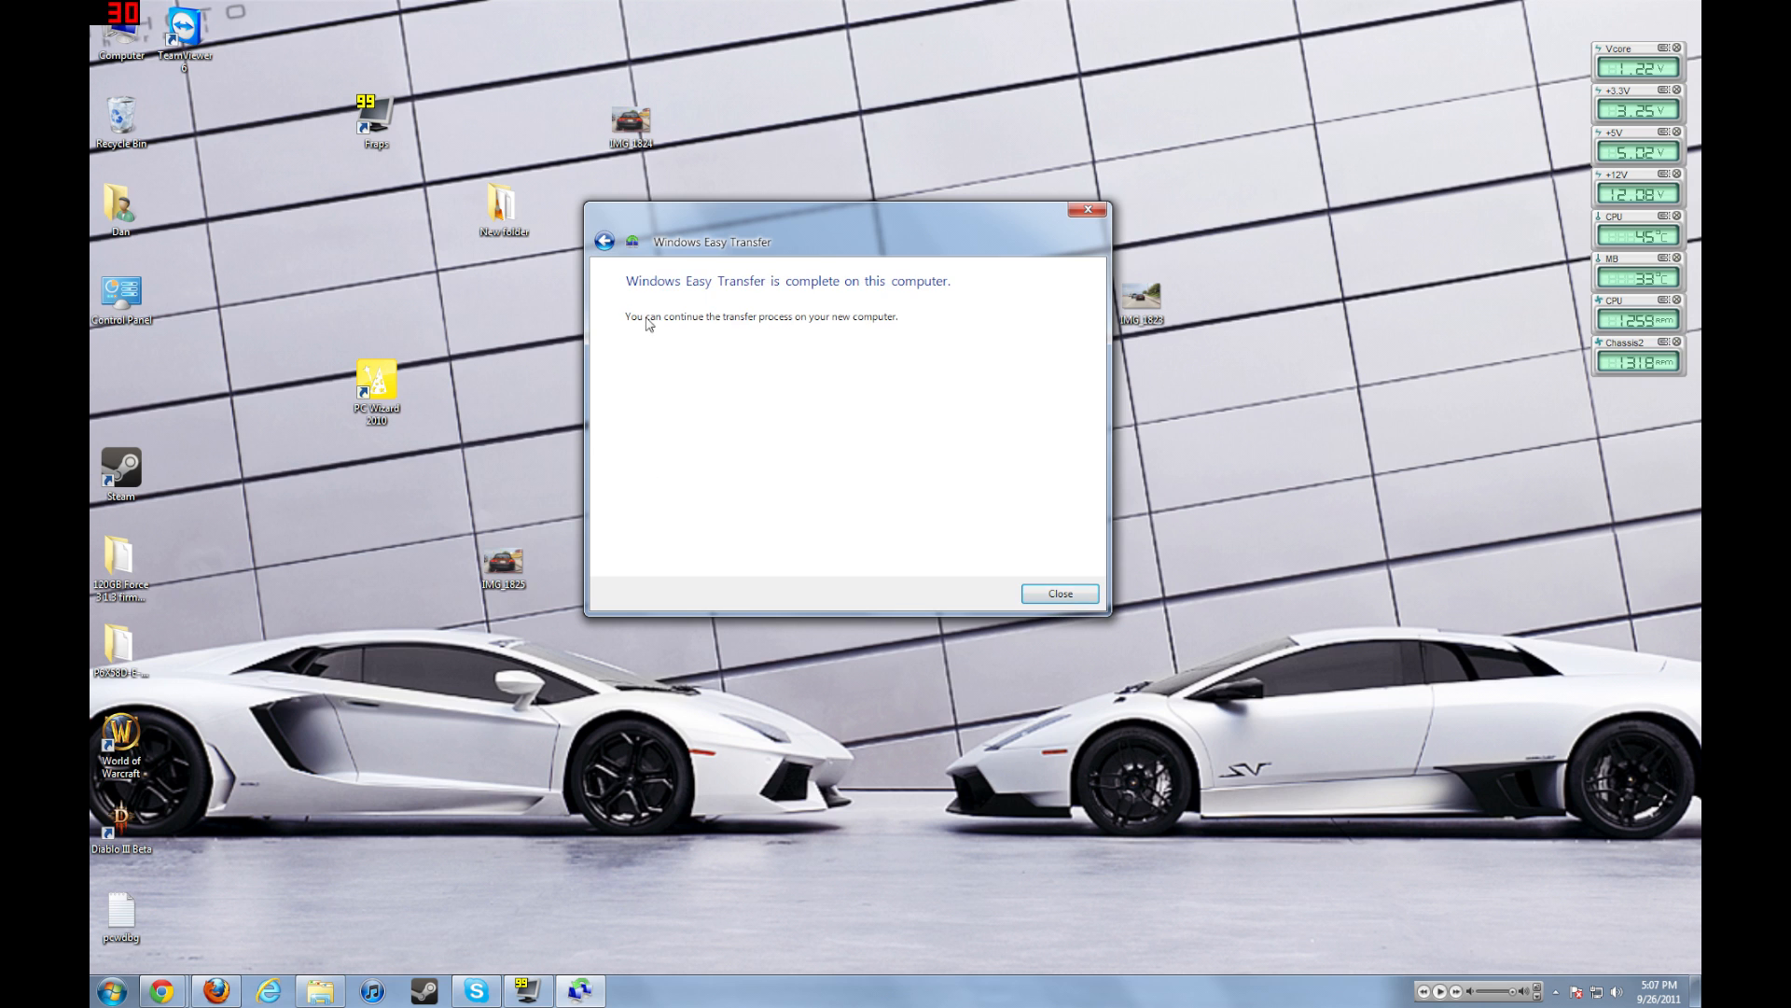
mouse_move(817, 370)
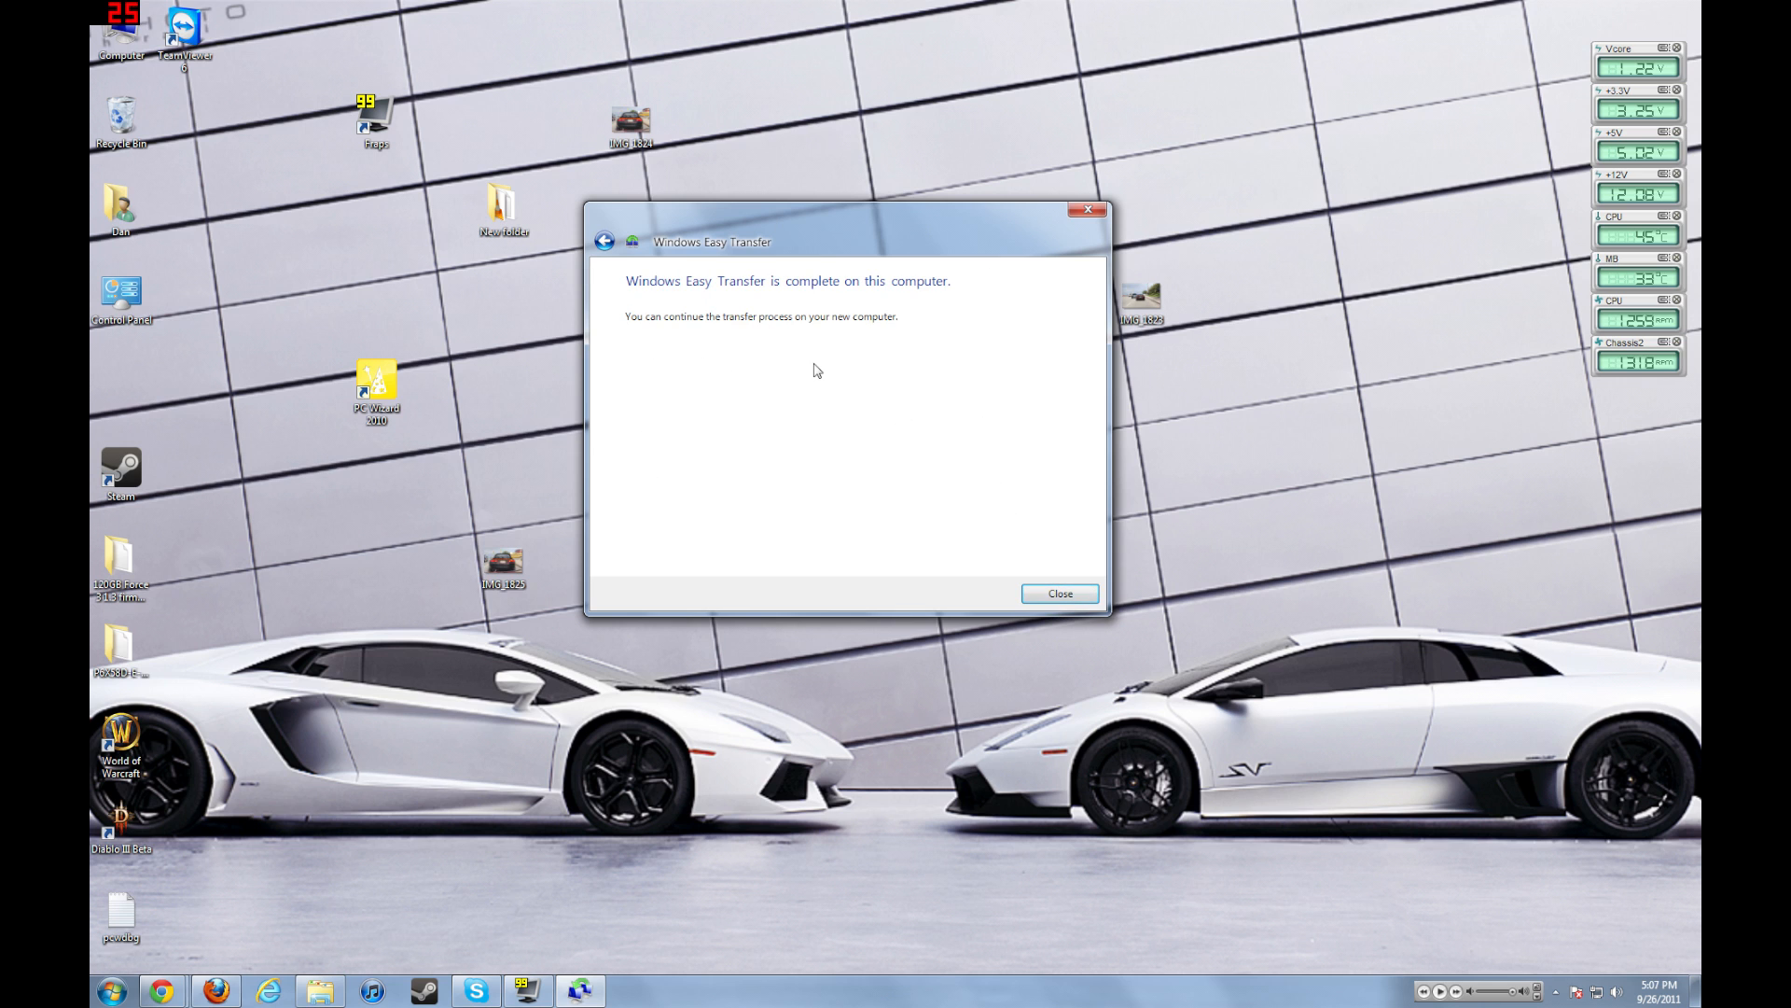
left_click(1057, 594)
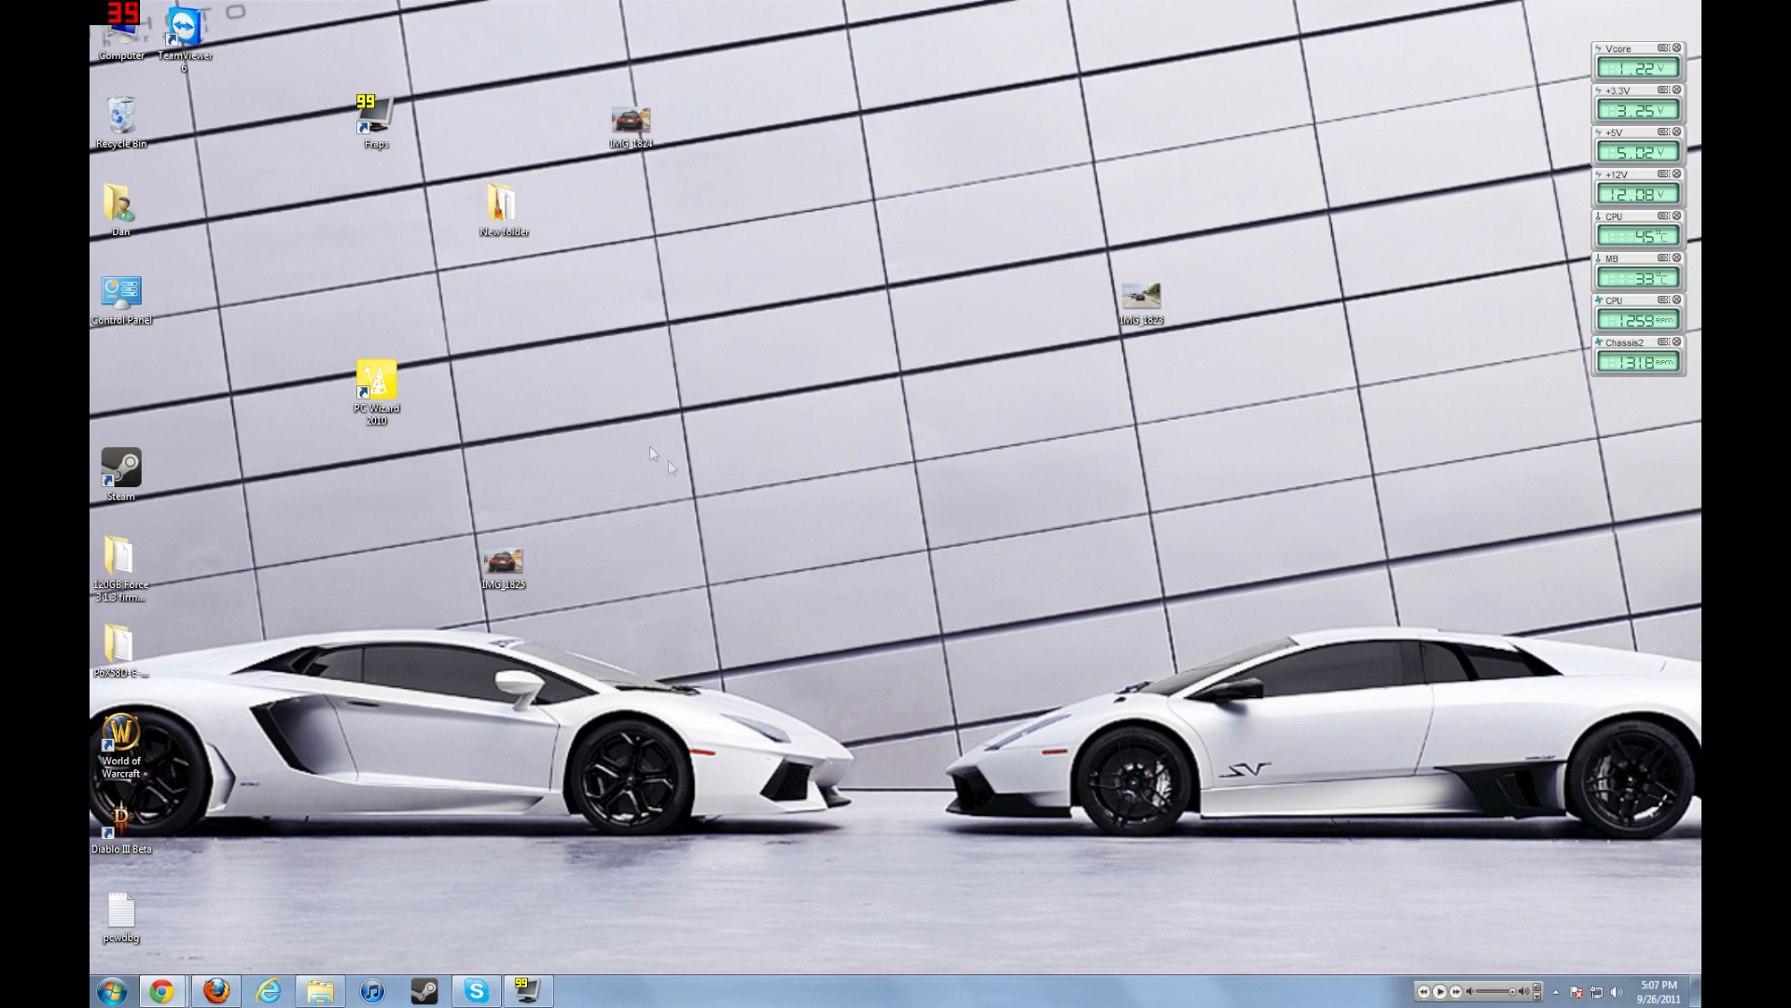